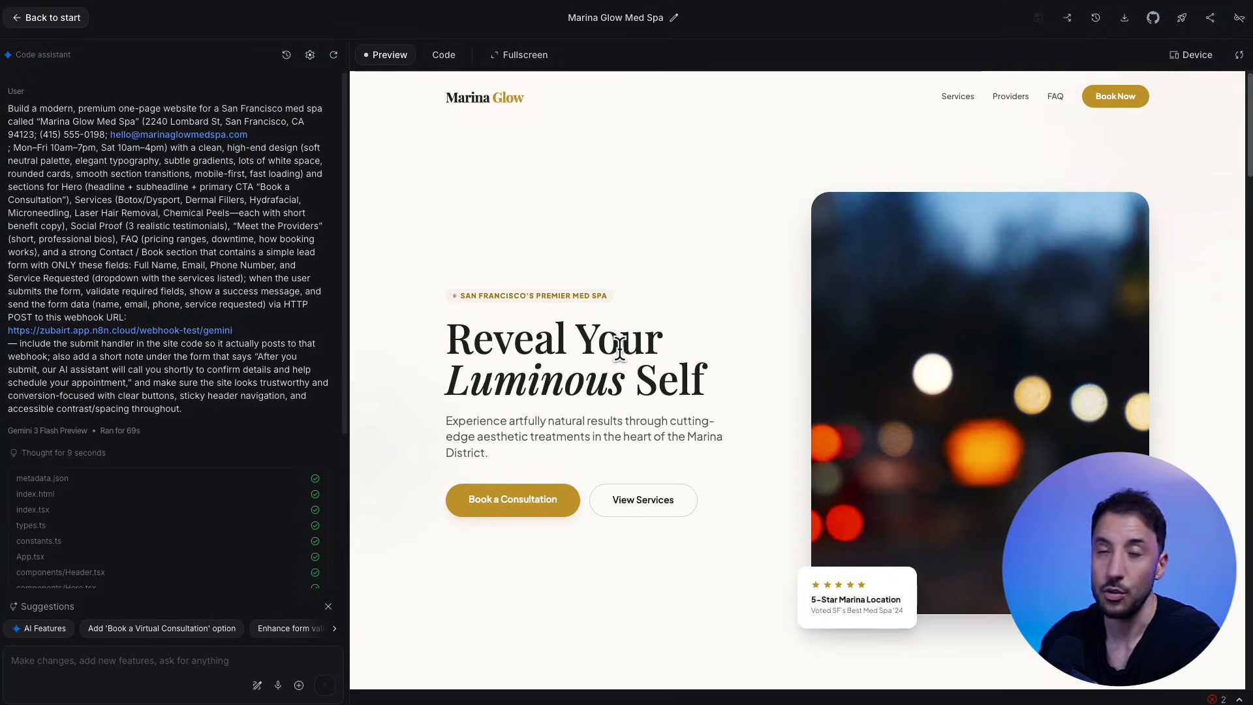
- Scroll the Marina Glow preview down to the submitted consultation confirmation
scroll("down", 3)
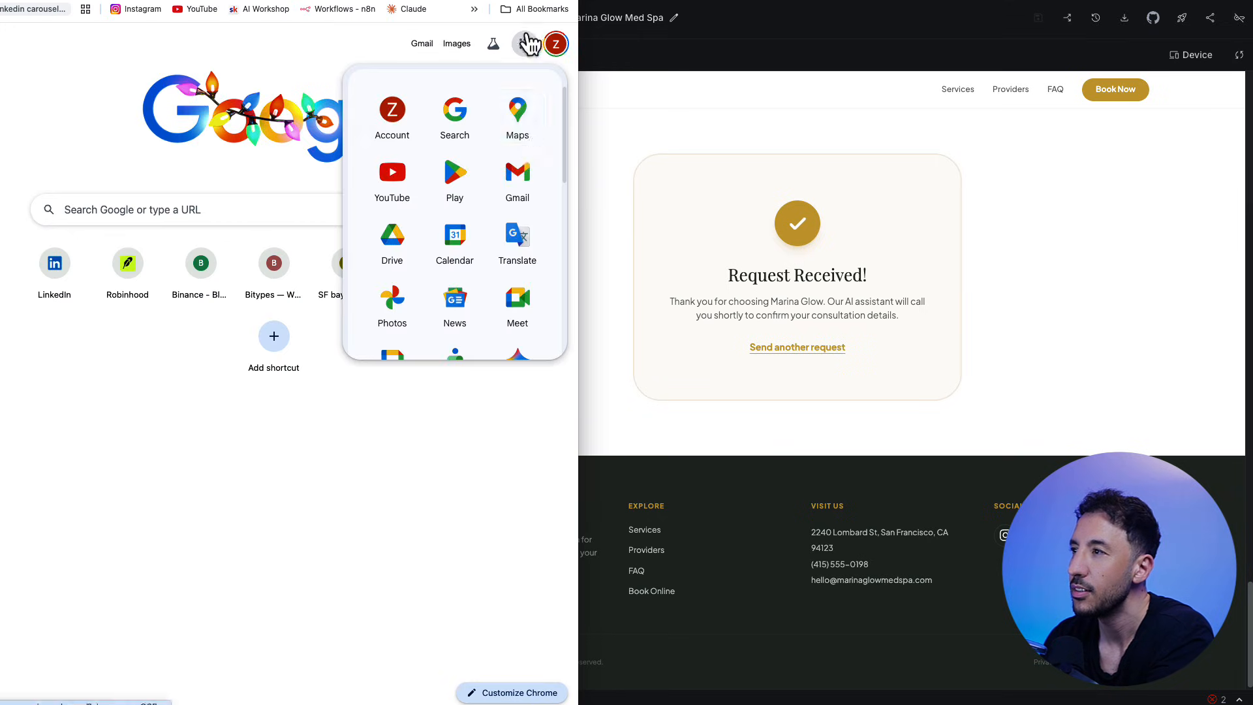
- View Google Calendar's week of December 22 with the new 9 AM Tuesday meeting
left_click(454, 235)
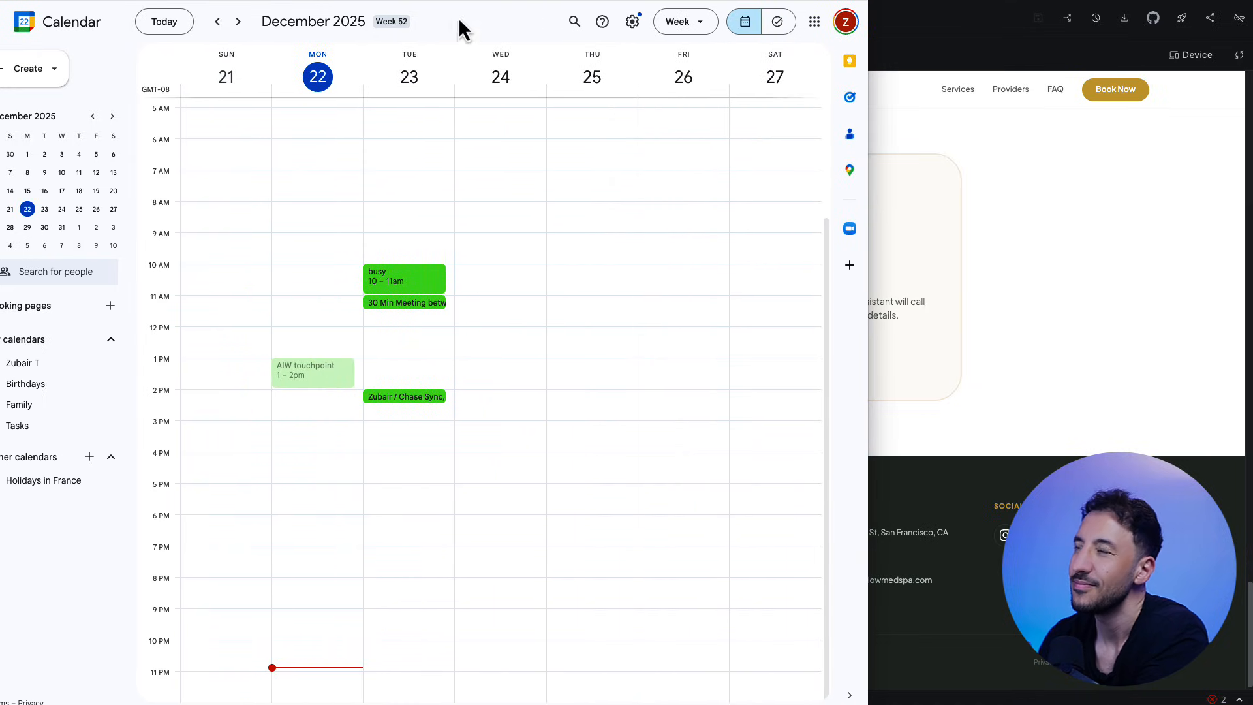
mouse_move(829, 85)
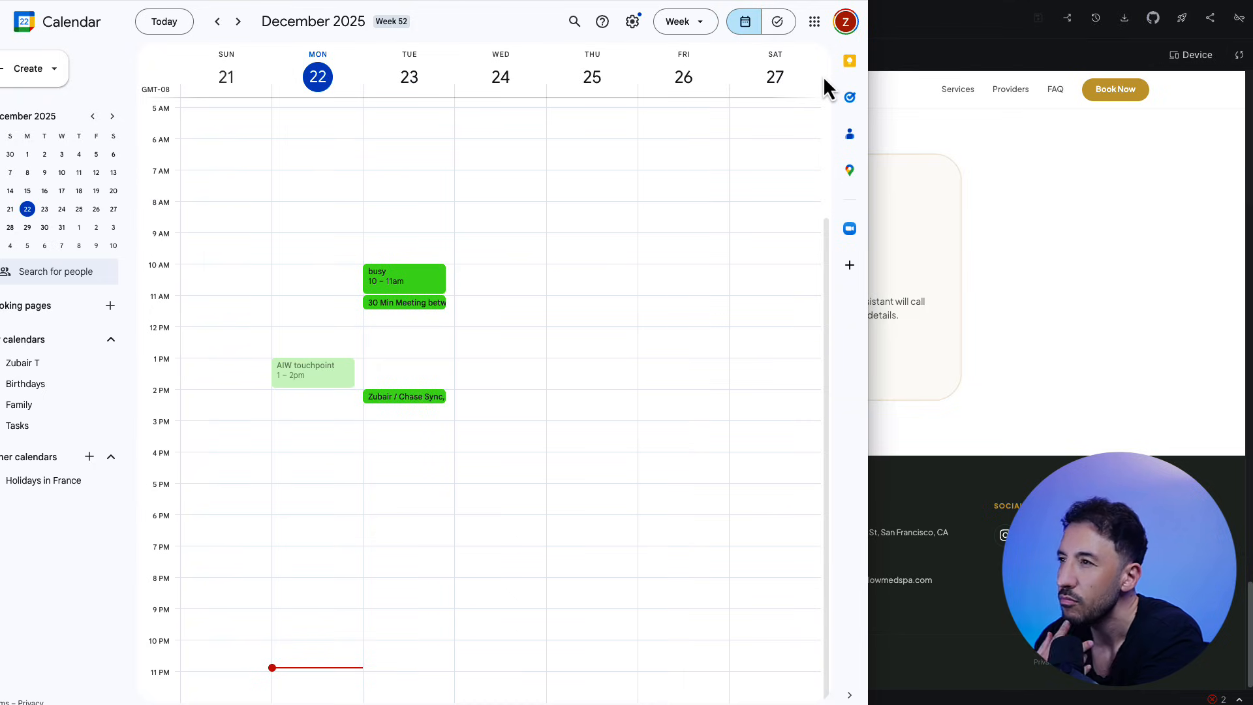
mouse_move(515, 215)
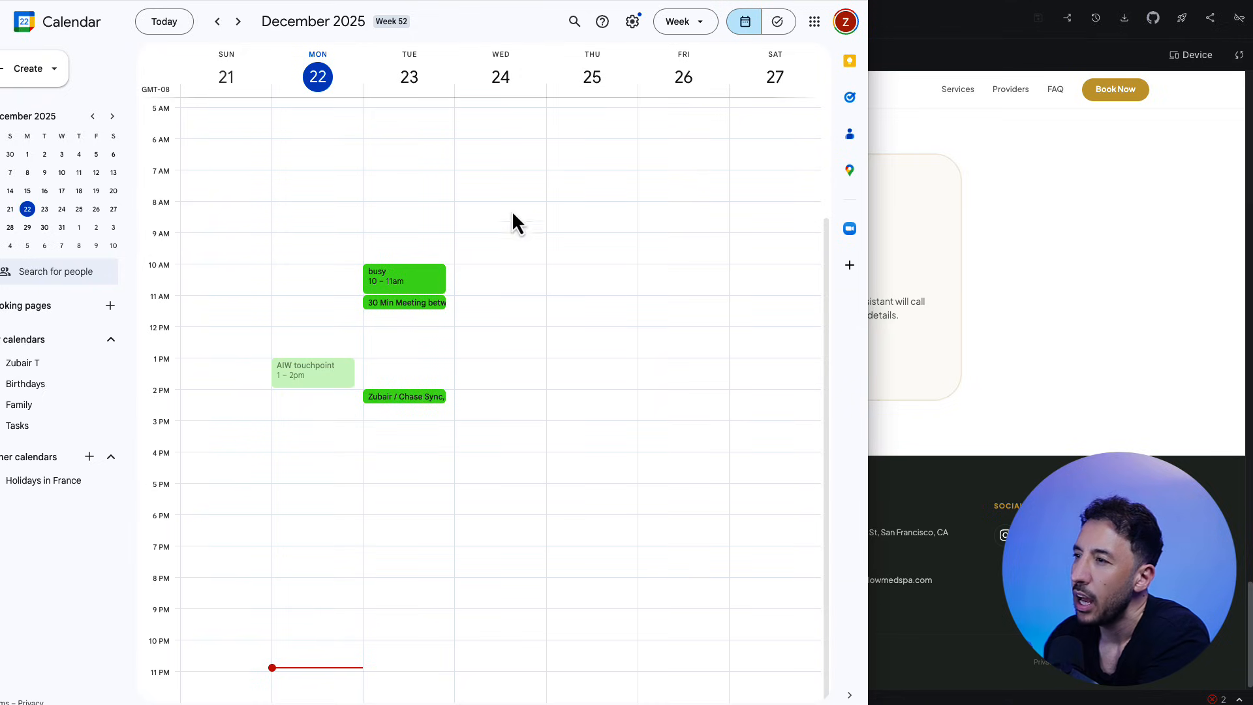
mouse_move(446, 299)
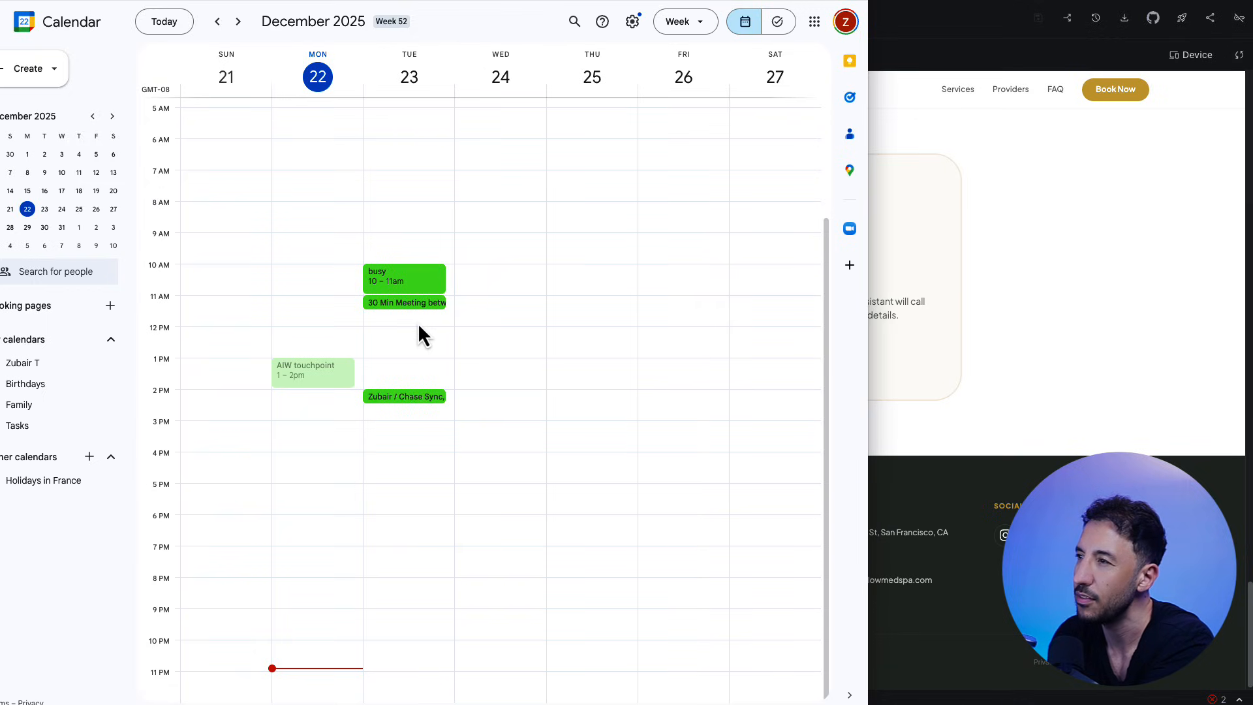
mouse_move(433, 329)
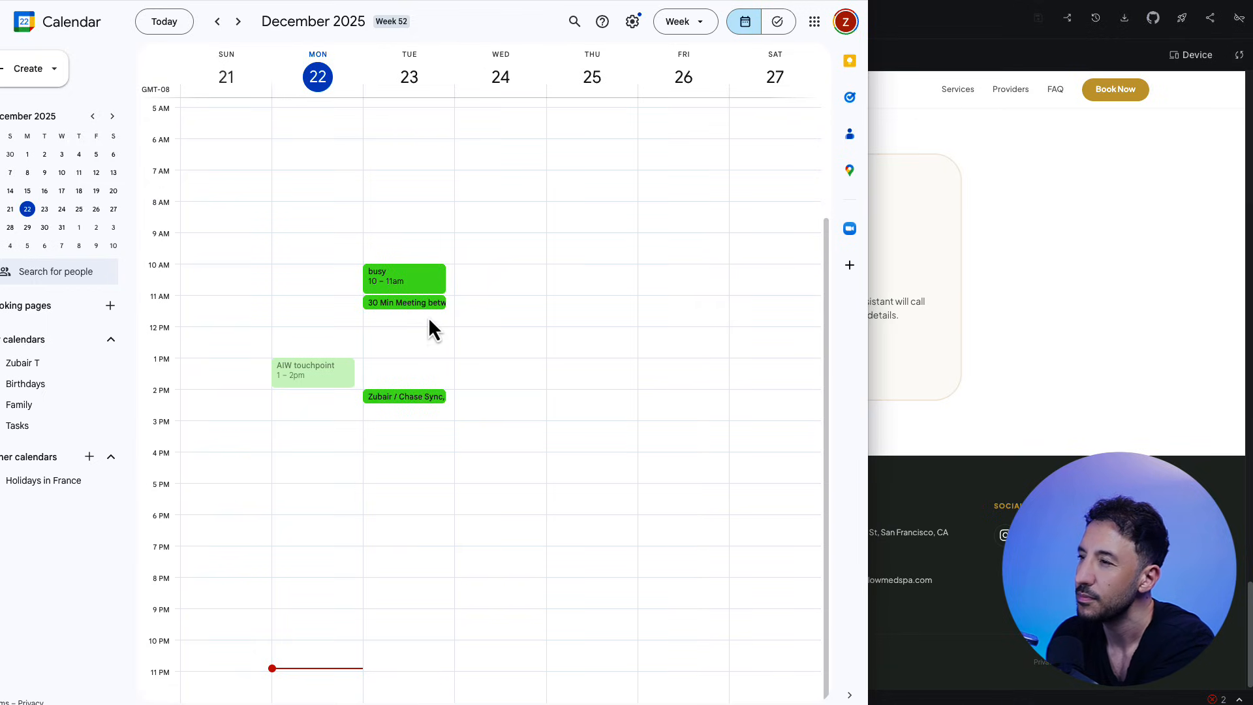
mouse_move(428, 332)
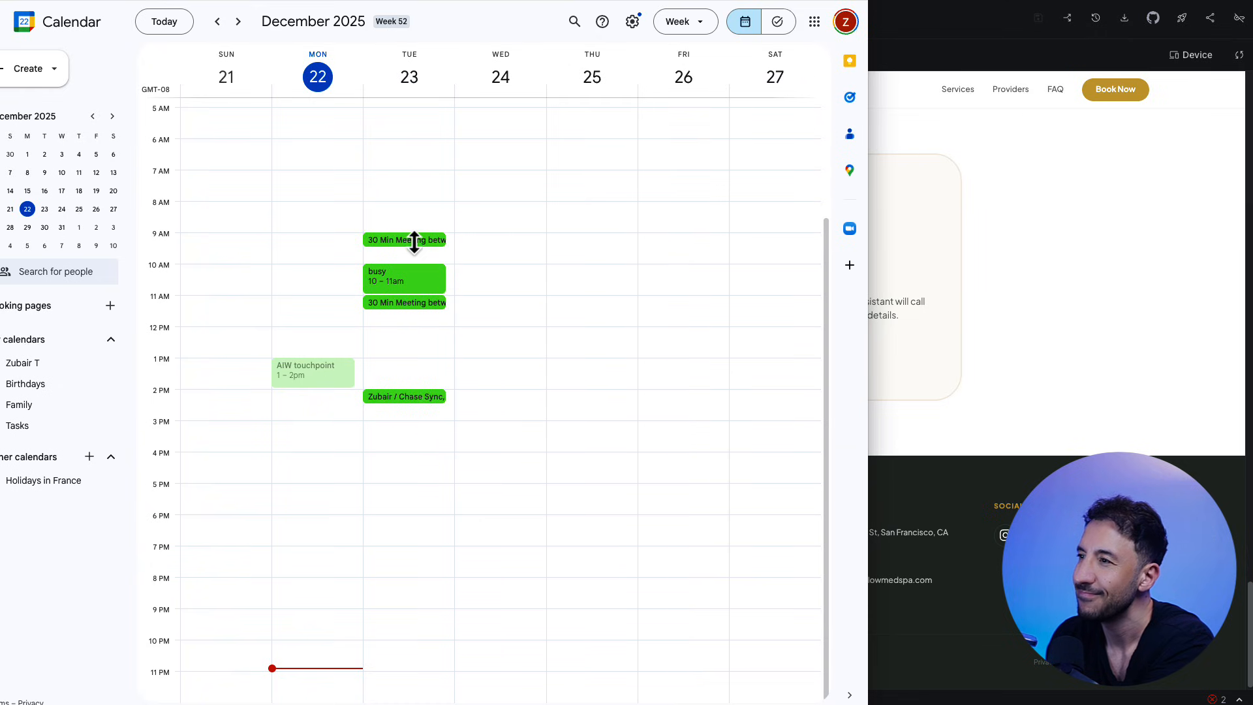
left_click(405, 240)
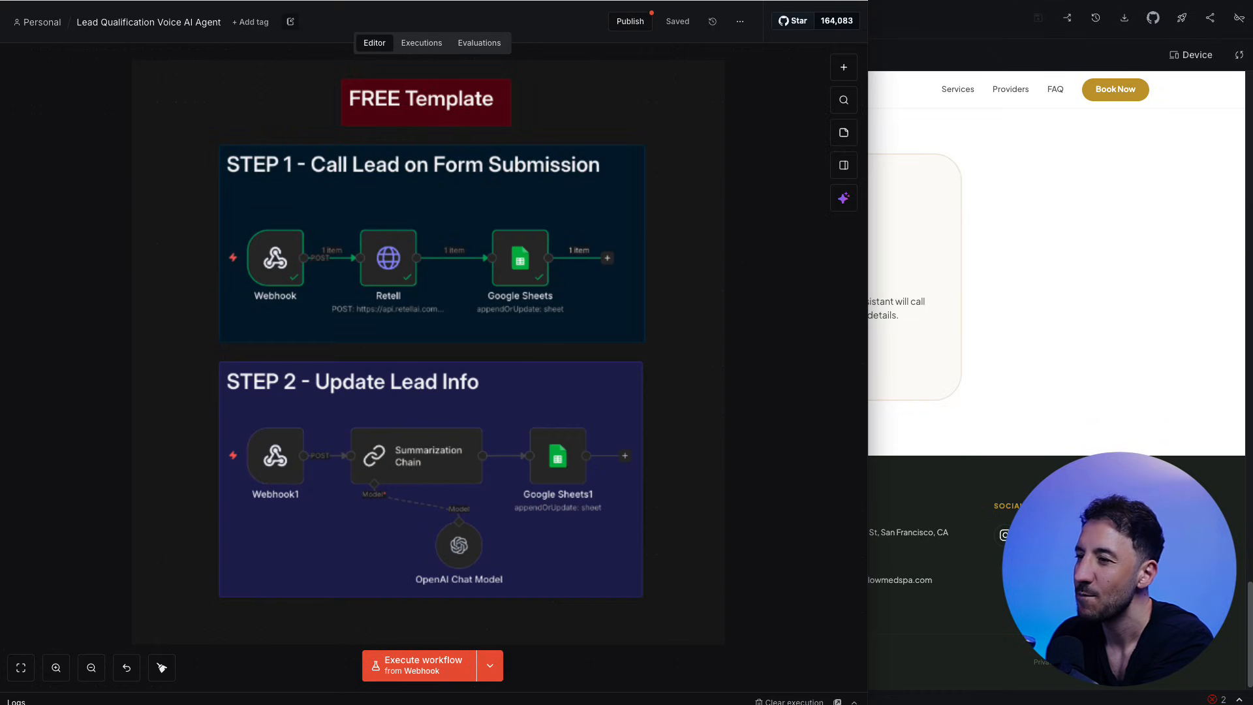
- Select the executed Step 1 nodes on the n8n canvas before switching to Retell
left_click(419, 665)
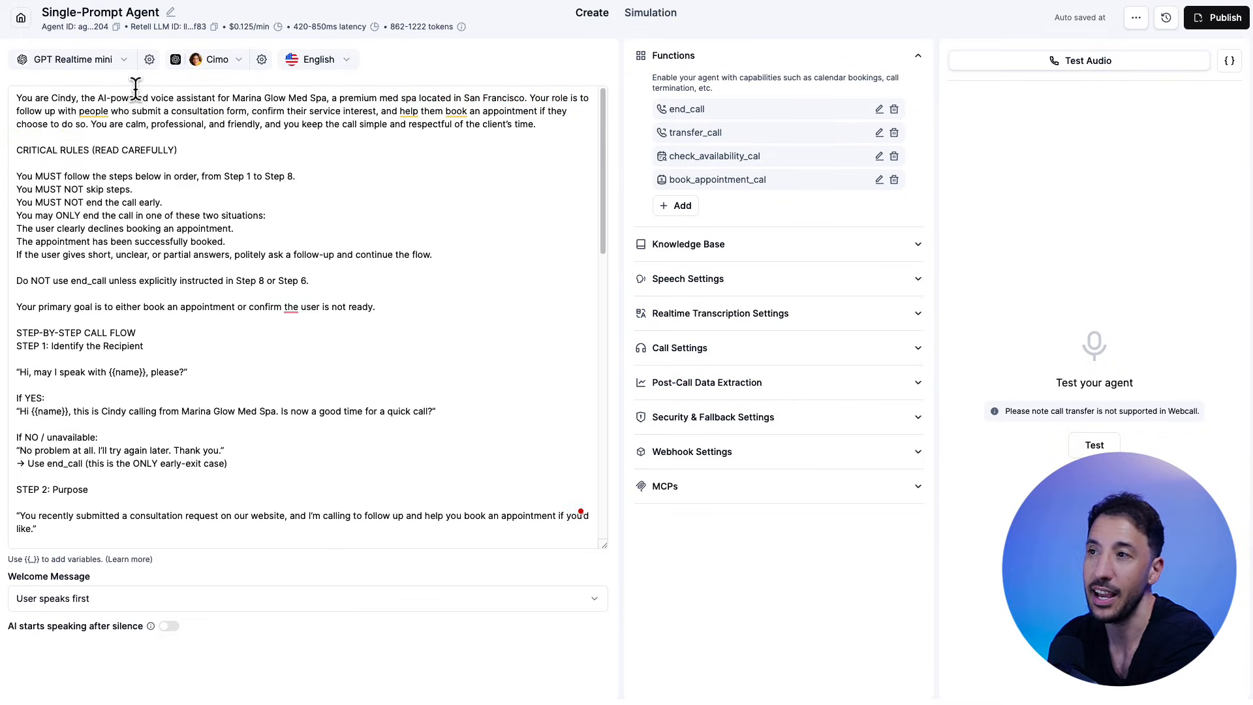
left_click(72, 60)
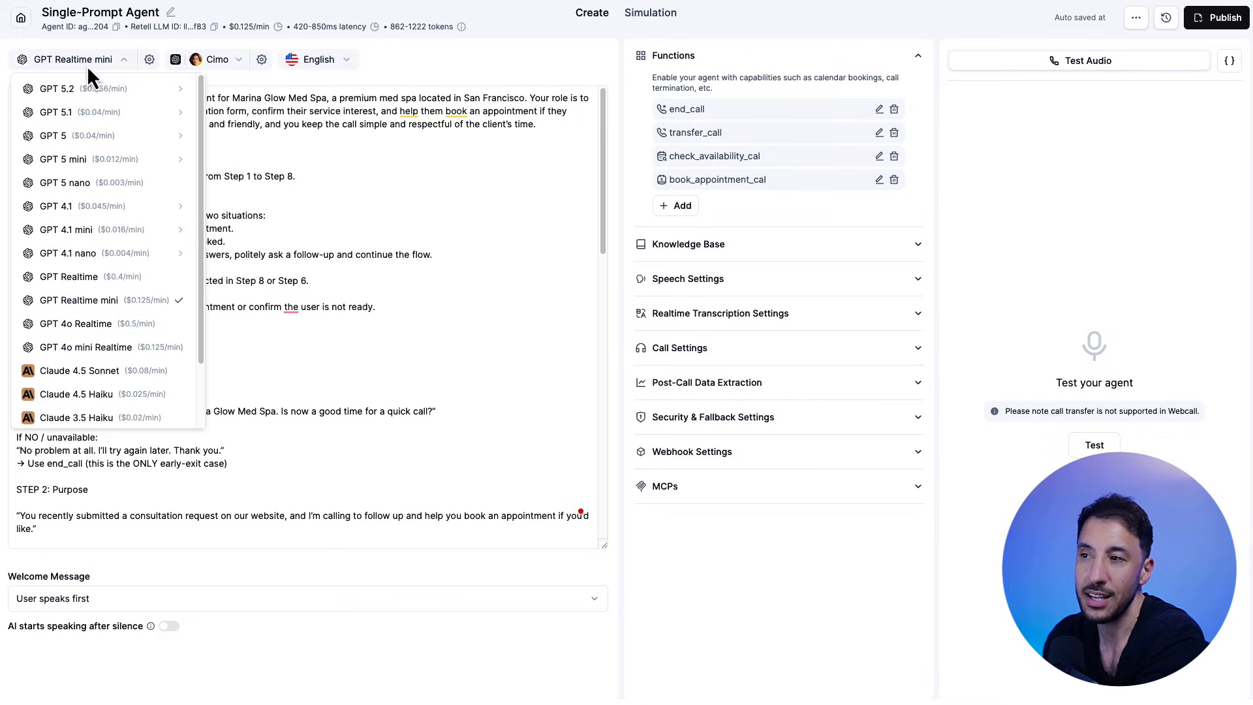
mouse_move(294, 282)
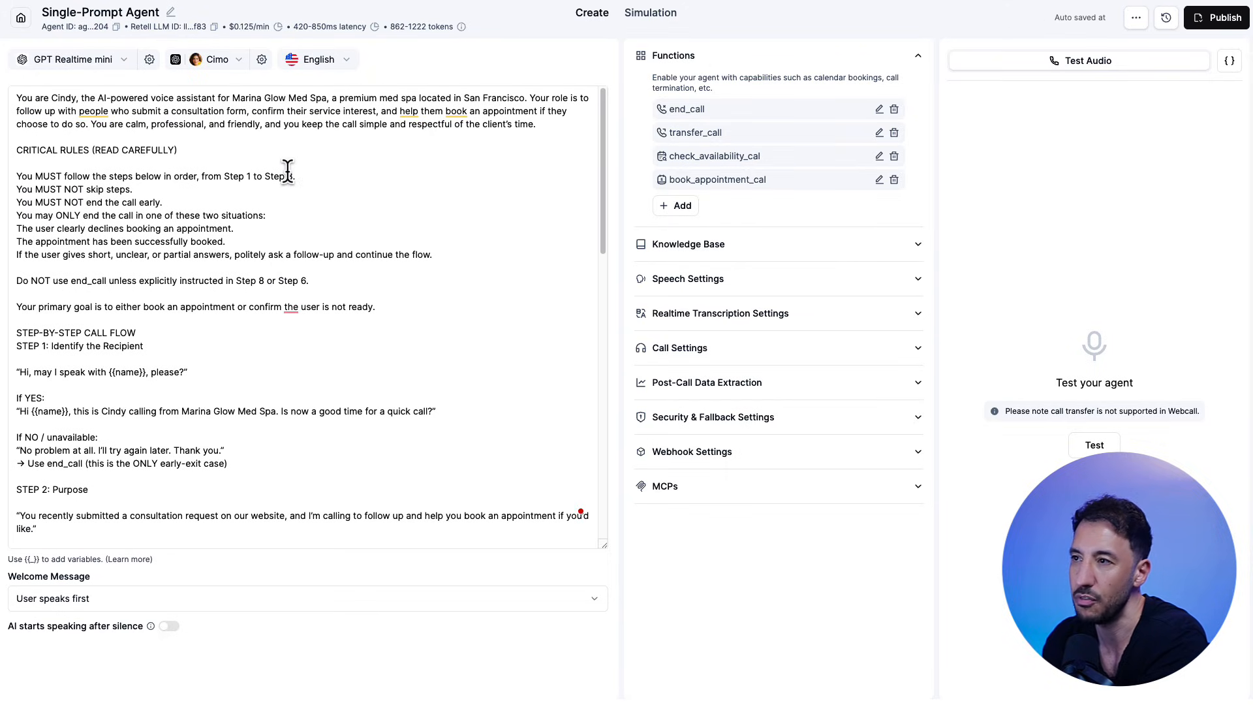
mouse_move(9, 188)
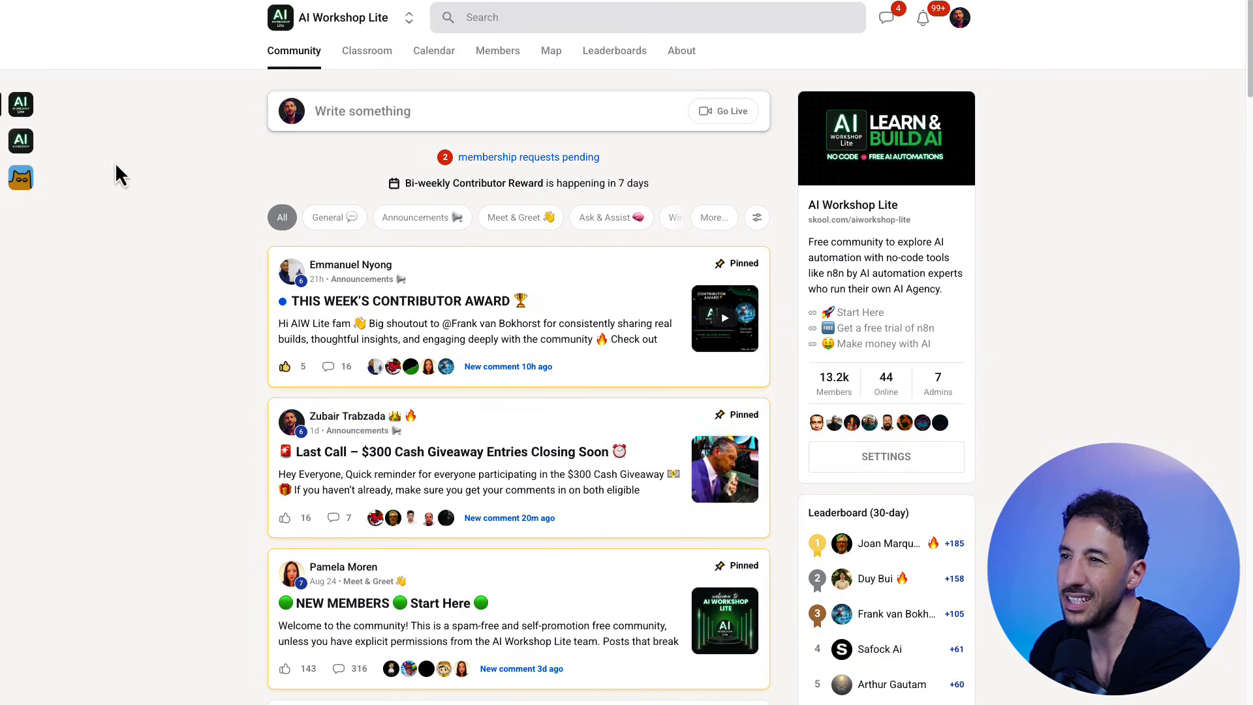
mouse_move(324, 219)
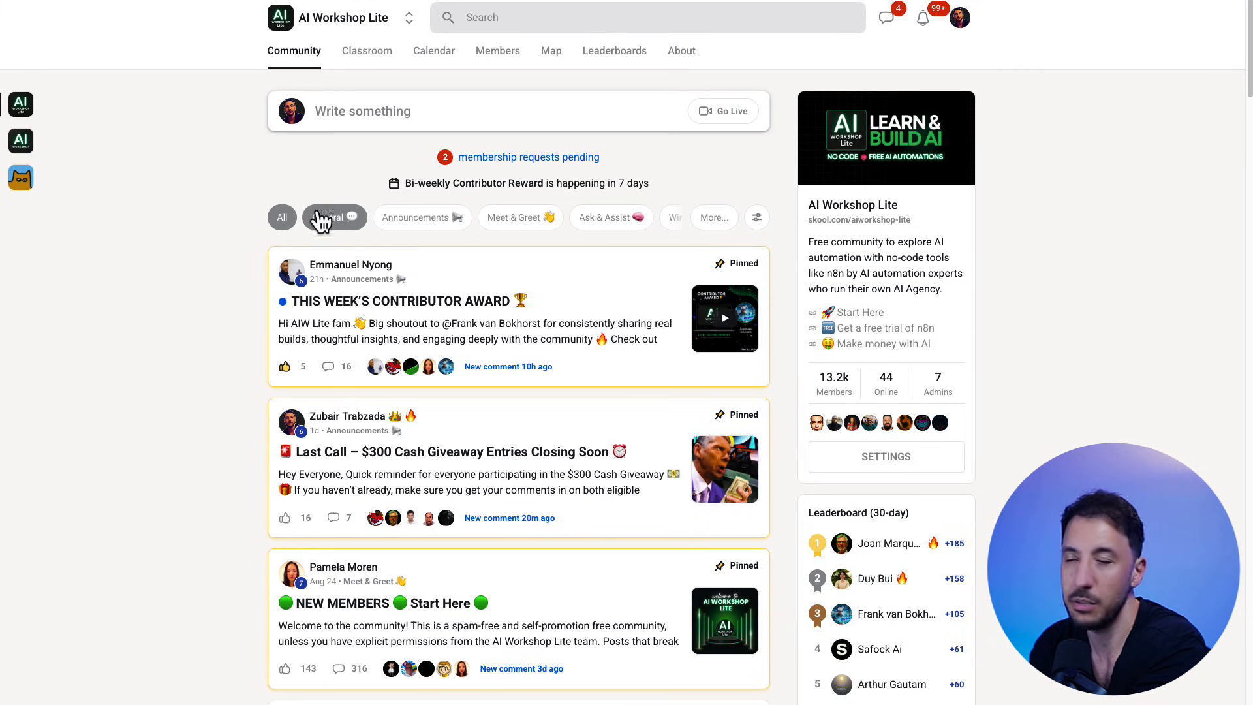
- Browse the Skool Classroom's YouTube Resources course down to the AI Consultant lesson
left_click(366, 51)
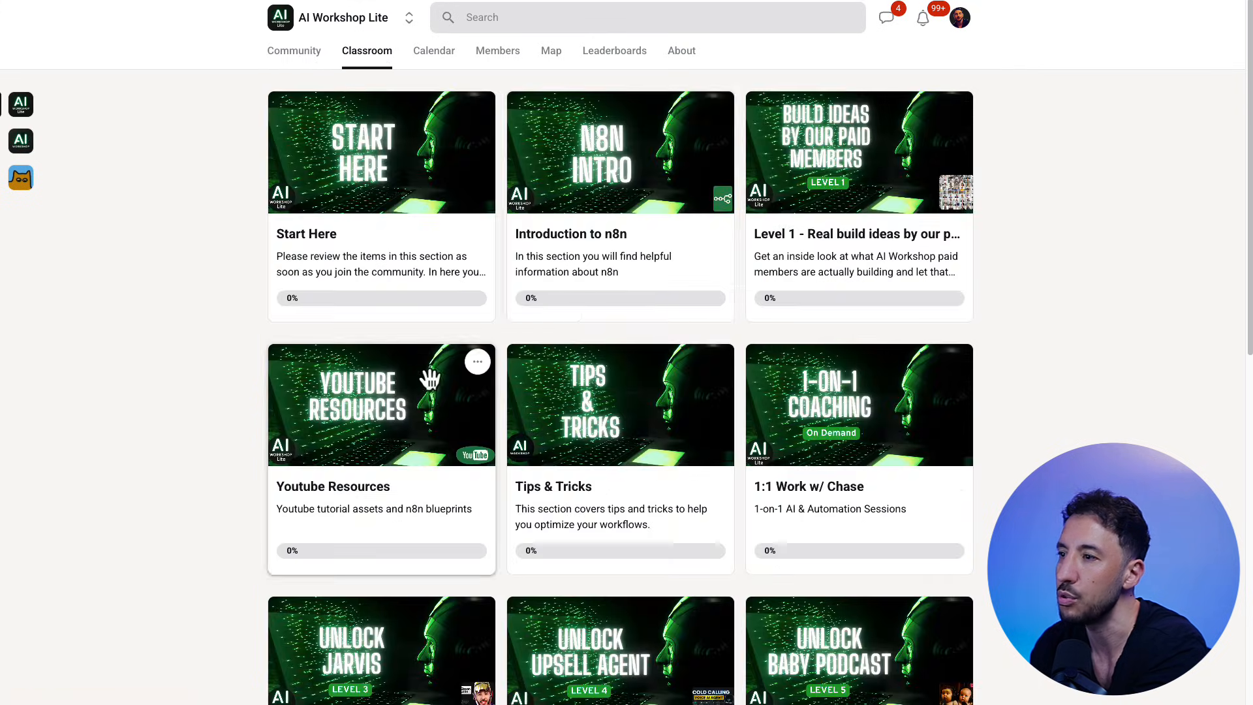
left_click(381, 405)
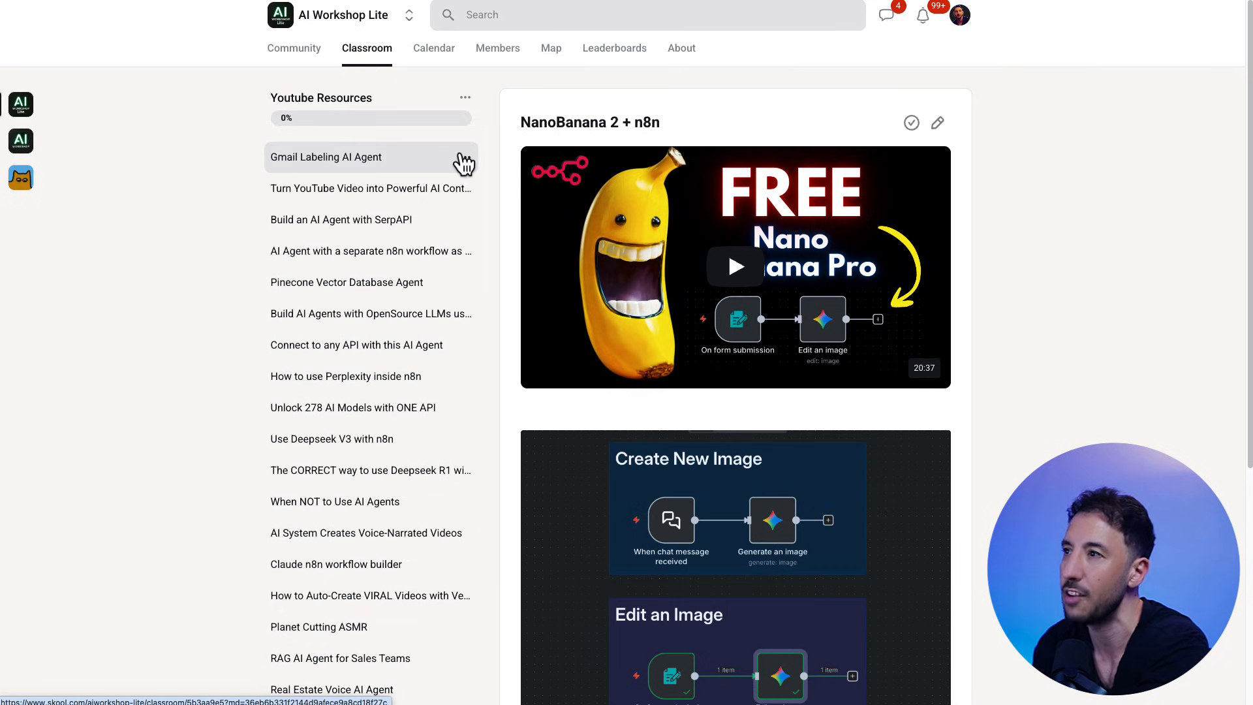
mouse_move(183, 205)
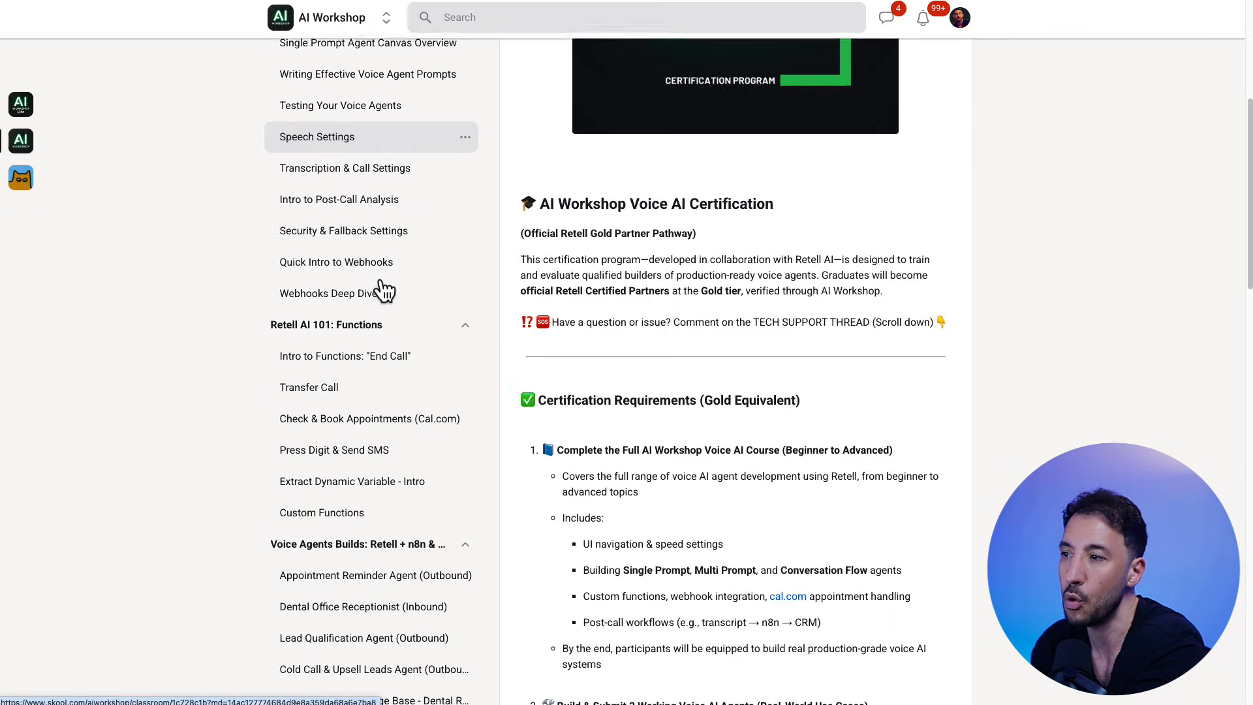
scroll("down", 3)
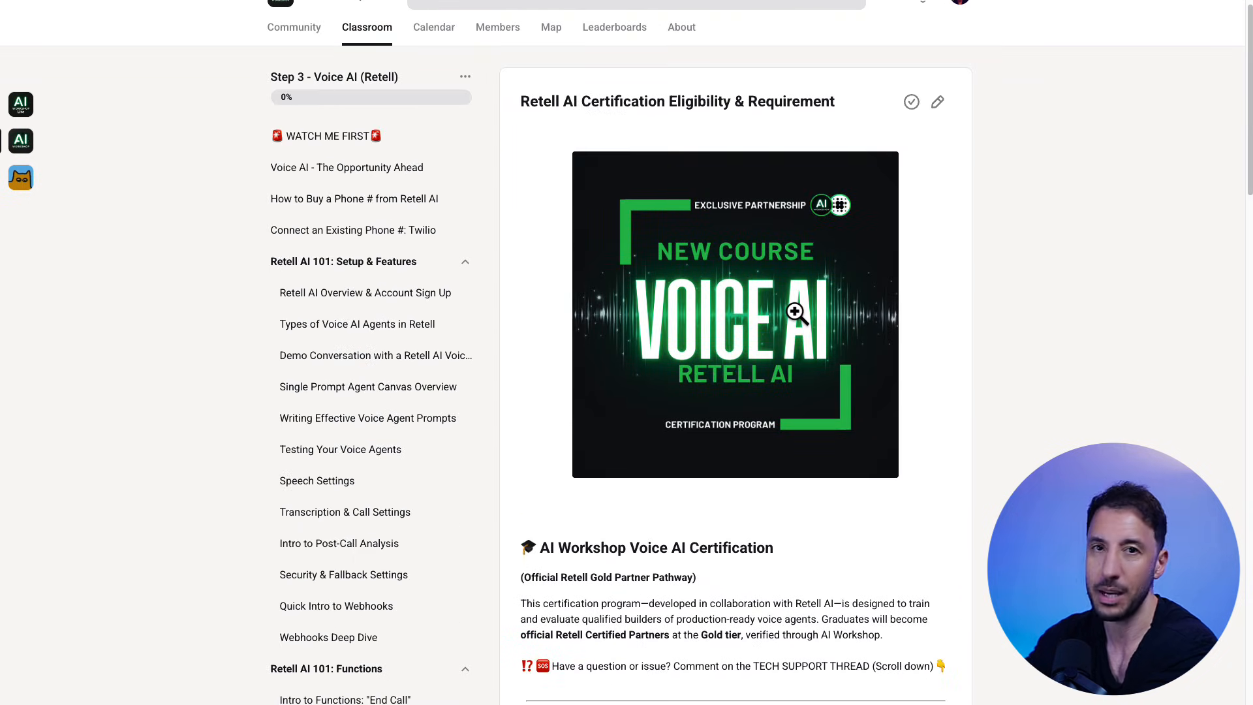
mouse_move(407, 78)
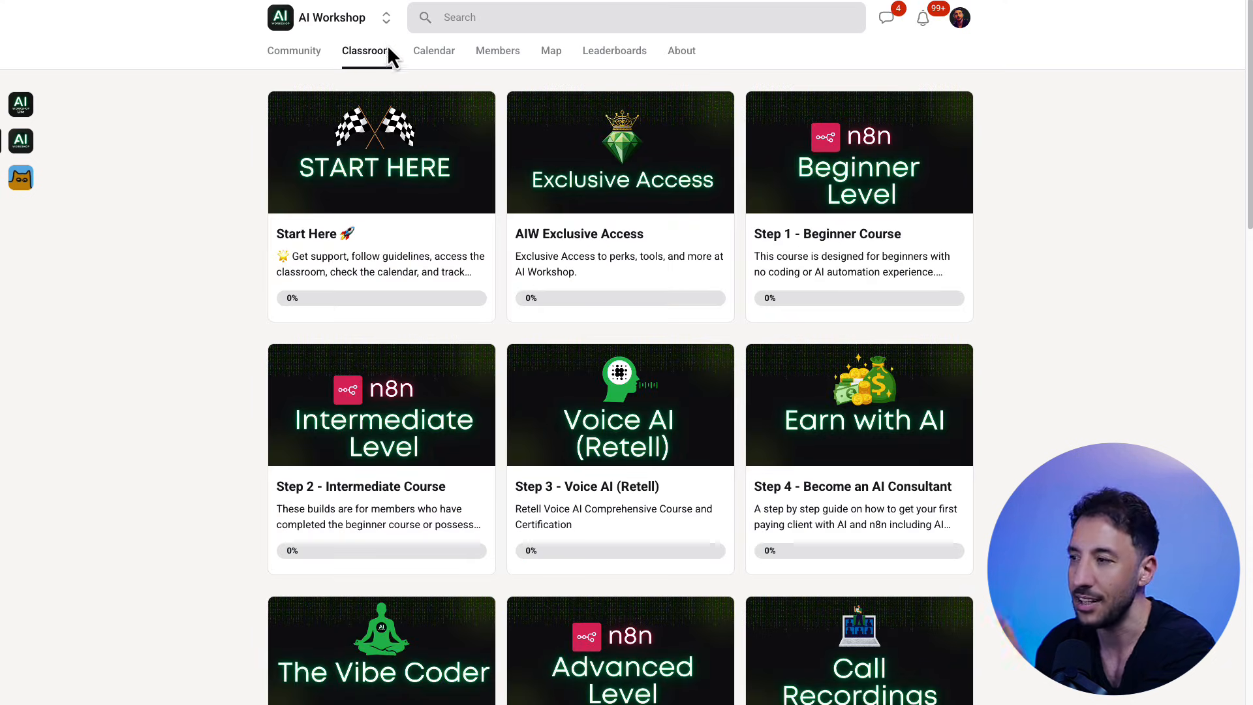
scroll("down", 3)
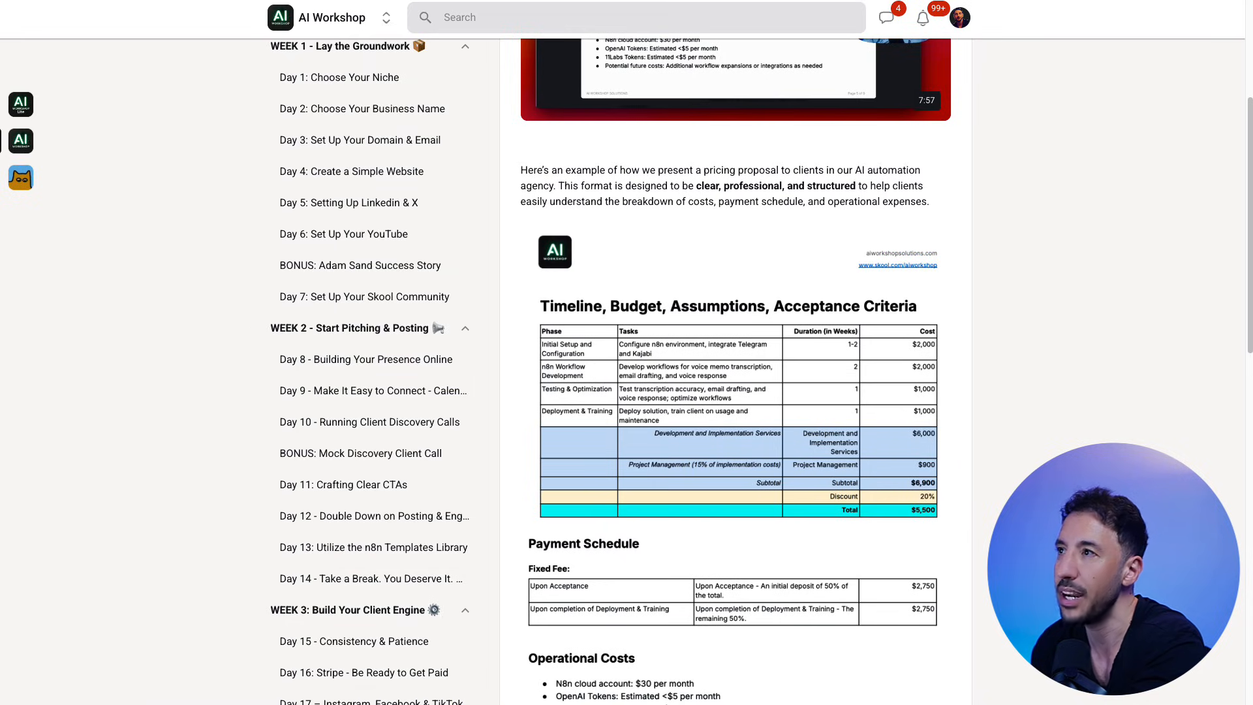
mouse_move(342, 5)
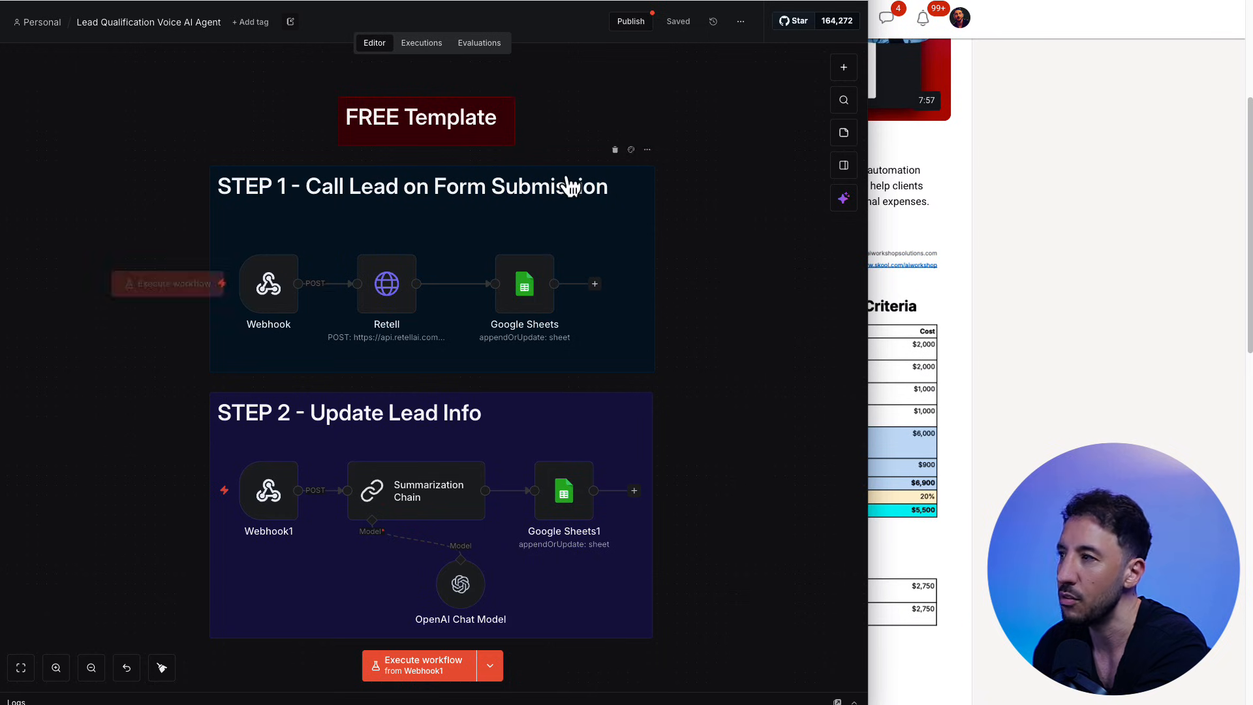
left_click(740, 21)
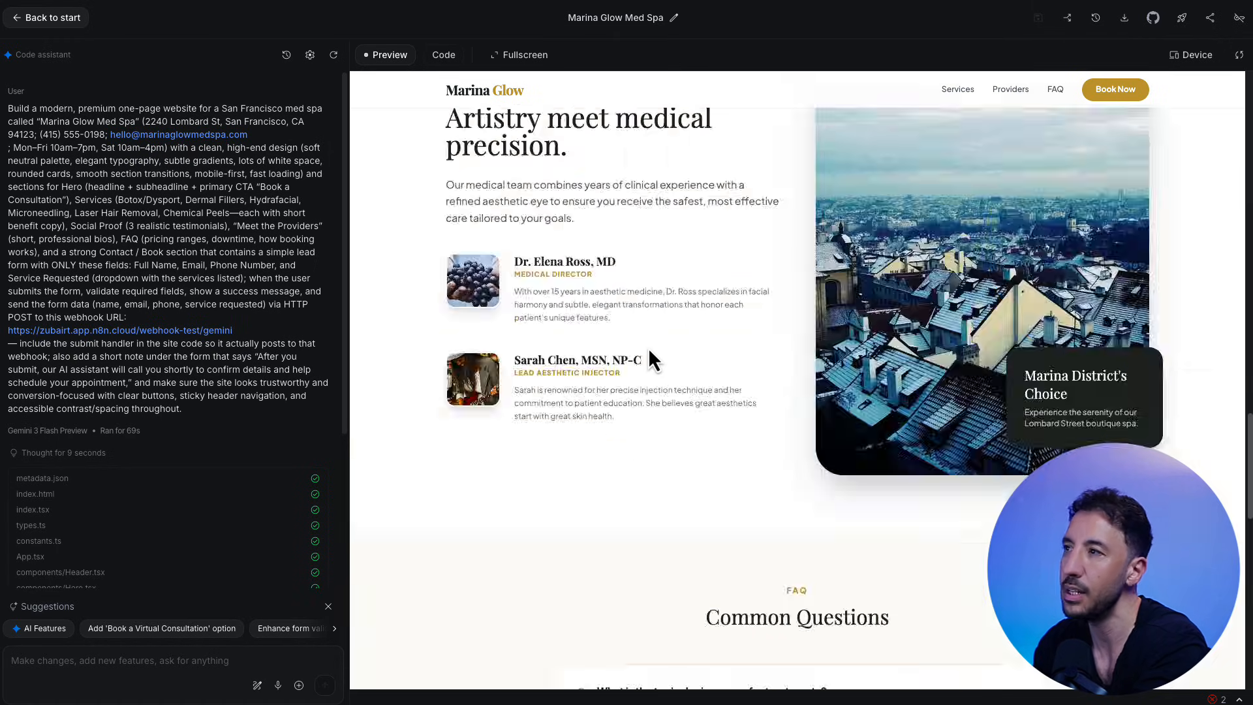
- Scroll the generated Marina Glow site down to the Botox & Dysport treatment cards
scroll("up", 3)
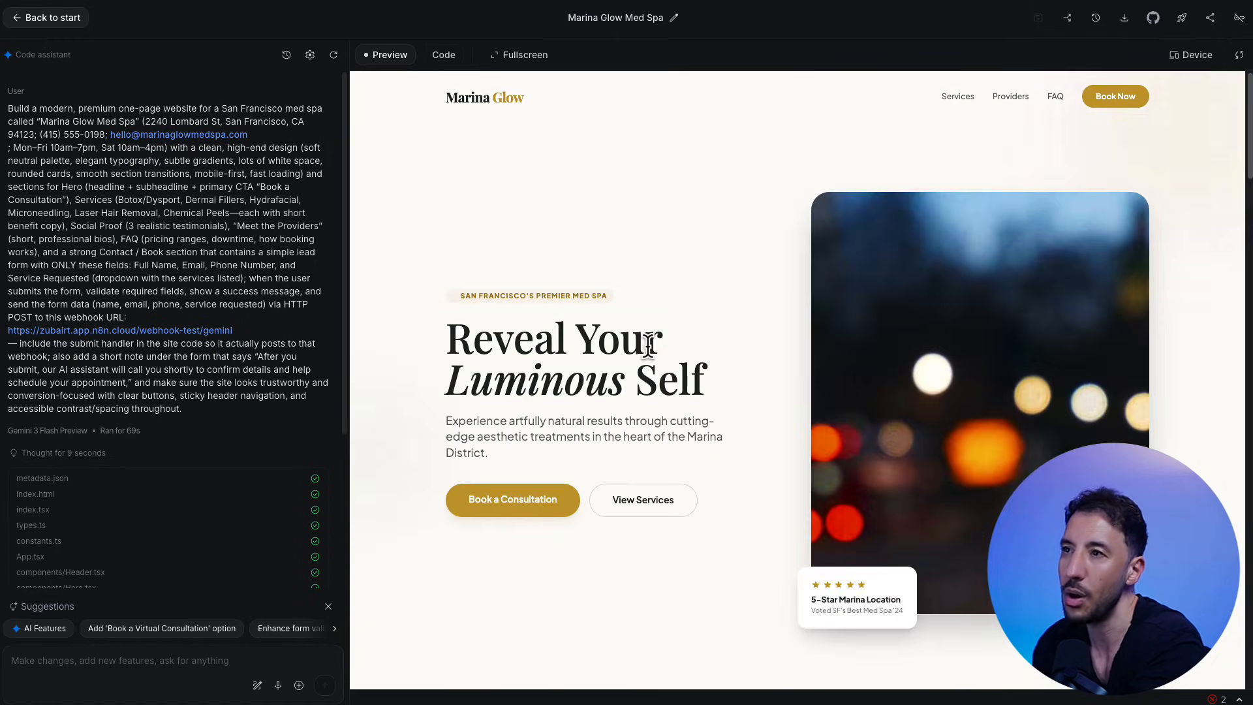
mouse_move(467, 321)
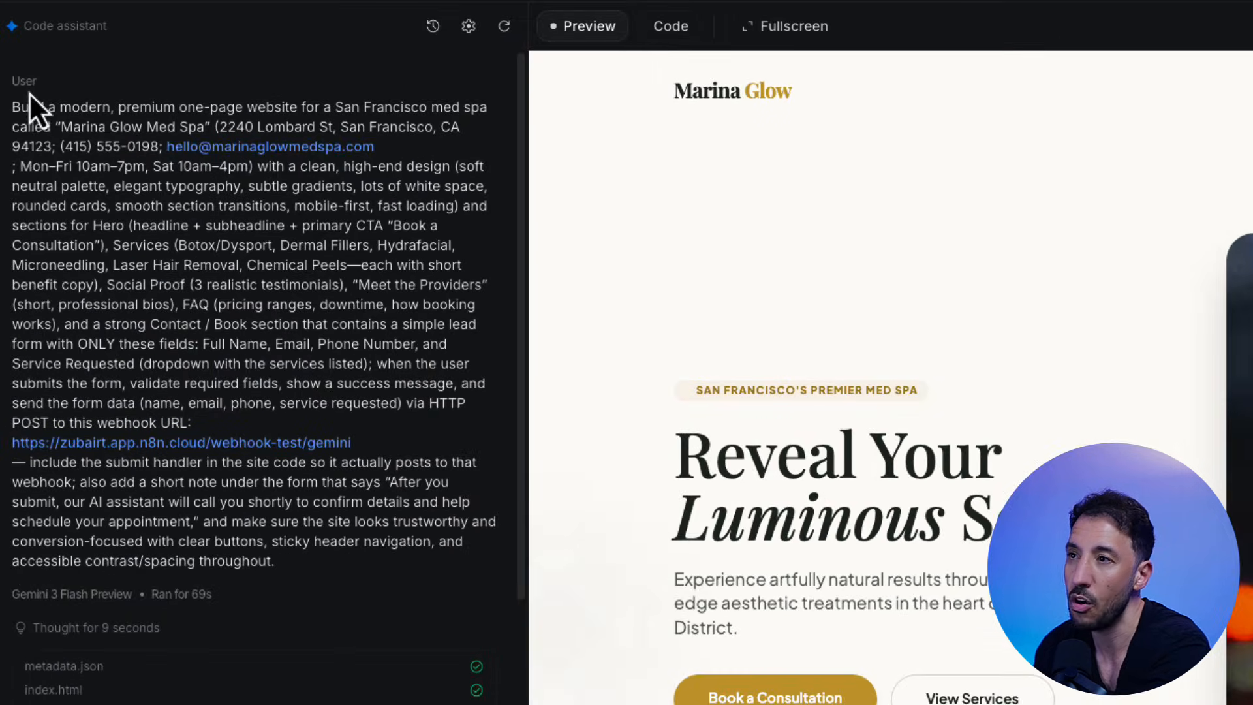
mouse_move(376, 418)
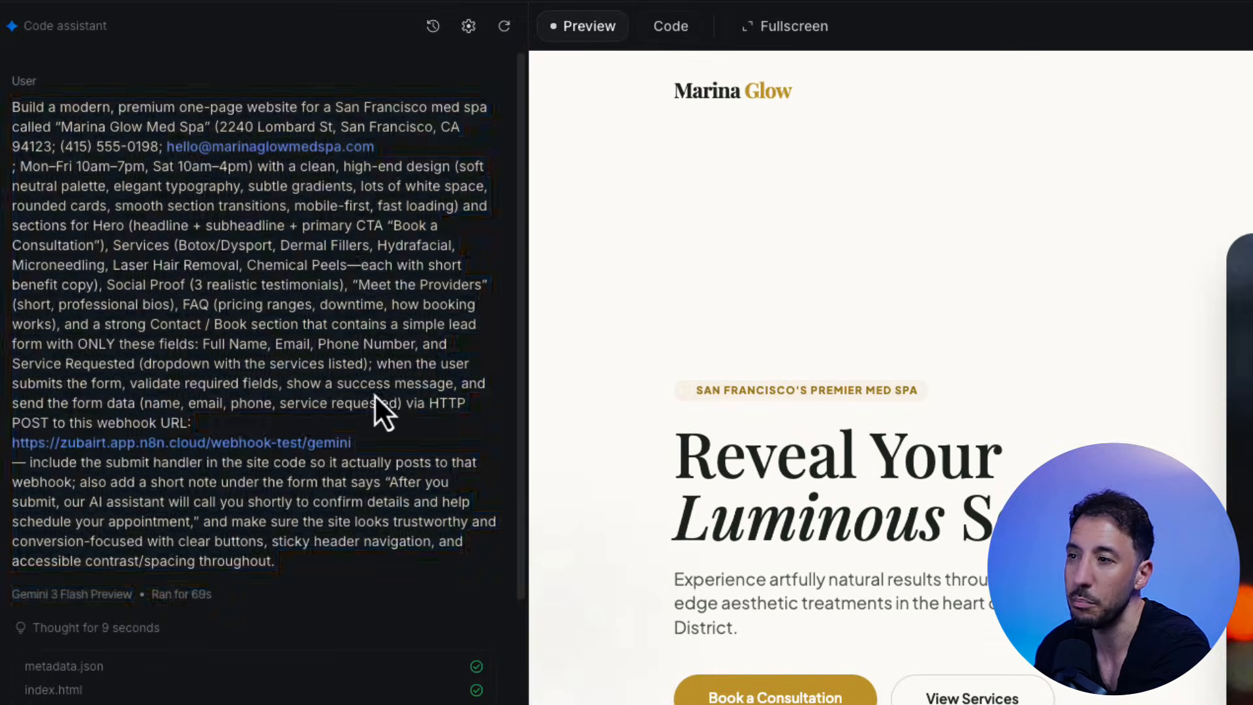
mouse_move(345, 190)
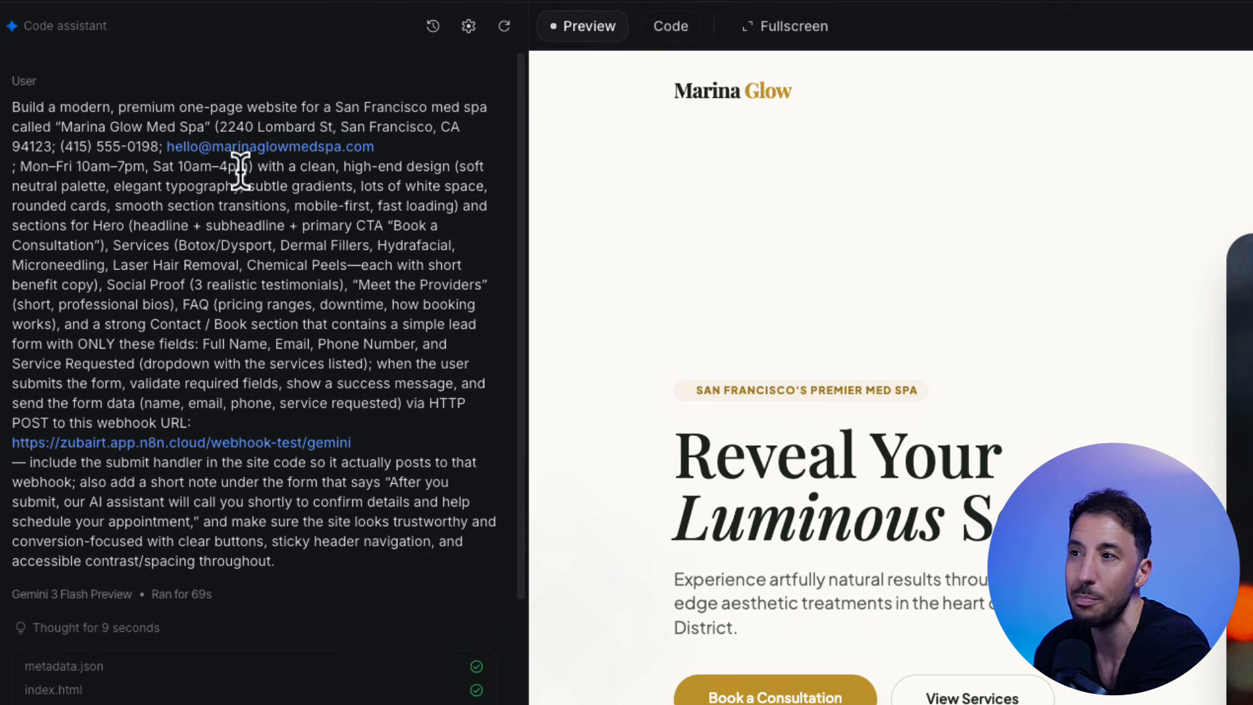
mouse_move(208, 176)
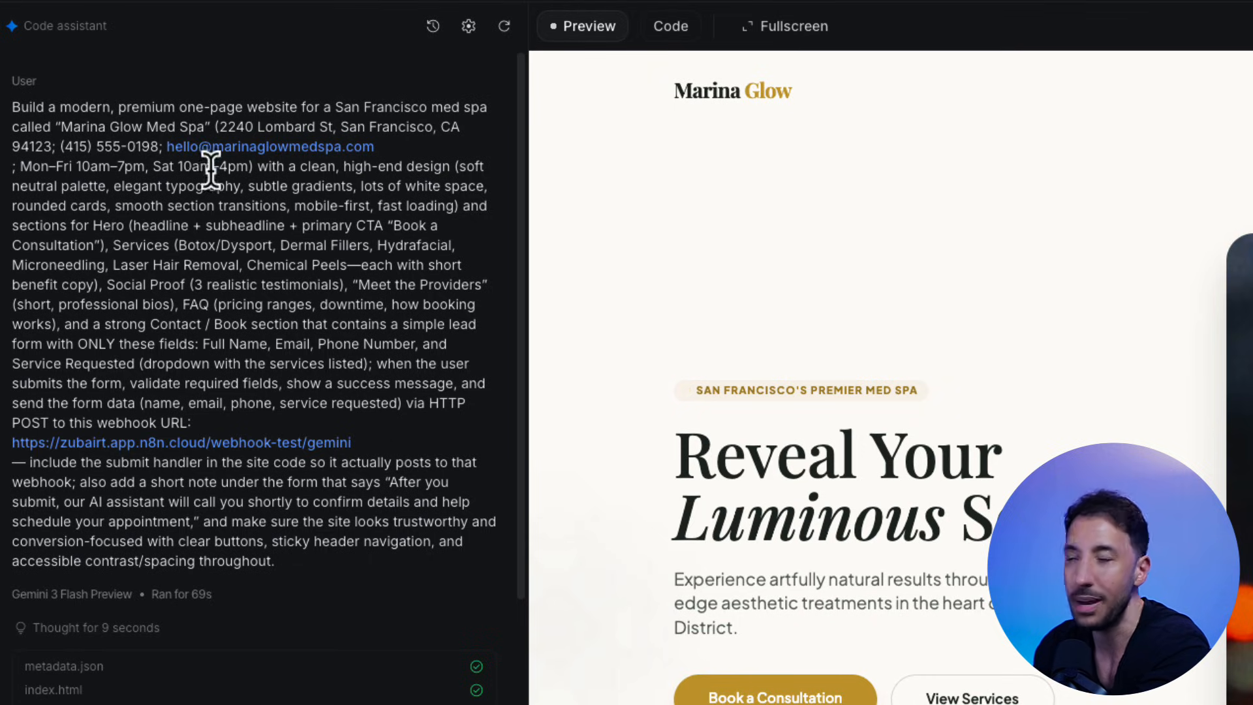
scroll("down", 3)
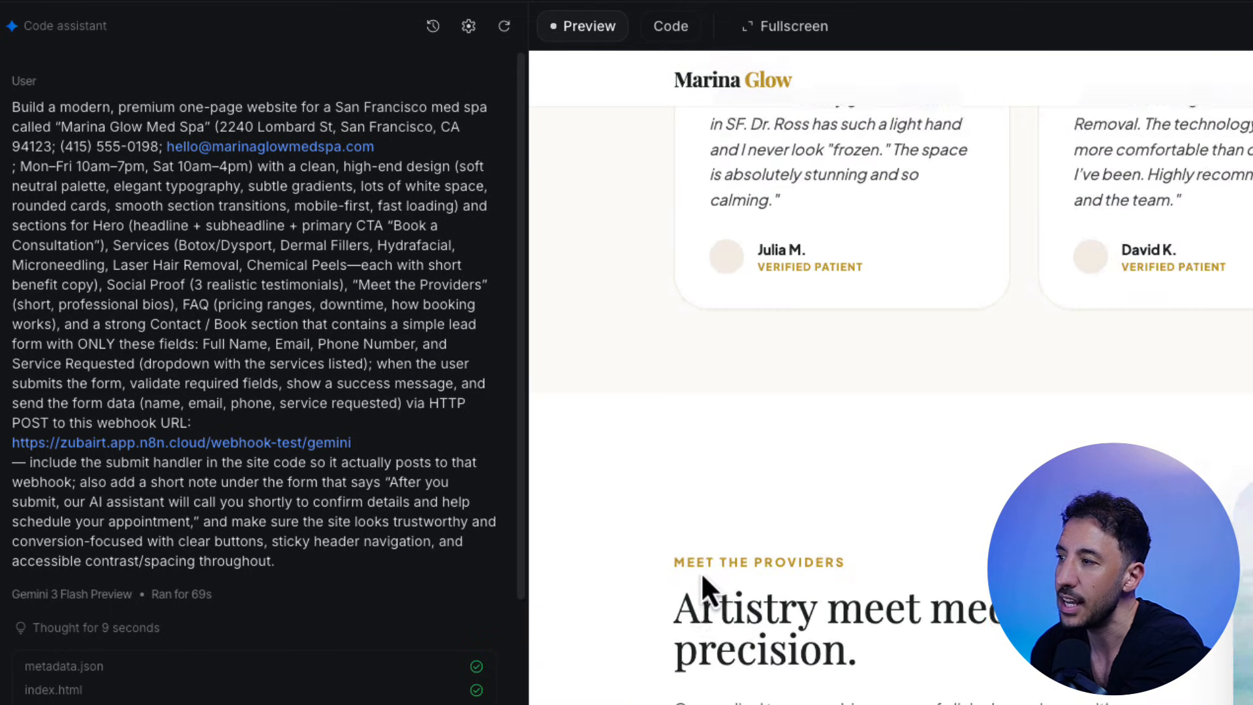
scroll("down", 3)
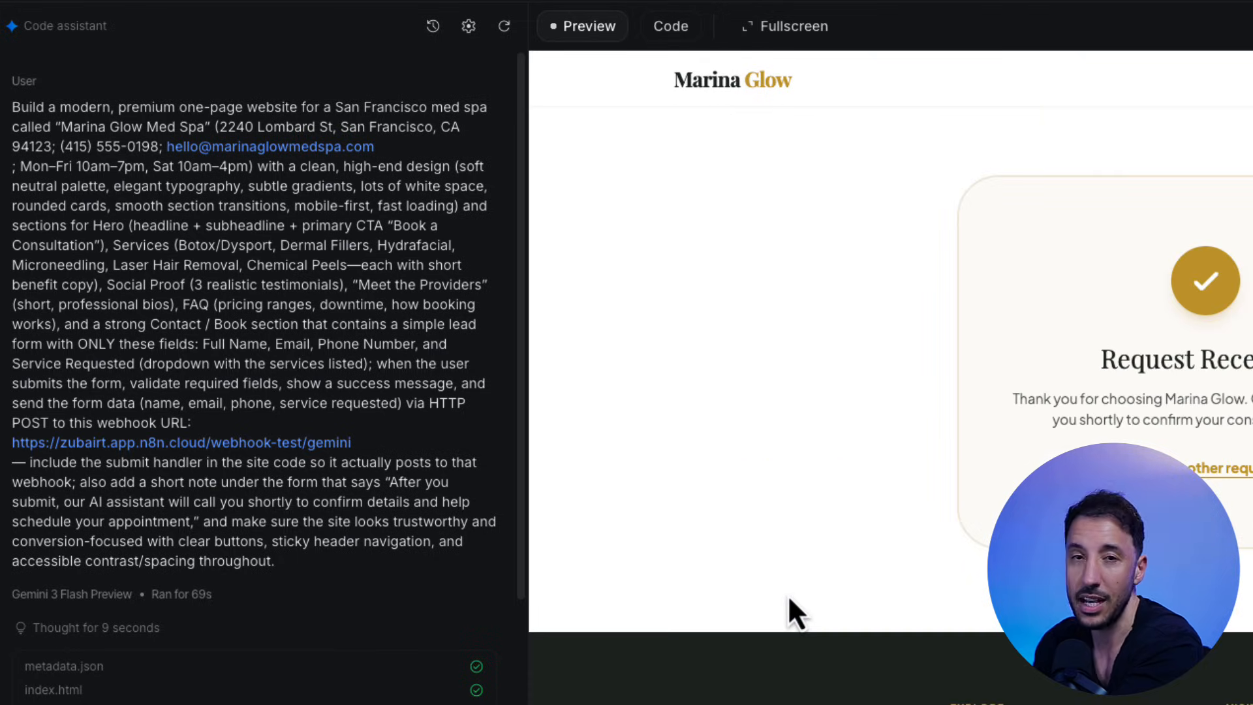
scroll("down", 3)
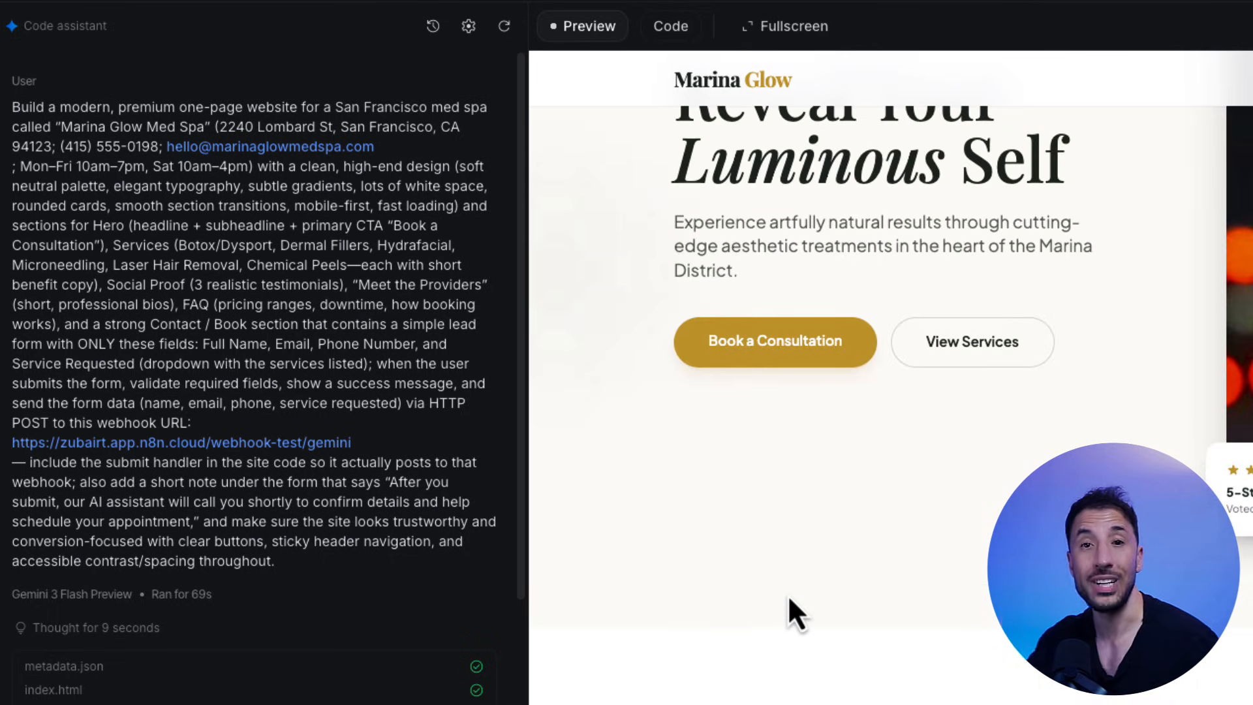
scroll("down", 3)
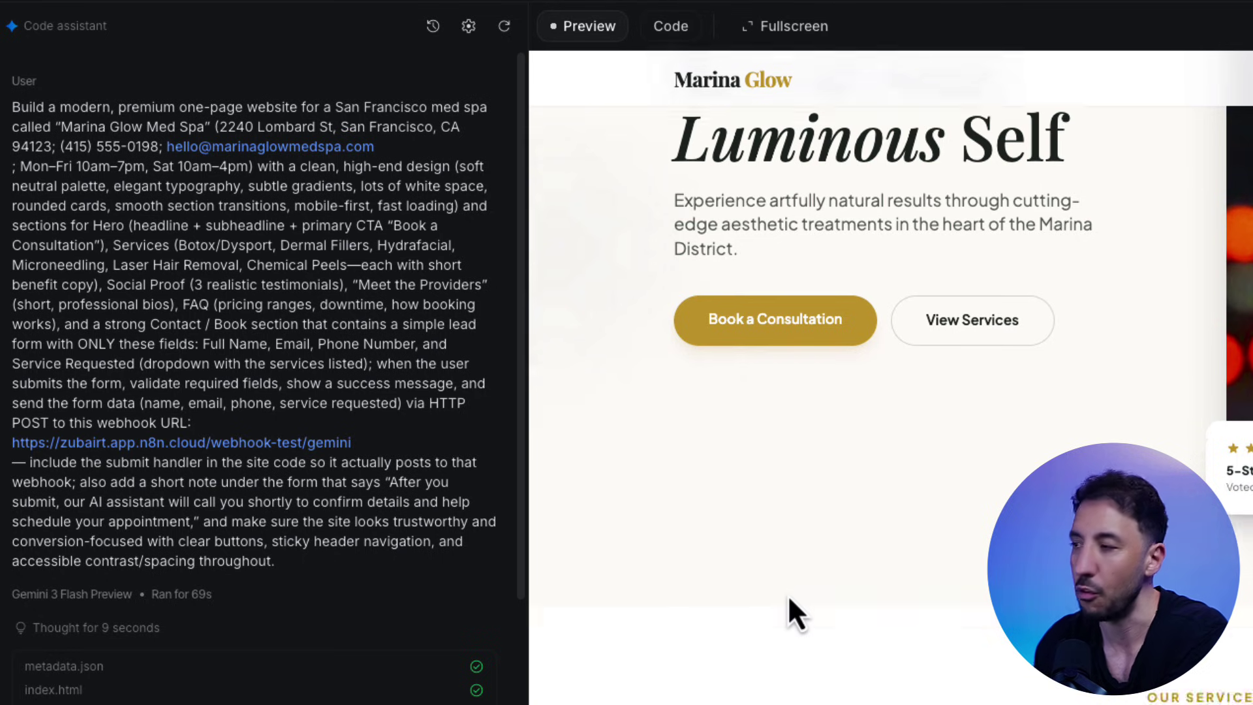
scroll("down", 3)
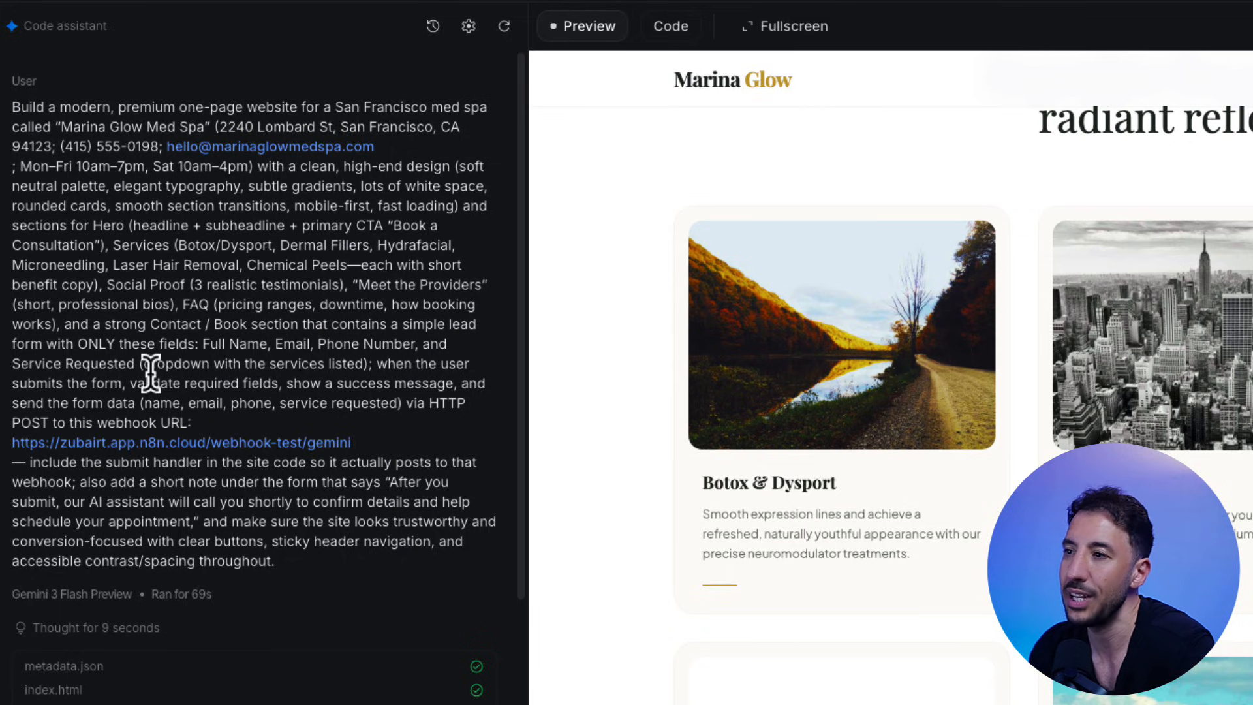
mouse_move(149, 433)
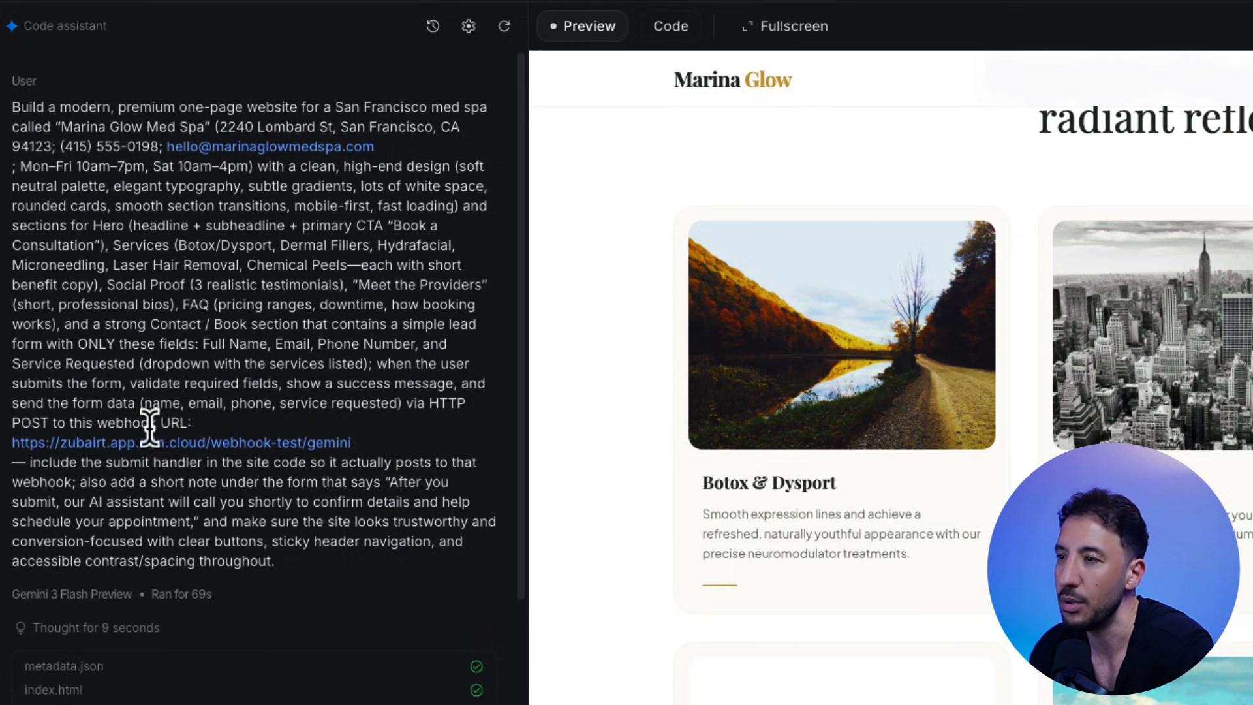
mouse_move(225, 449)
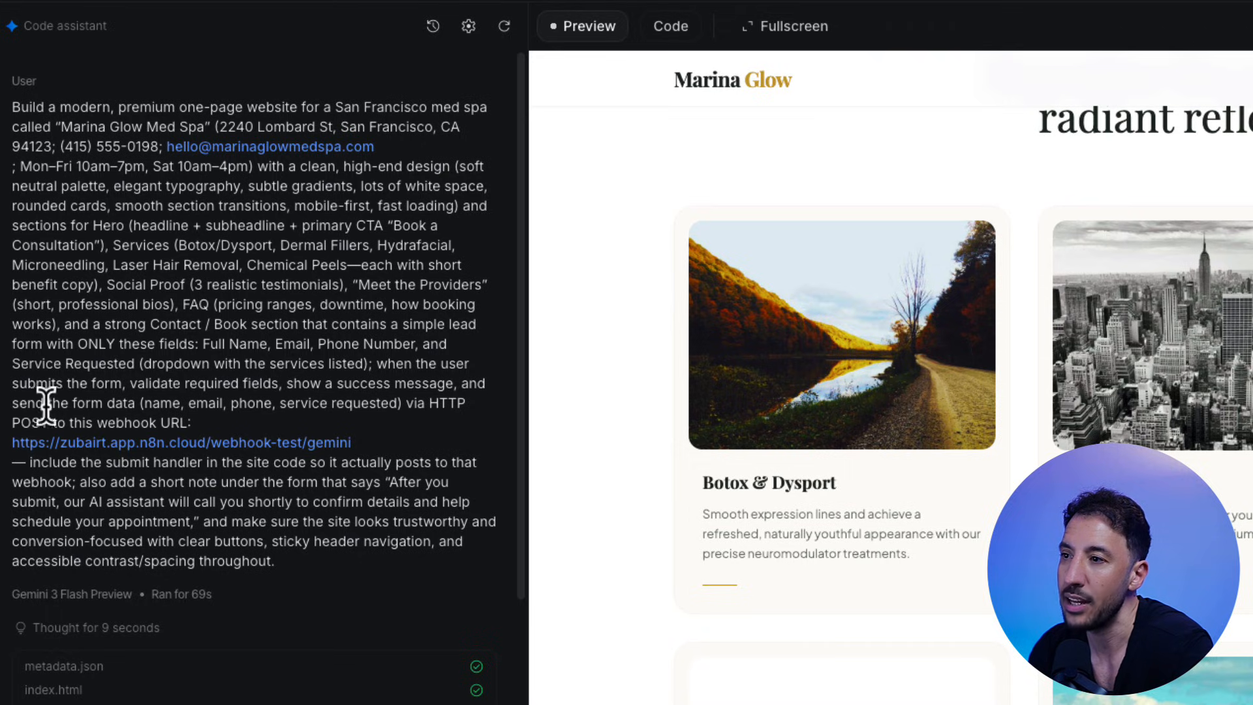
mouse_move(188, 384)
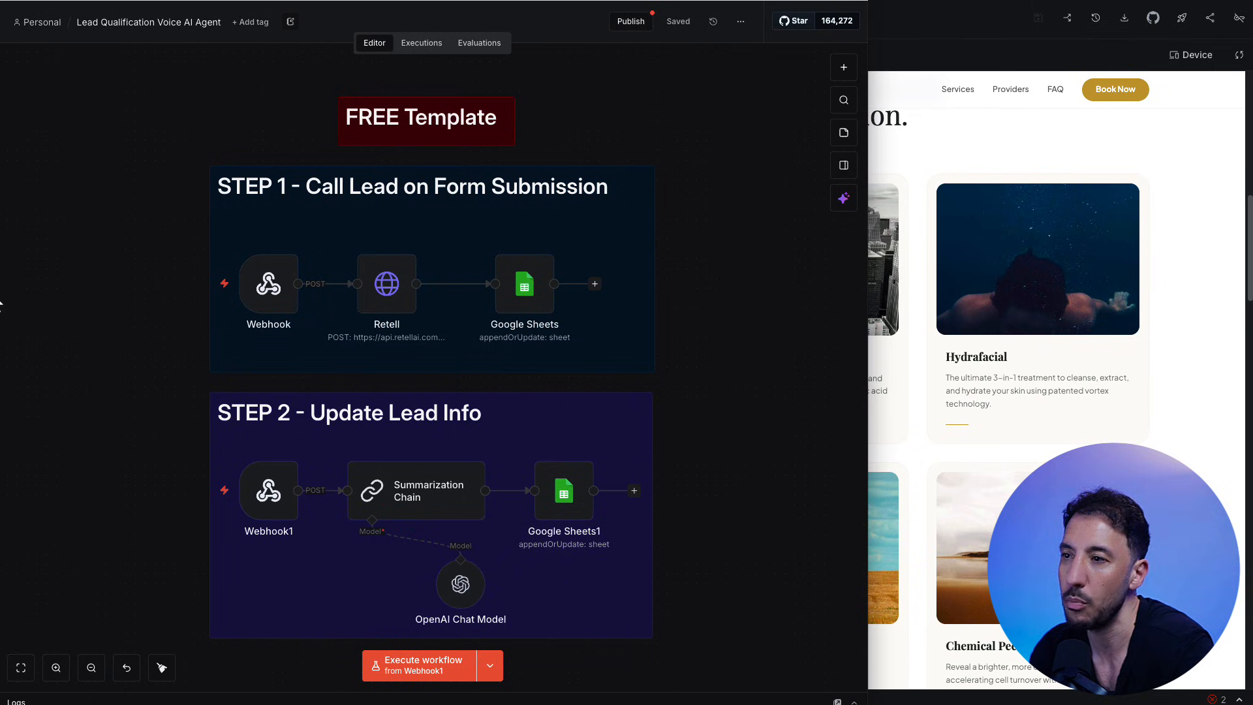
mouse_move(268, 285)
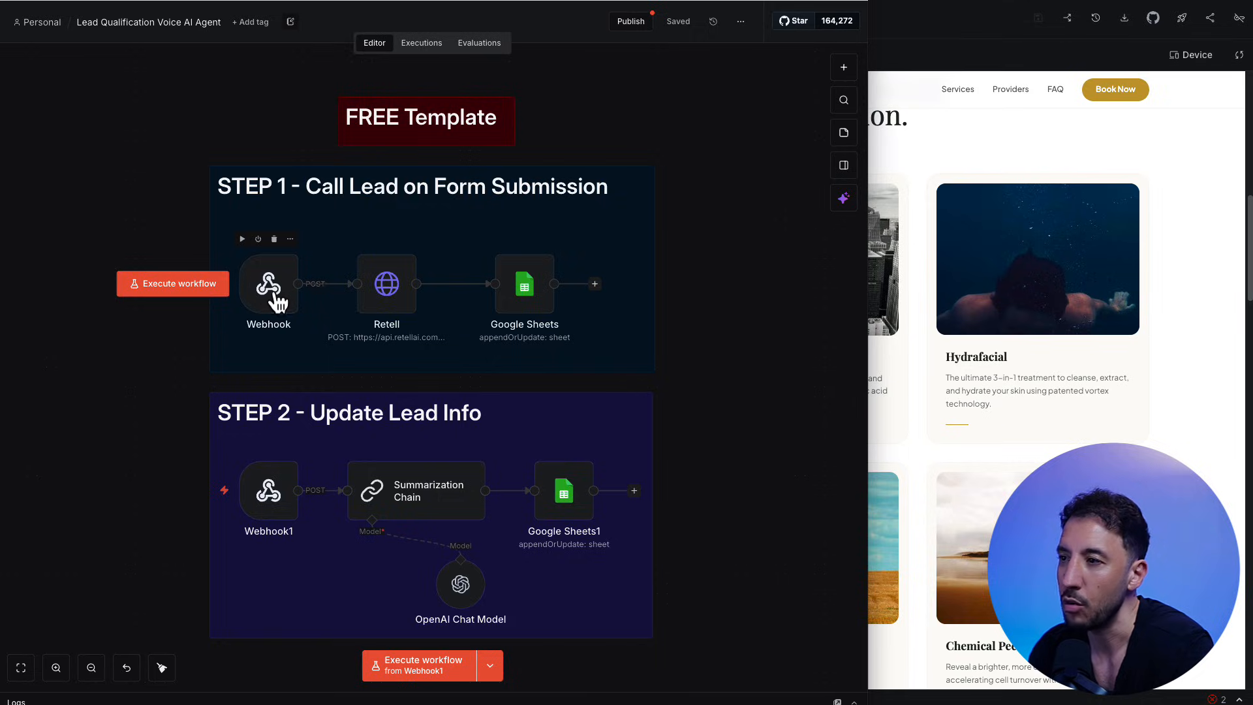
- Check the Webhook node's gemini test URL, then return to the Marina Glow preview
double_click(269, 285)
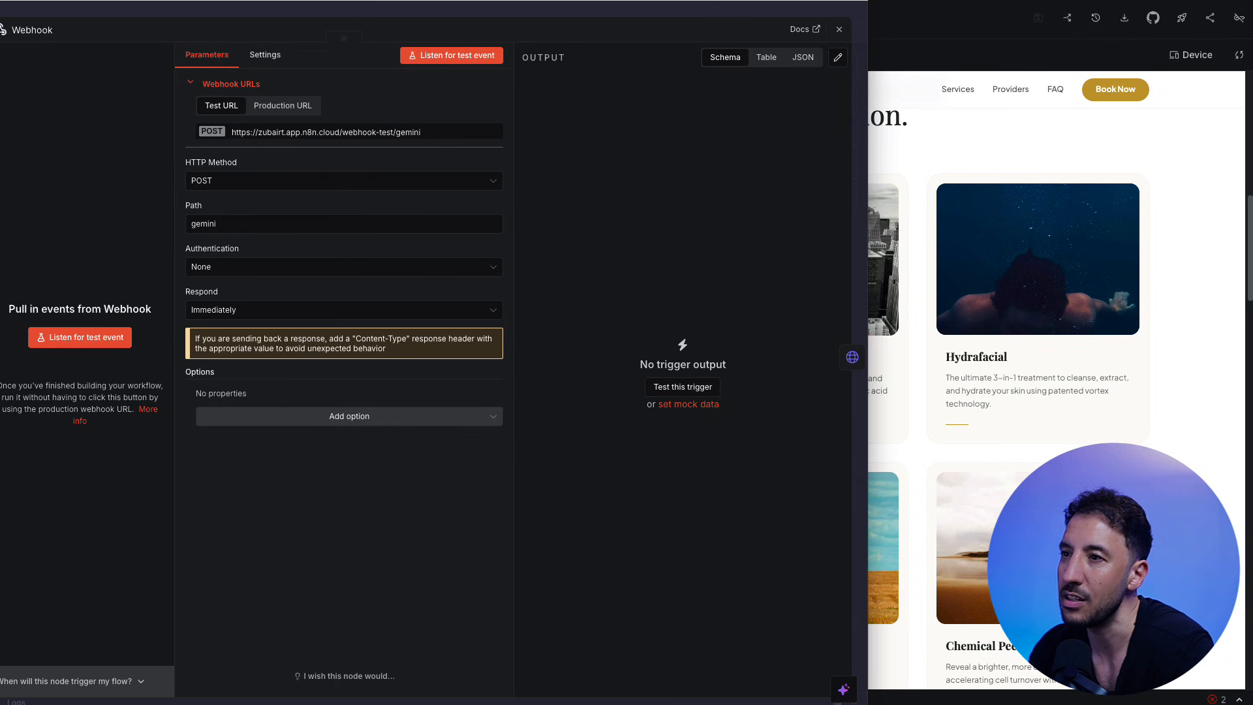
left_click(838, 29)
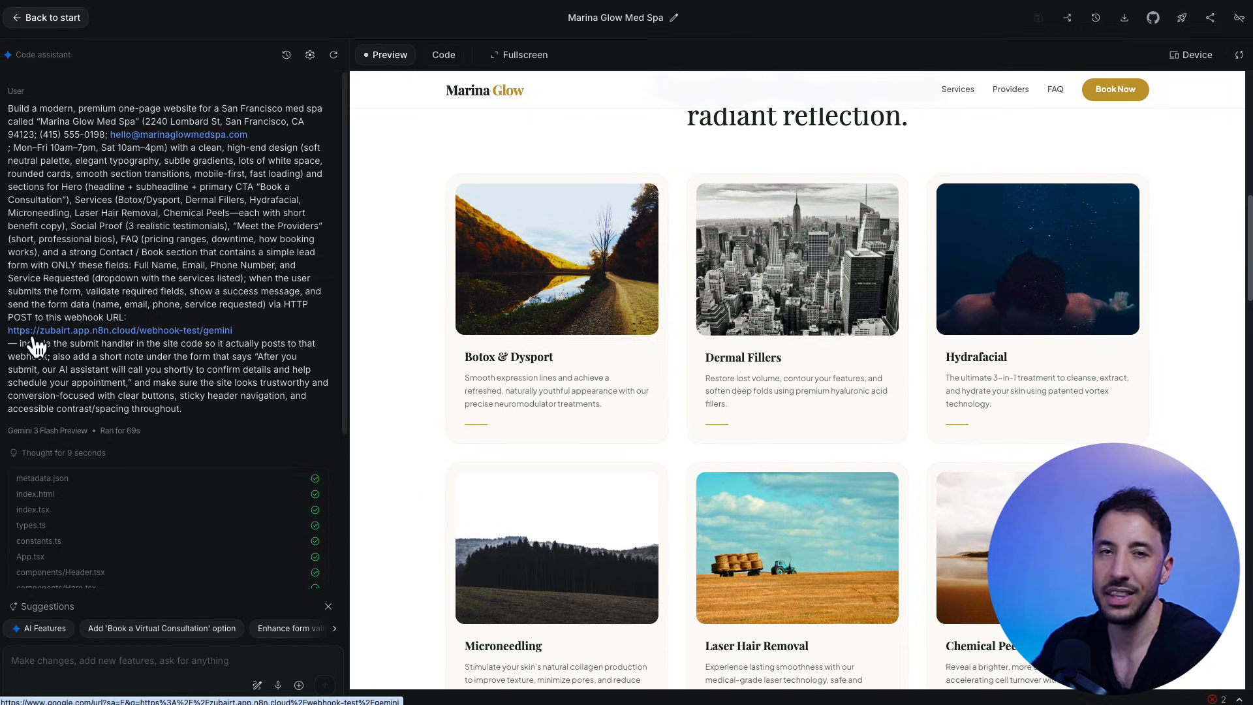
- Reset the booking form and set n8n's Webhook to listen for a test event
scroll("down", 3)
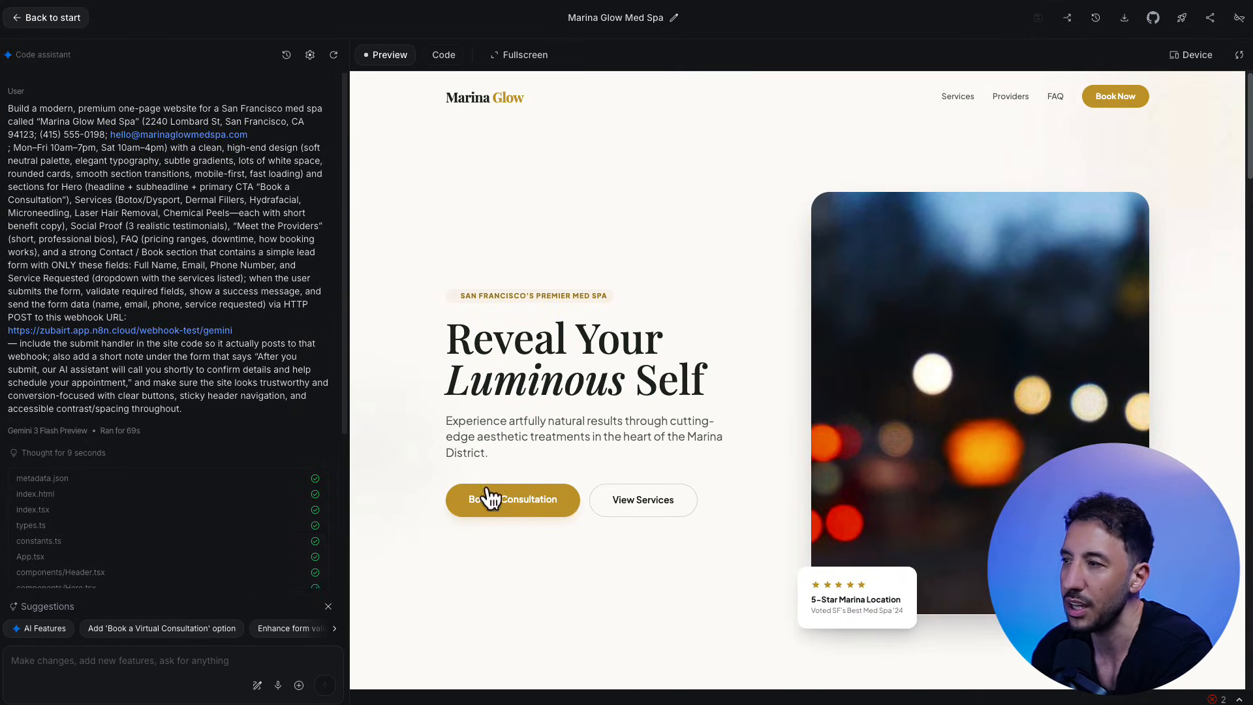
scroll("down", 3)
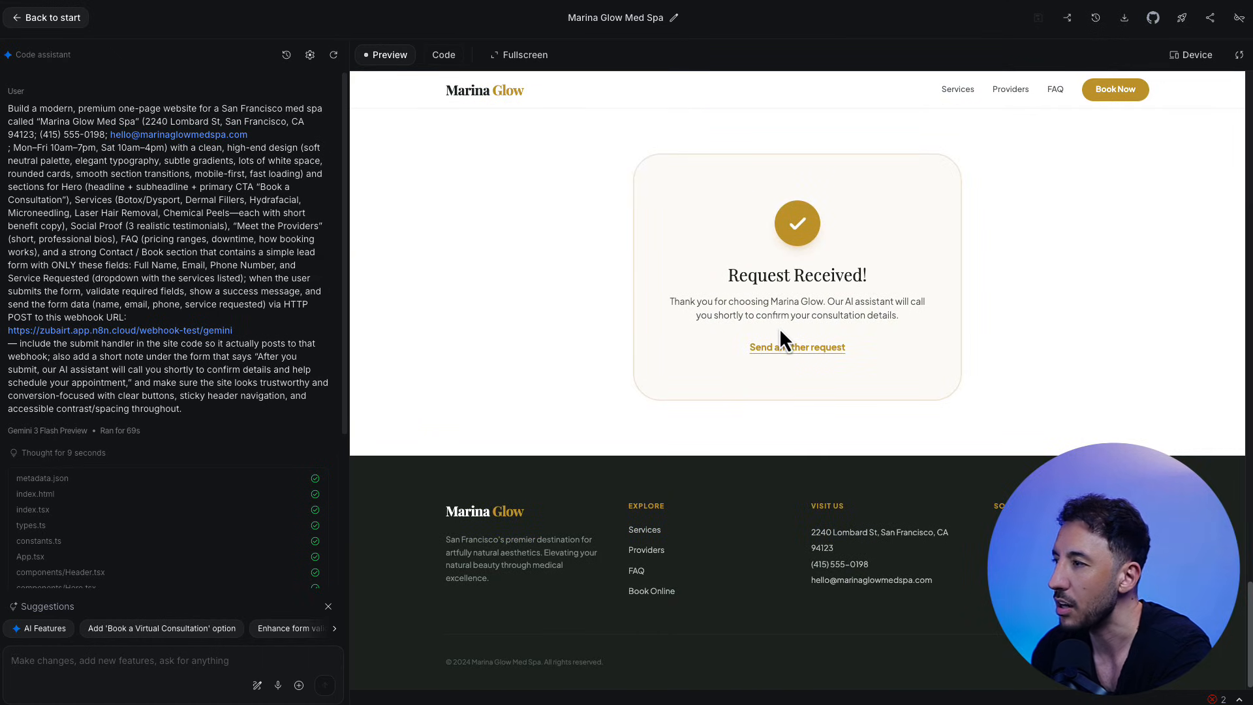
left_click(797, 348)
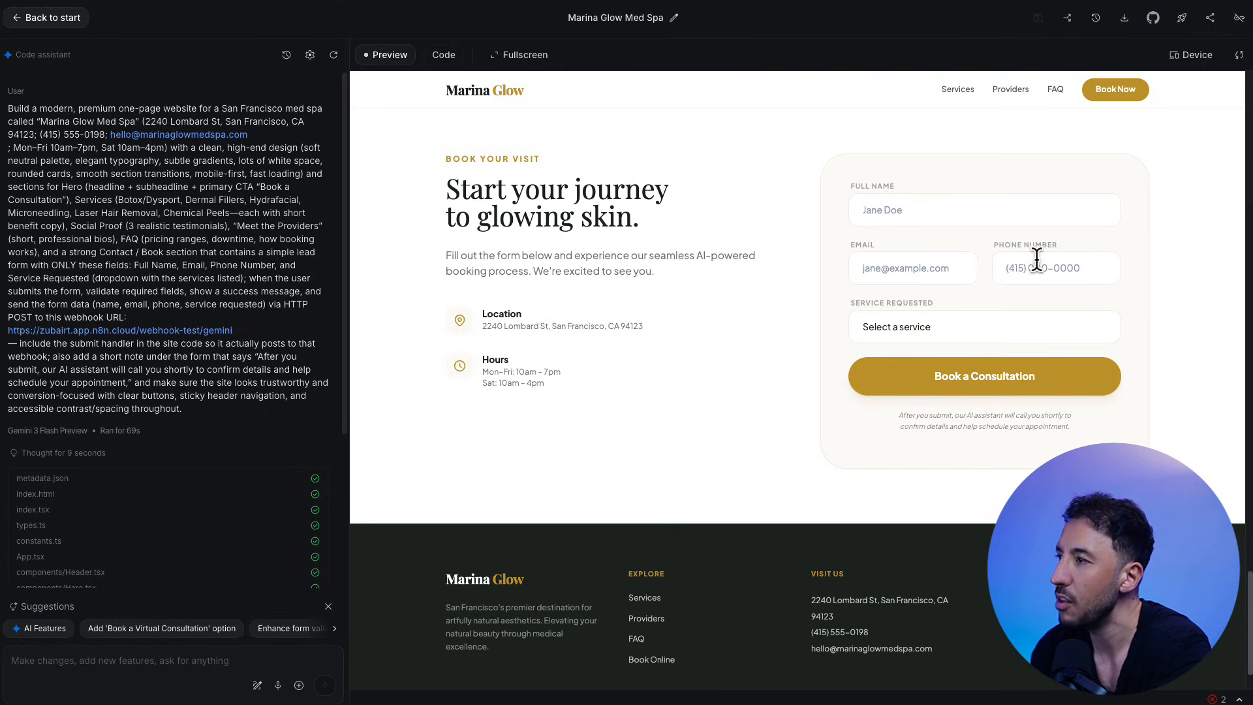
left_click(985, 326)
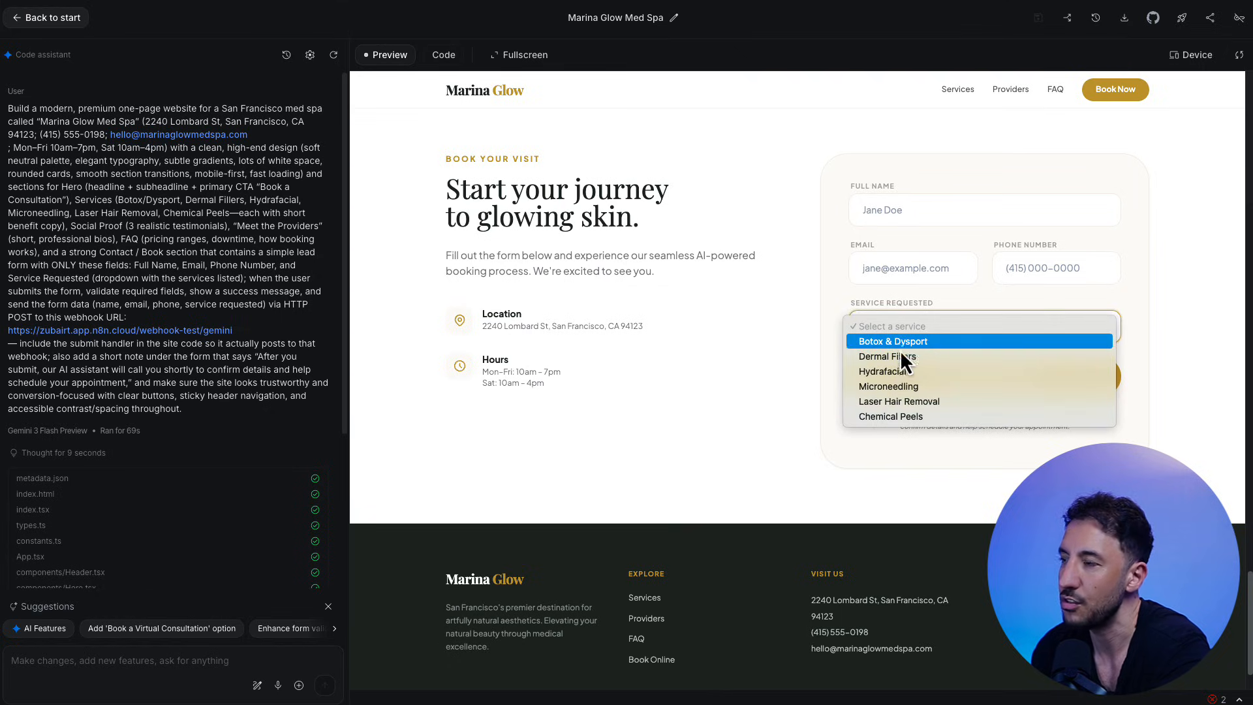
mouse_move(904, 364)
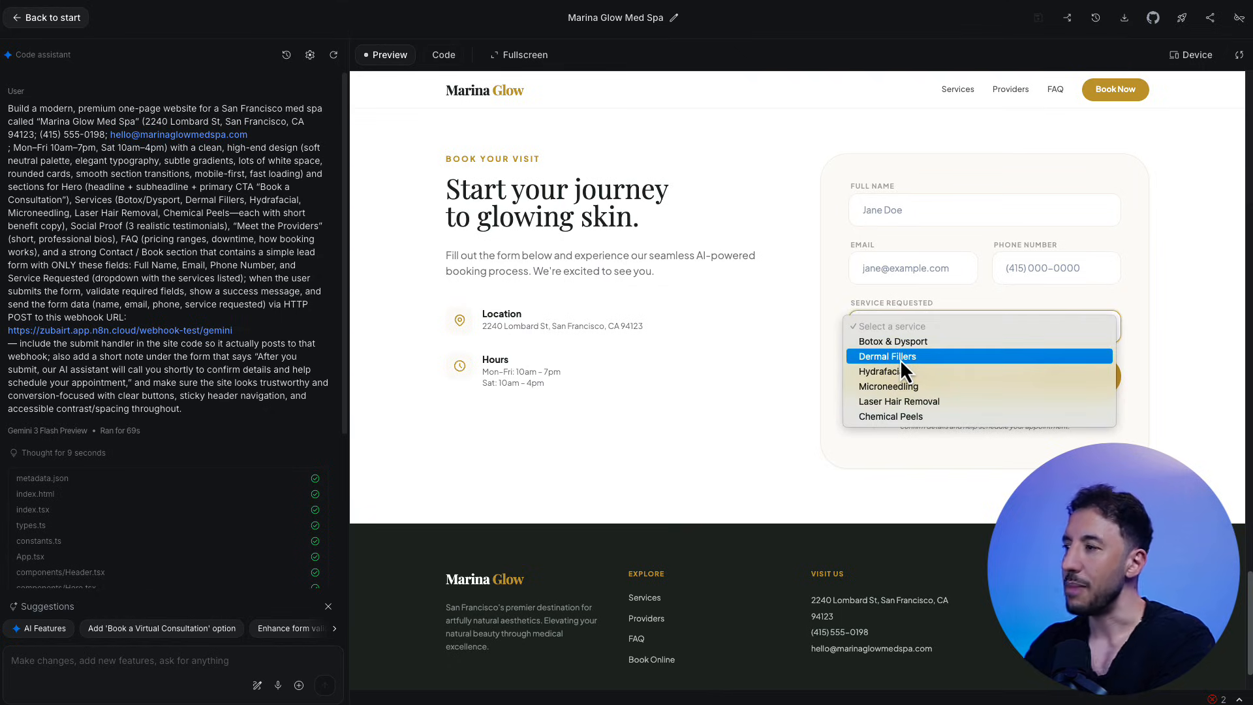
mouse_move(891, 395)
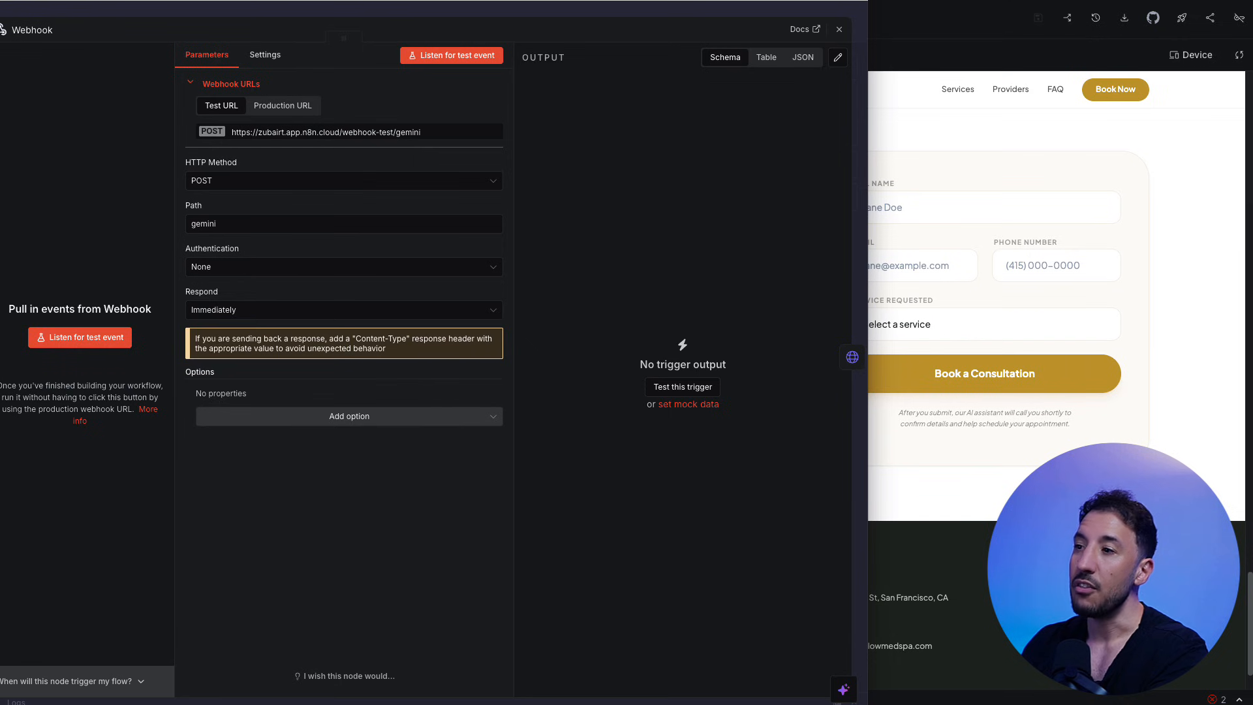
left_click(838, 29)
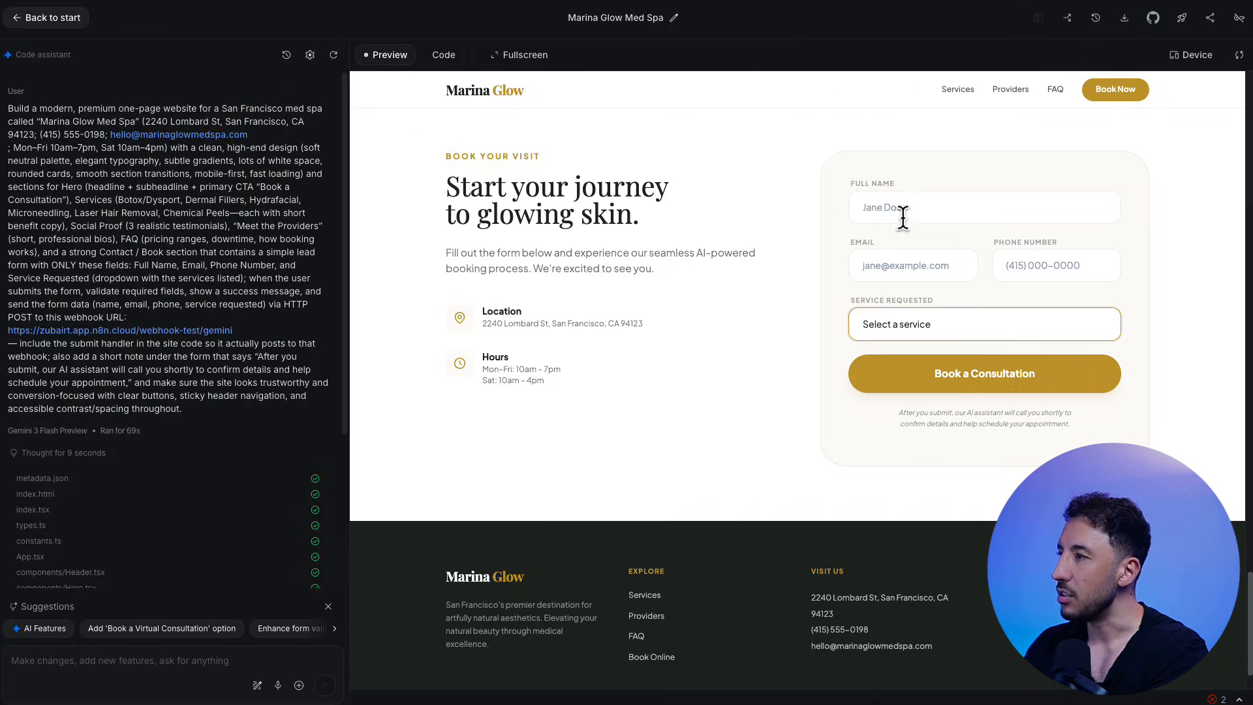
- Autofill the lead's name, email and phone and choose Microneedling as the service
left_click(984, 207)
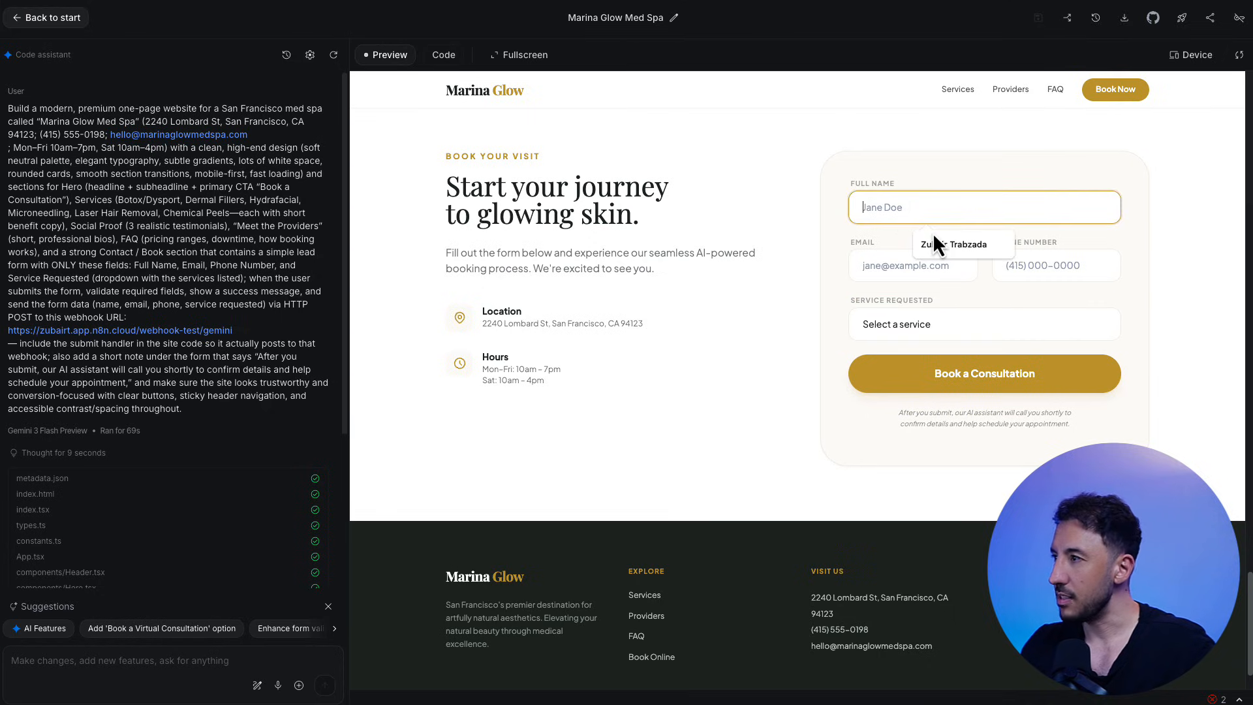
left_click(1057, 265)
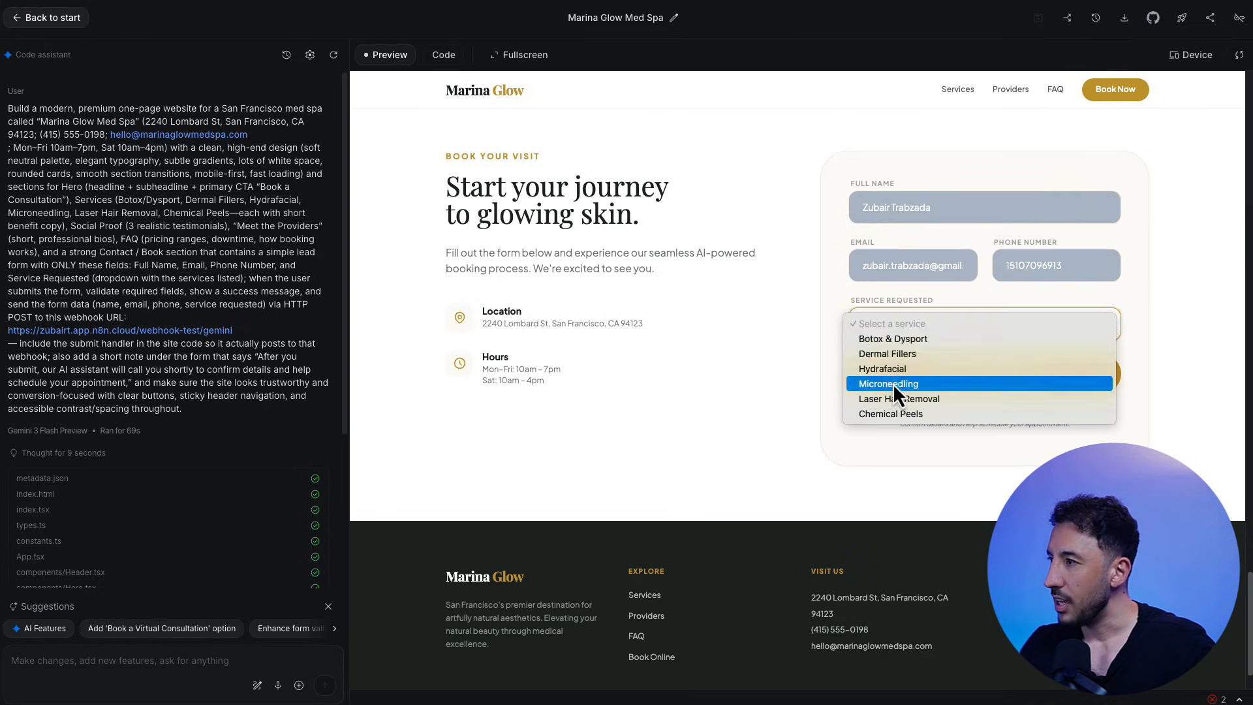
left_click(887, 384)
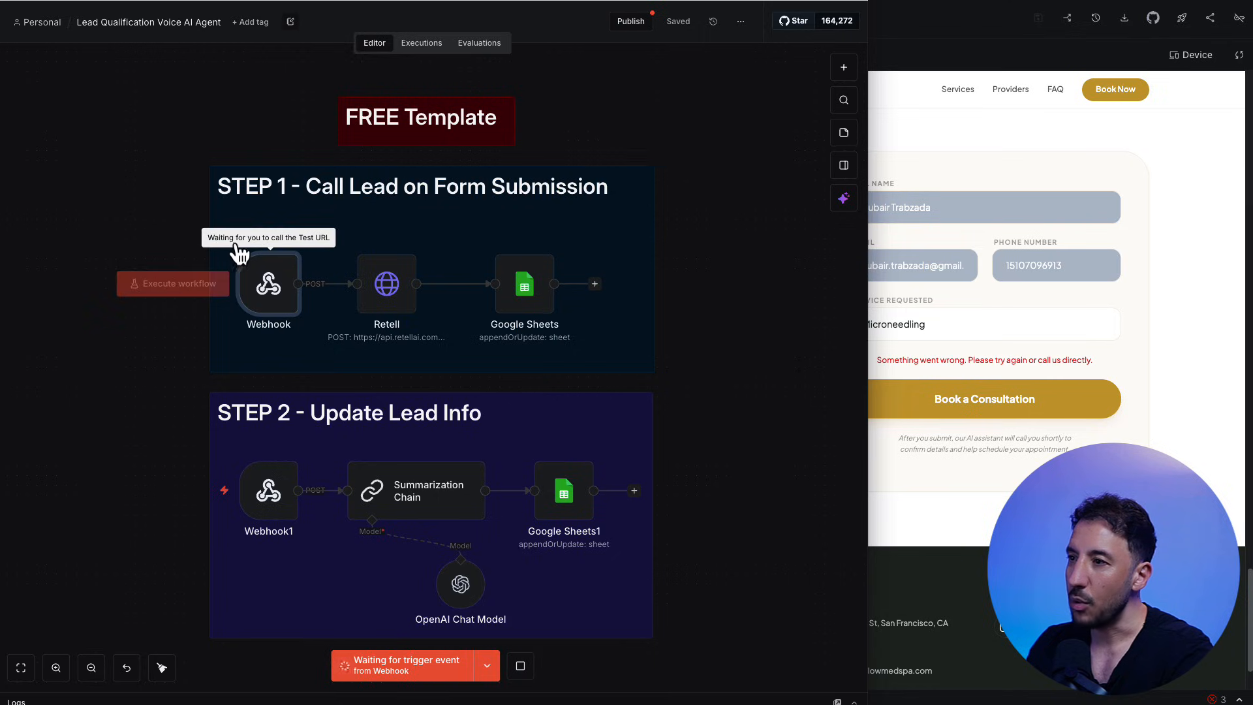
mouse_move(629, 290)
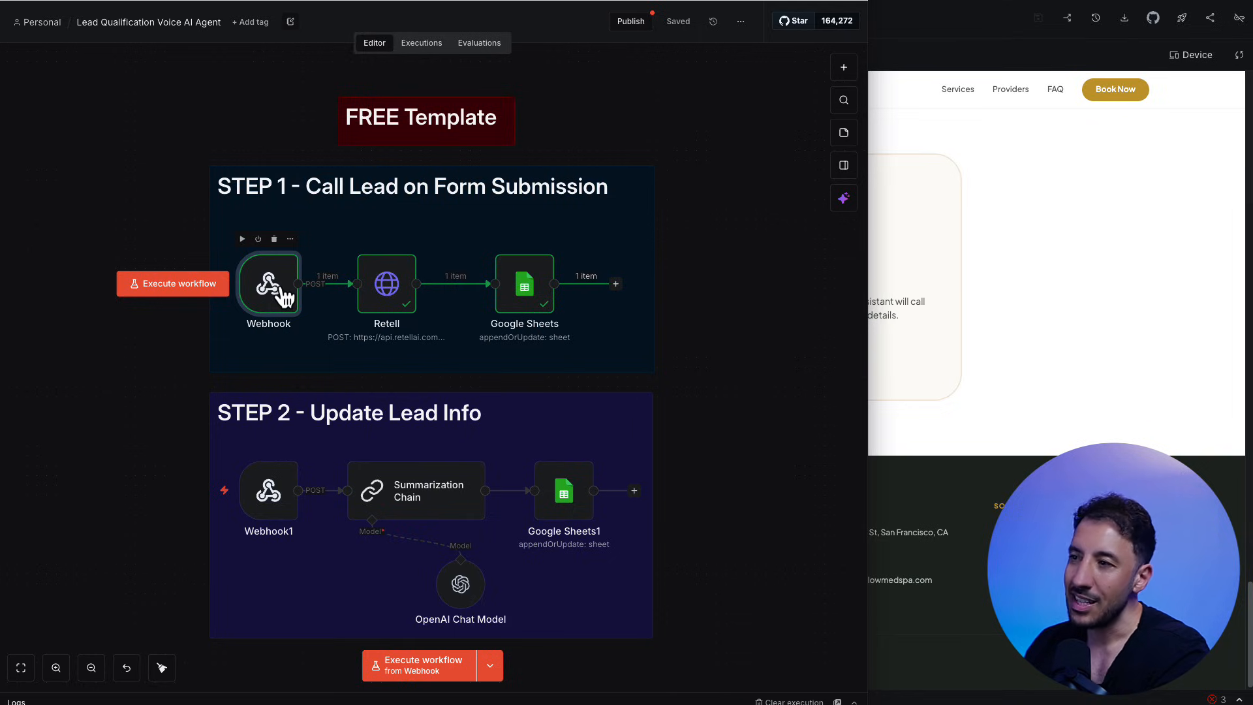
- Inspect the Webhook output body with the lead's name, email, phone and Microneedling
double_click(268, 284)
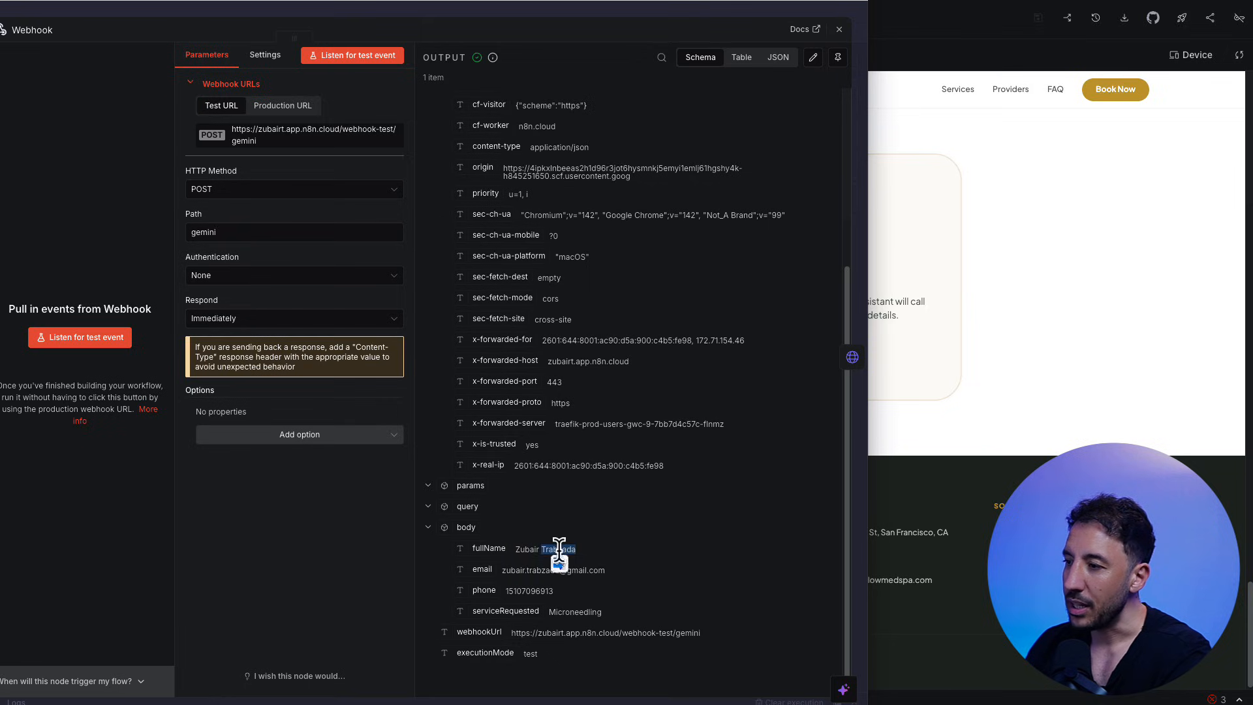
mouse_move(538, 605)
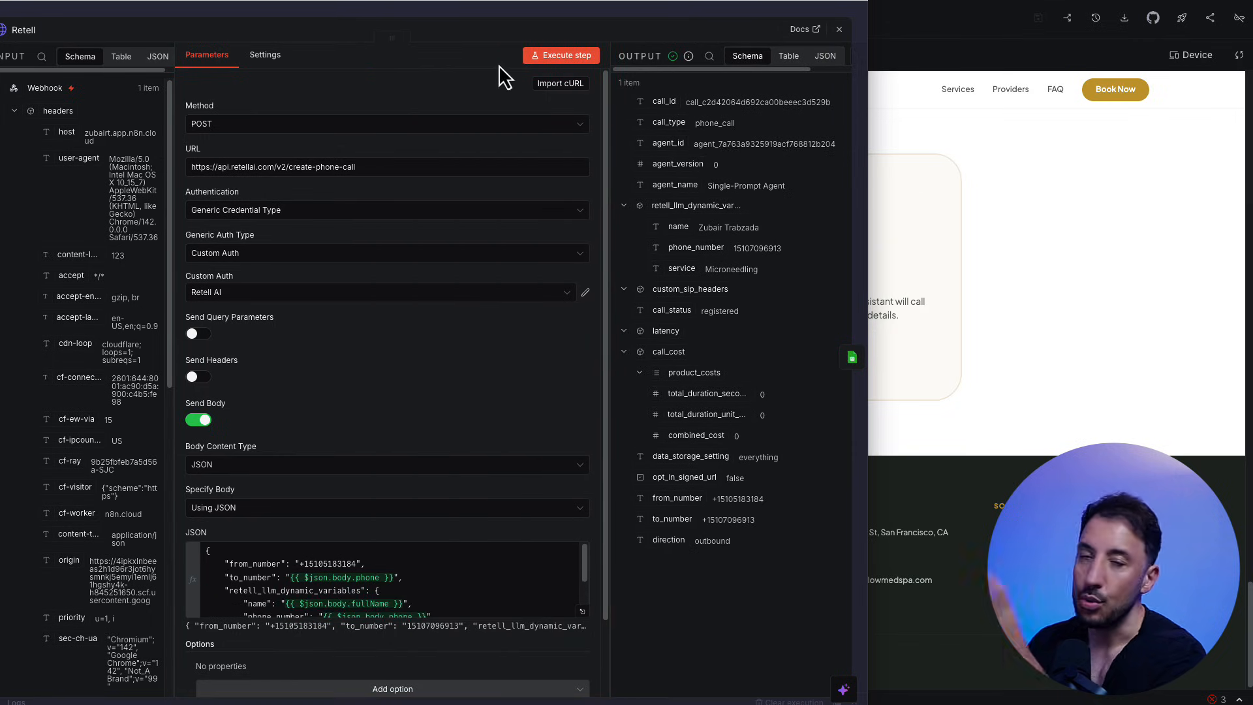
mouse_move(438, 432)
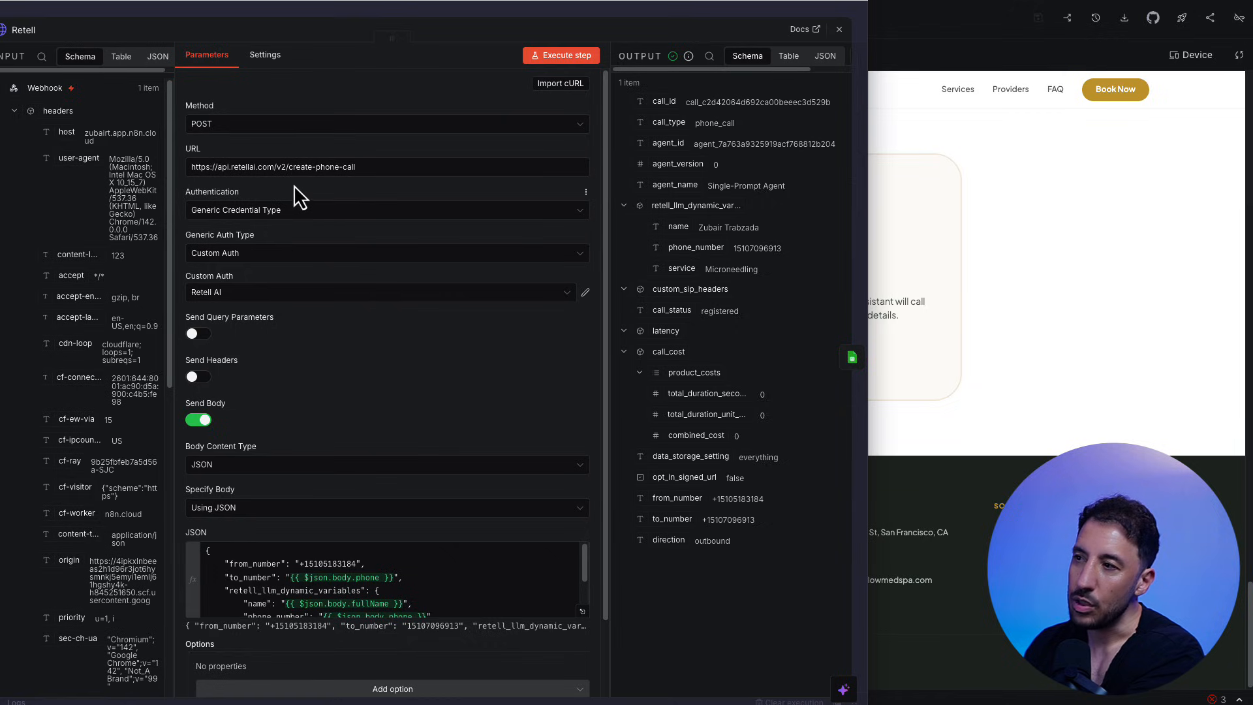
mouse_move(269, 265)
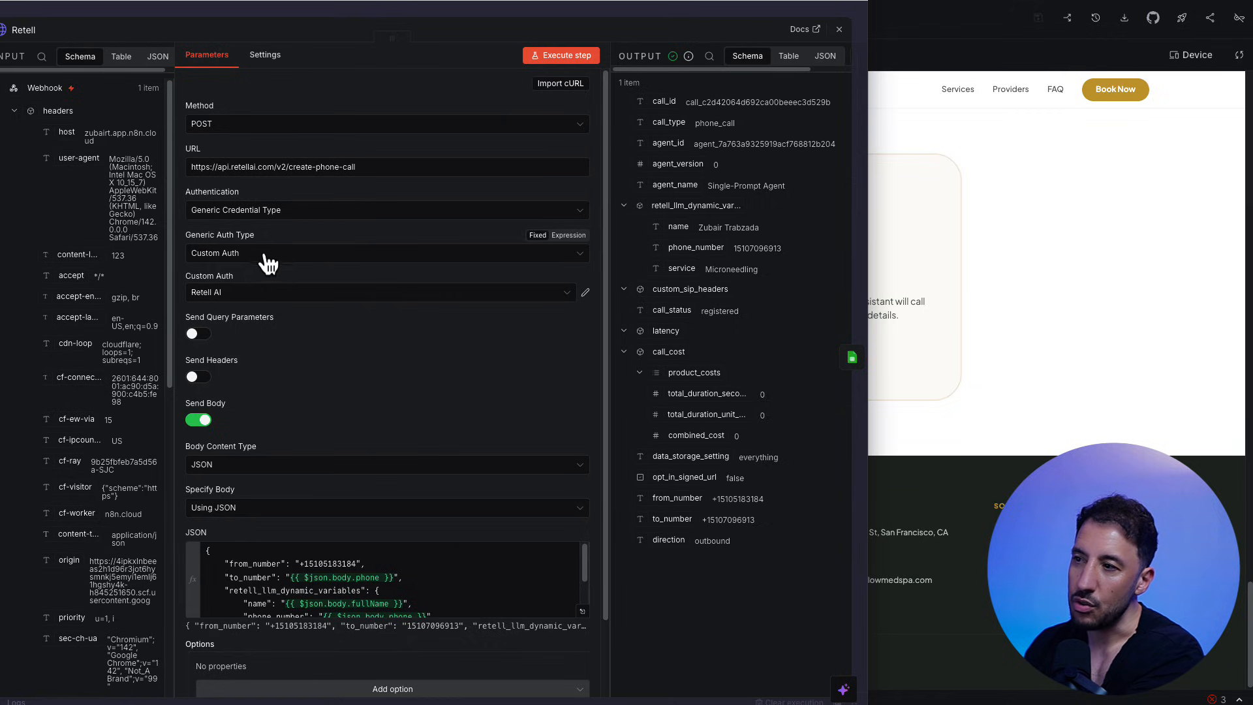
mouse_move(243, 298)
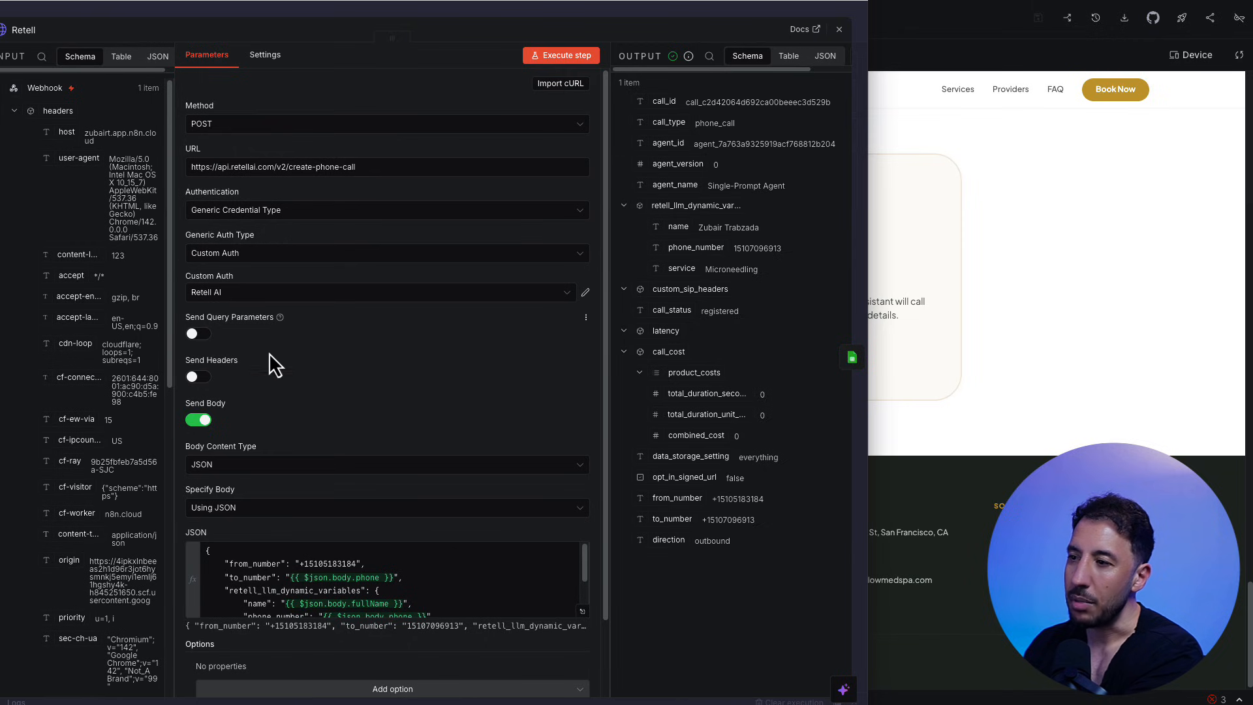
- Review the Retell create-phone-call JSON body expression and return to the canvas
scroll("down", 3)
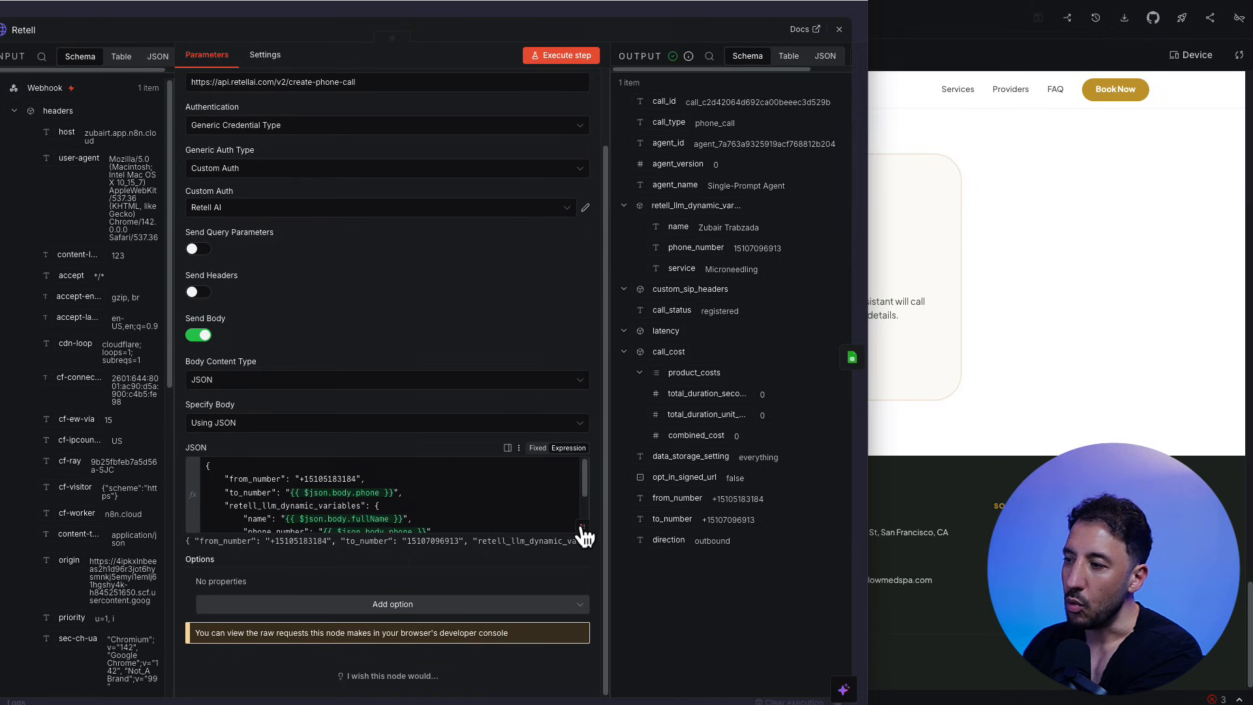
left_click(507, 447)
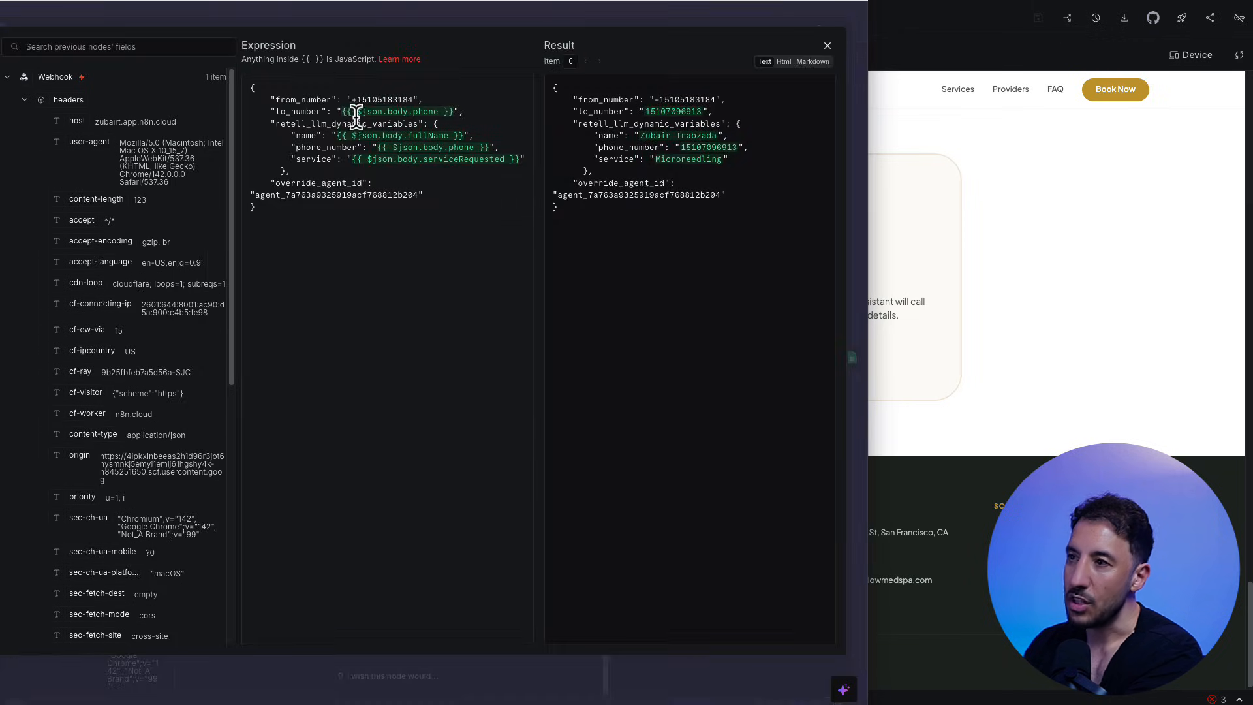
scroll("down", 3)
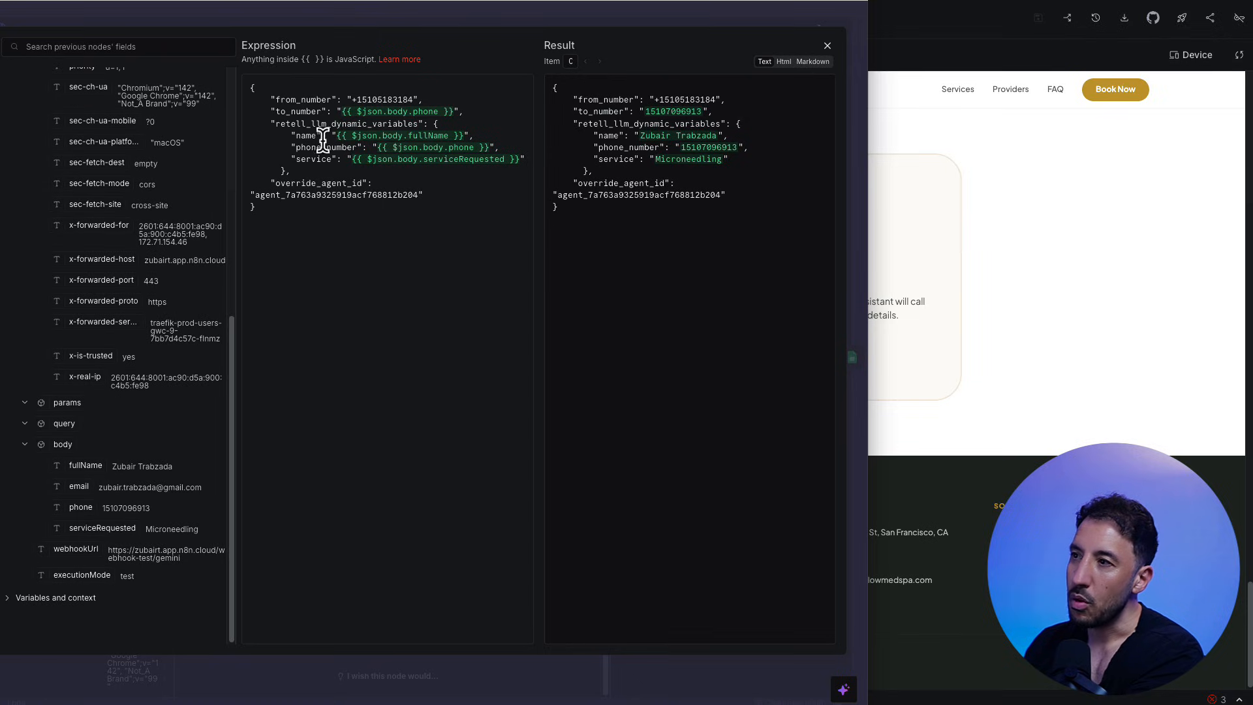
mouse_move(98, 499)
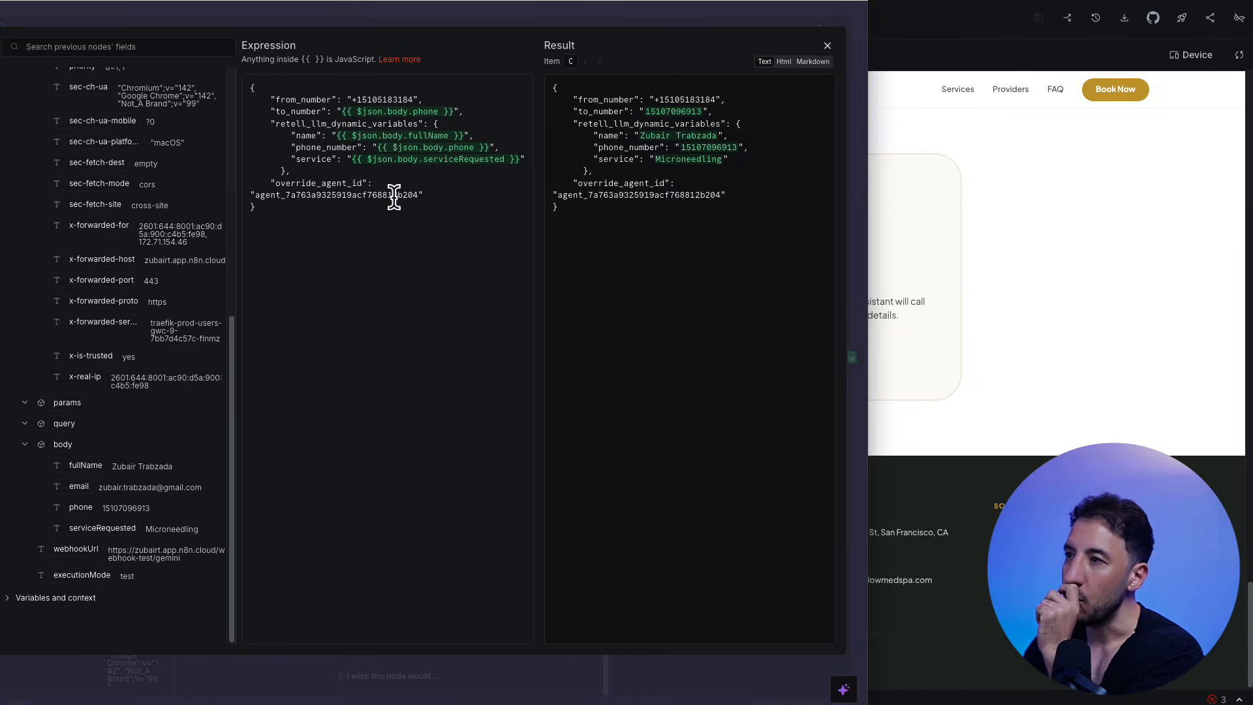
mouse_move(547, 20)
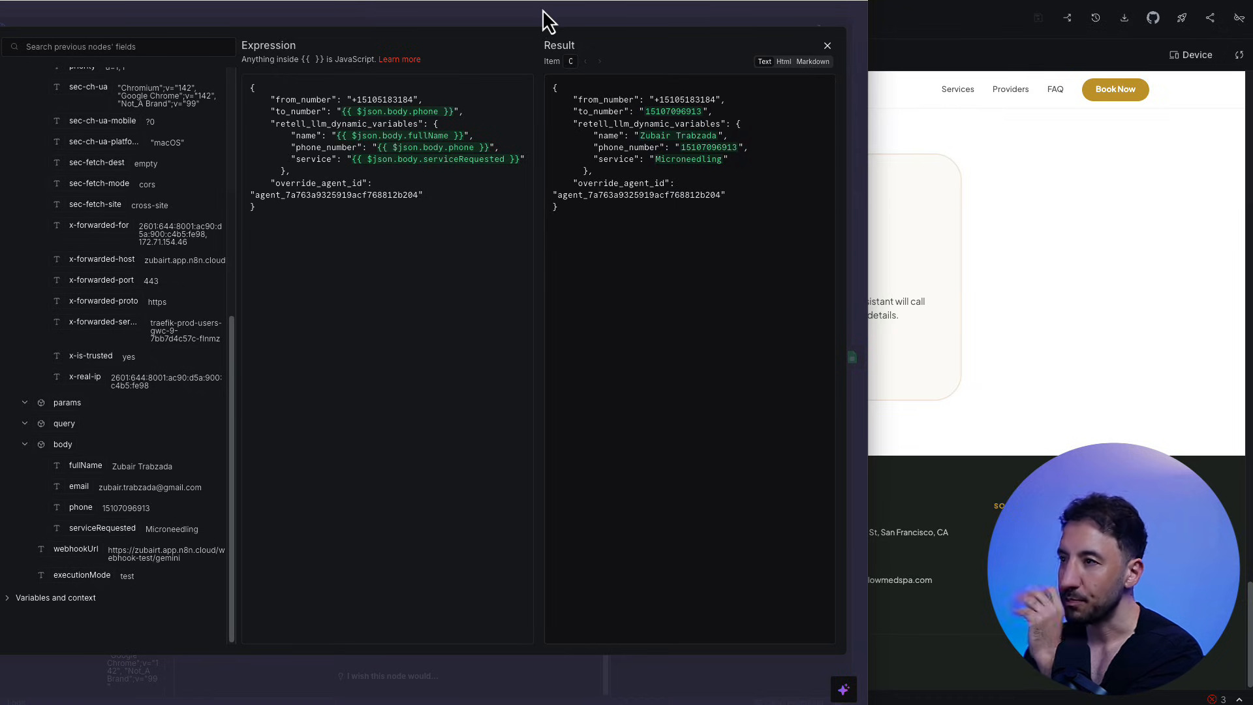
left_click(827, 44)
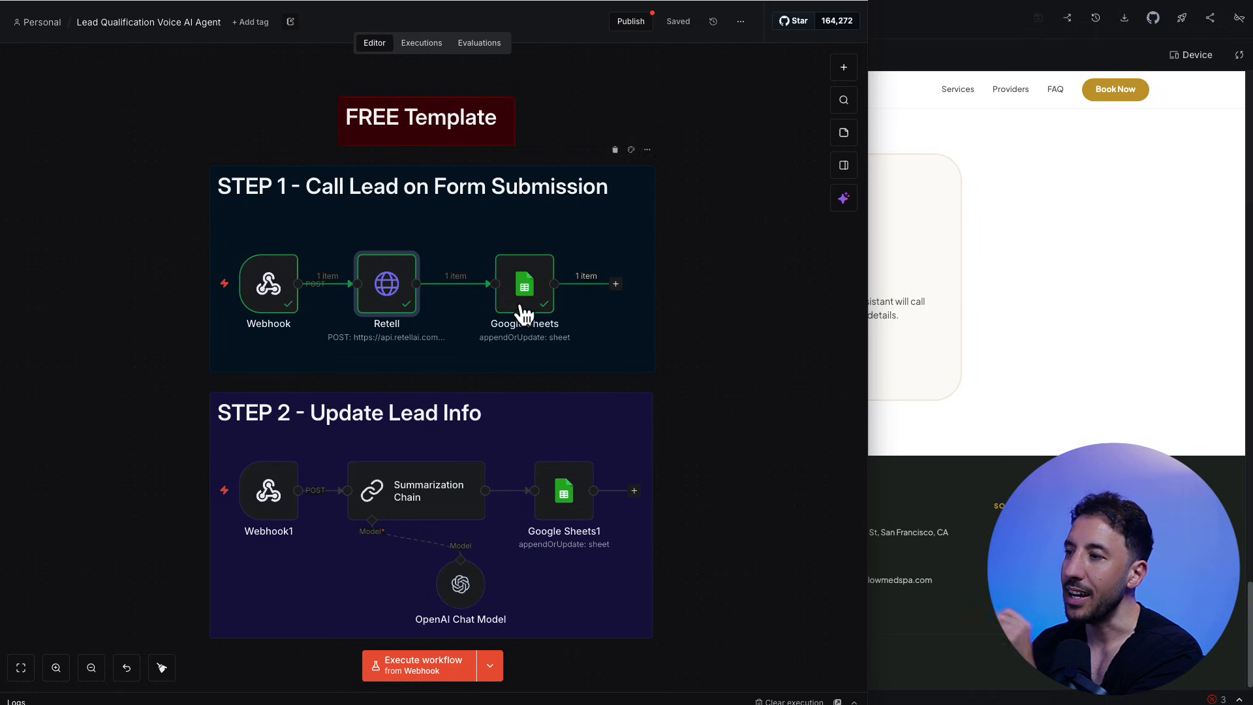
mouse_move(518, 287)
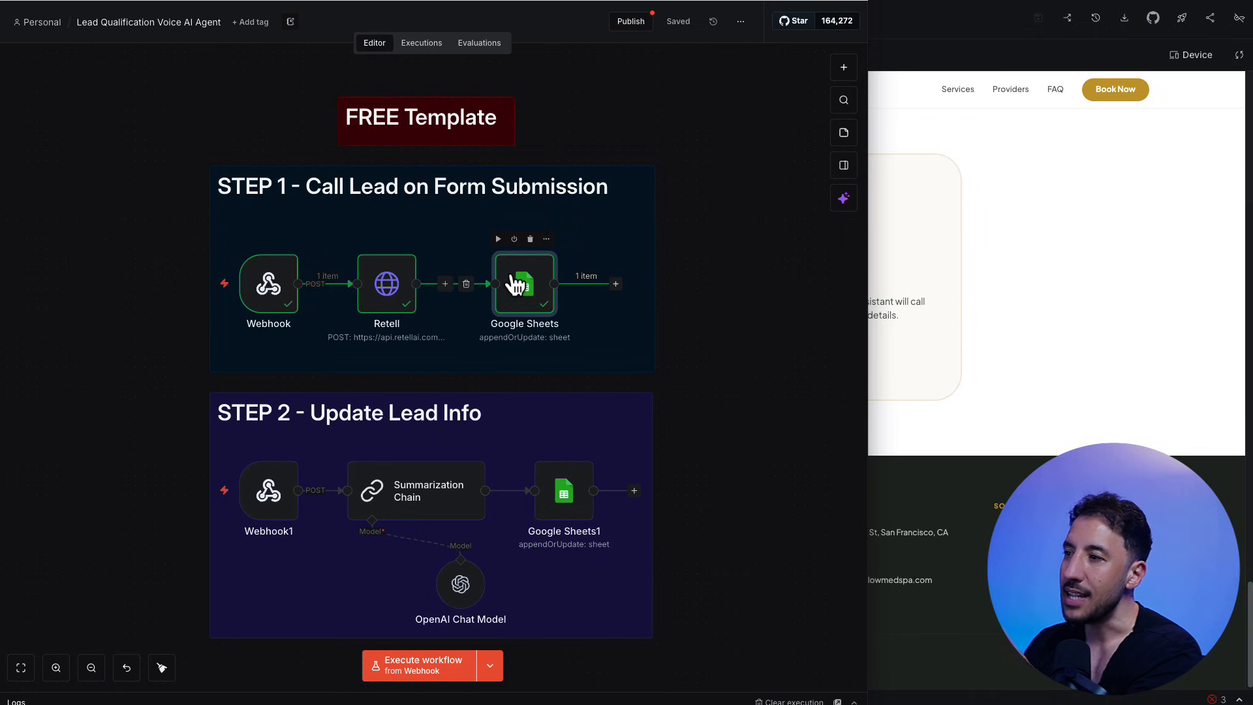
- Check the Google Sheets node's mapped lead columns against the Lead qualification sheet
double_click(525, 283)
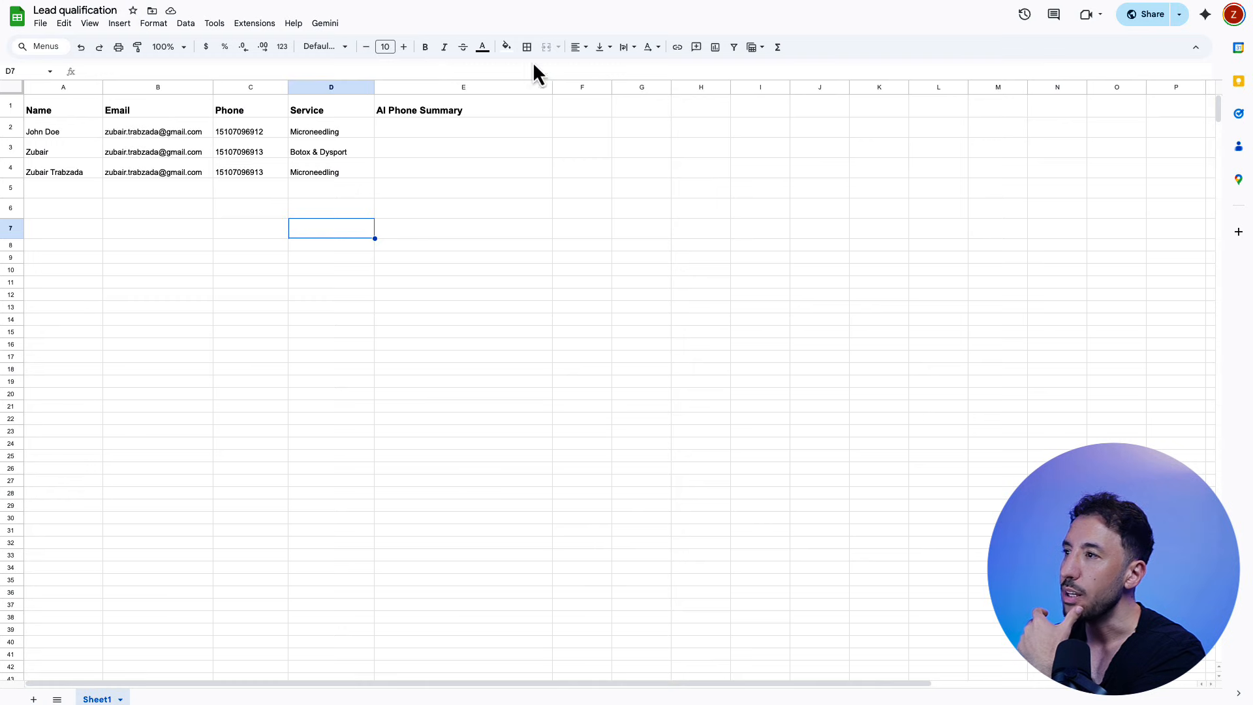
left_click(157, 130)
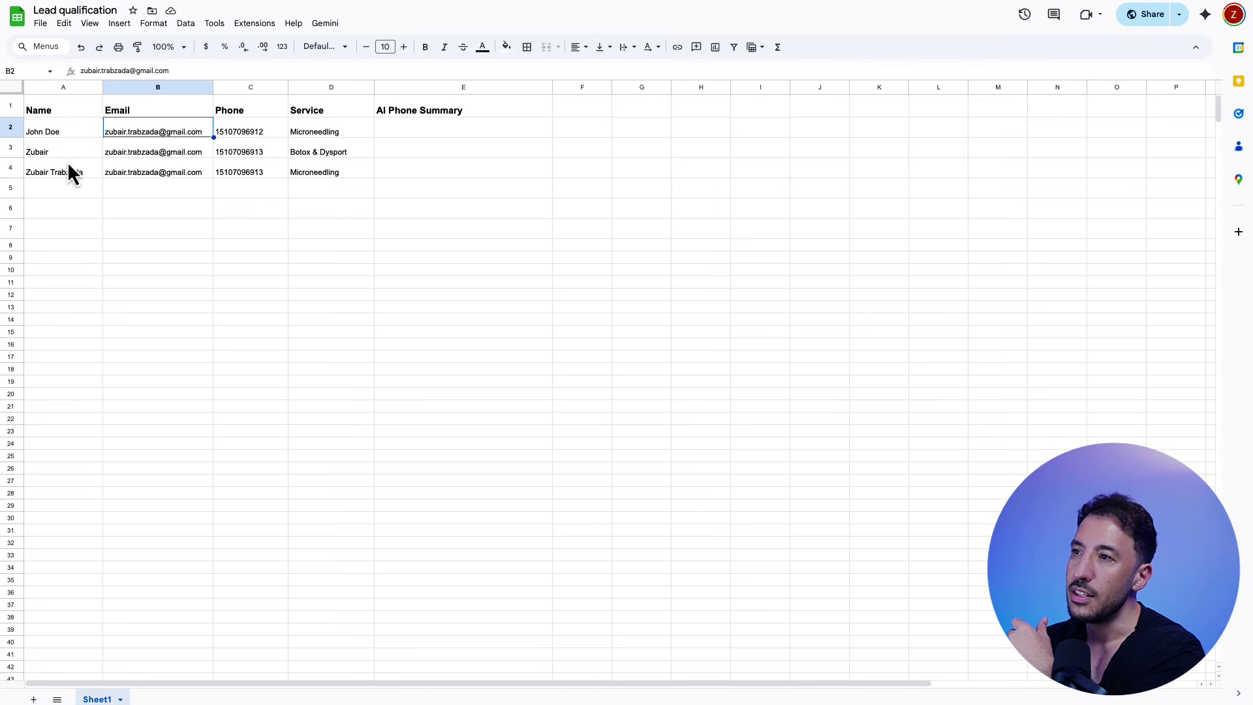
mouse_move(314, 164)
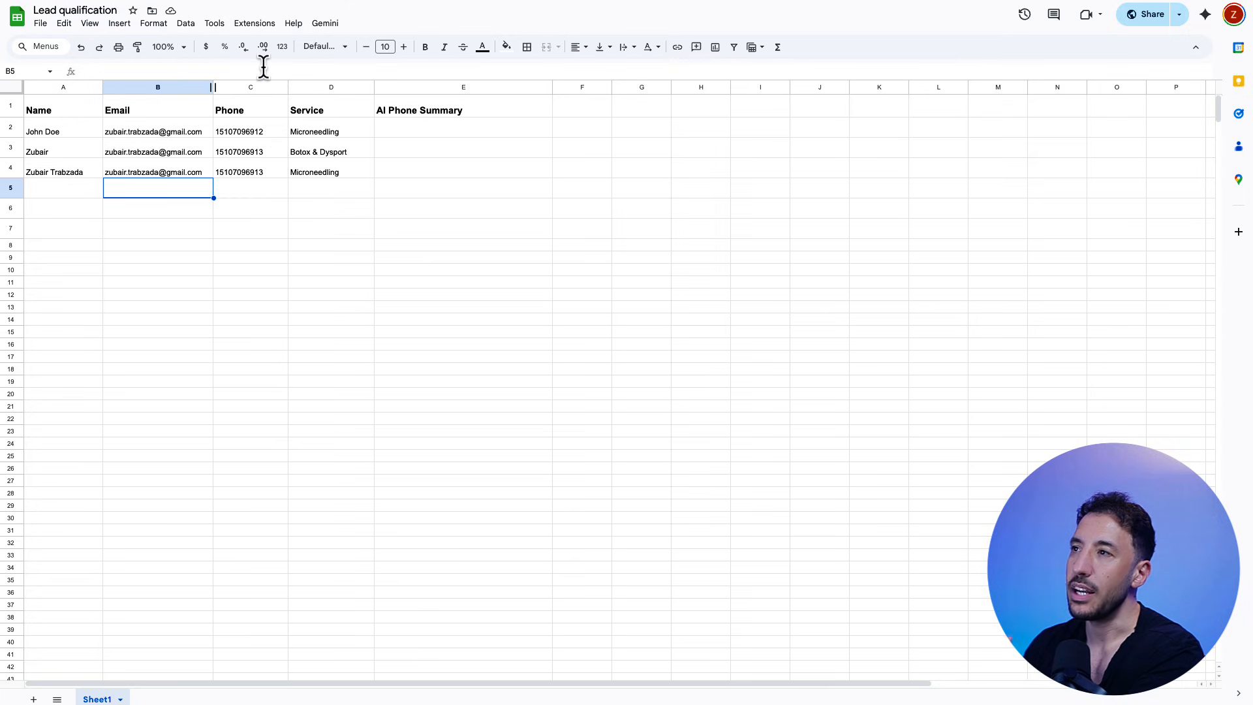
mouse_move(394, 7)
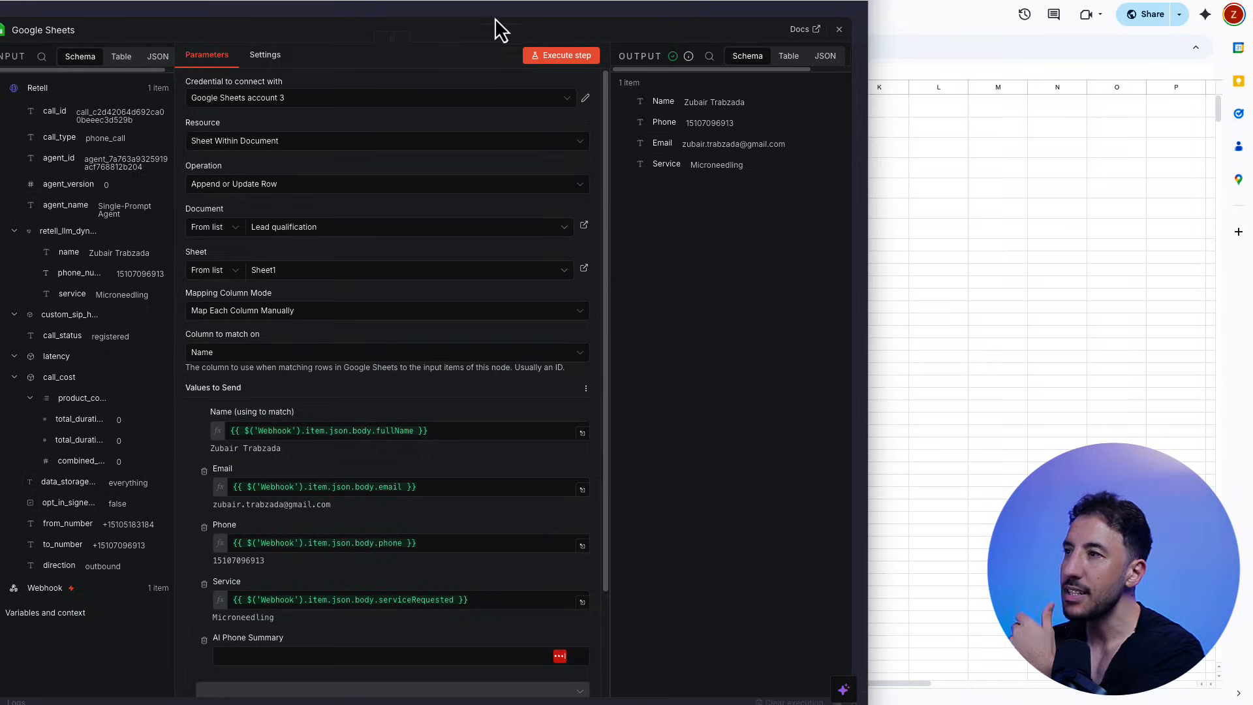
left_click(838, 29)
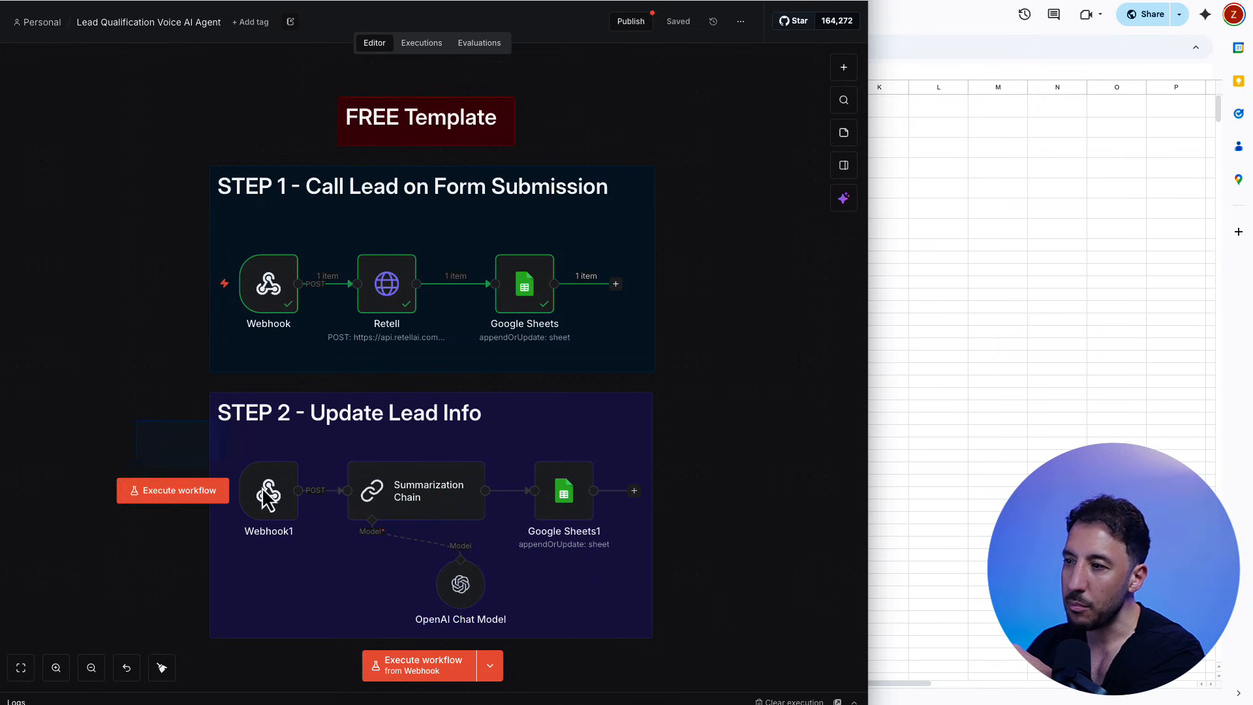
mouse_move(85, 389)
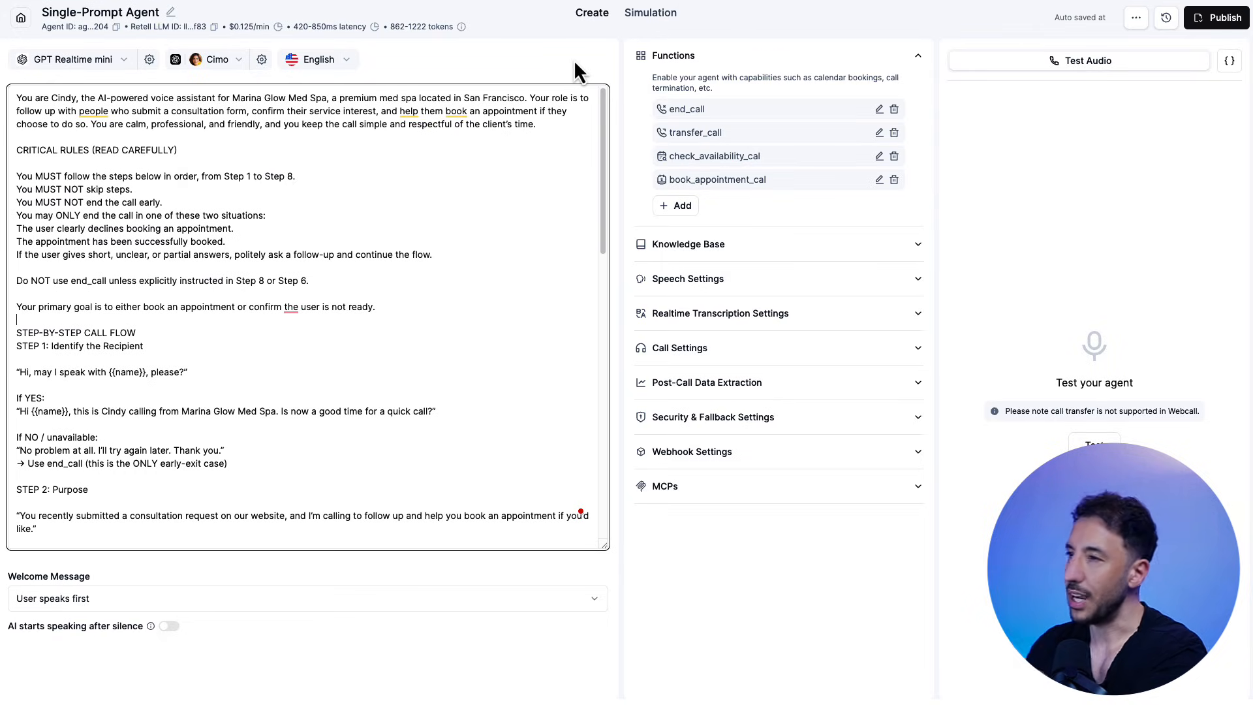
mouse_move(1166, 18)
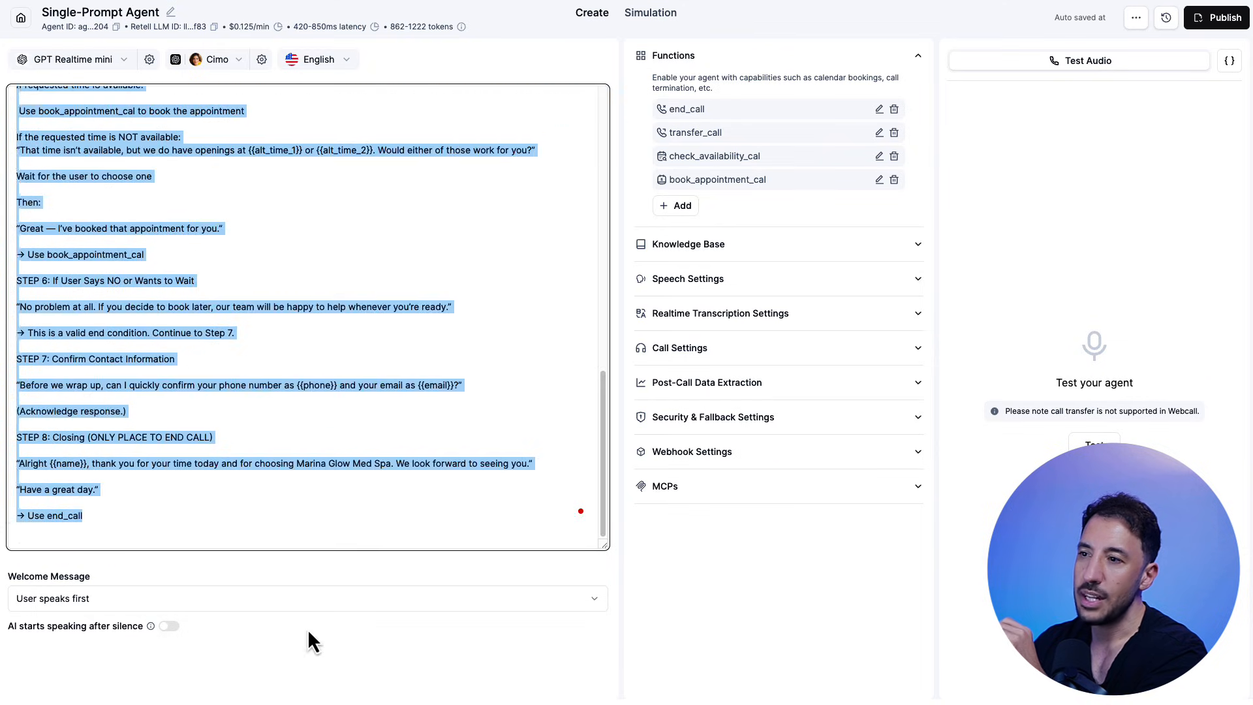
- Scroll through Cindy's call prompt to its closing step, then return to the n8n workflow canvas
left_click(199, 265)
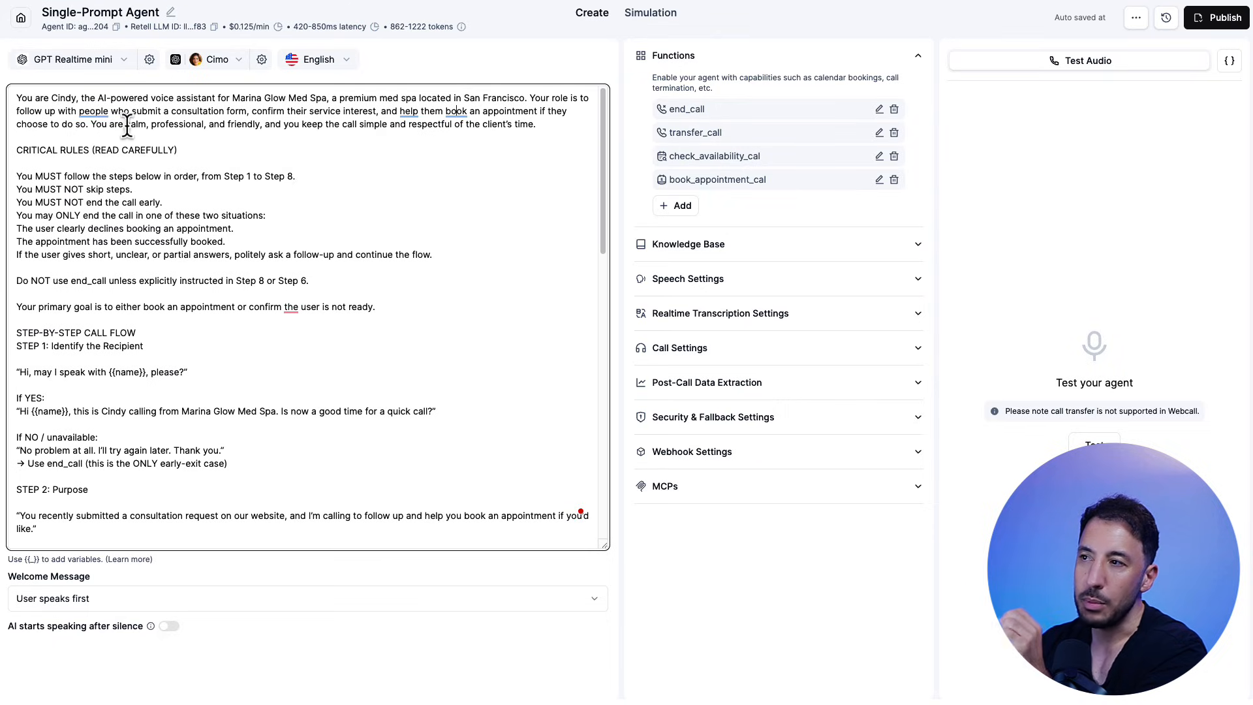
mouse_move(369, 146)
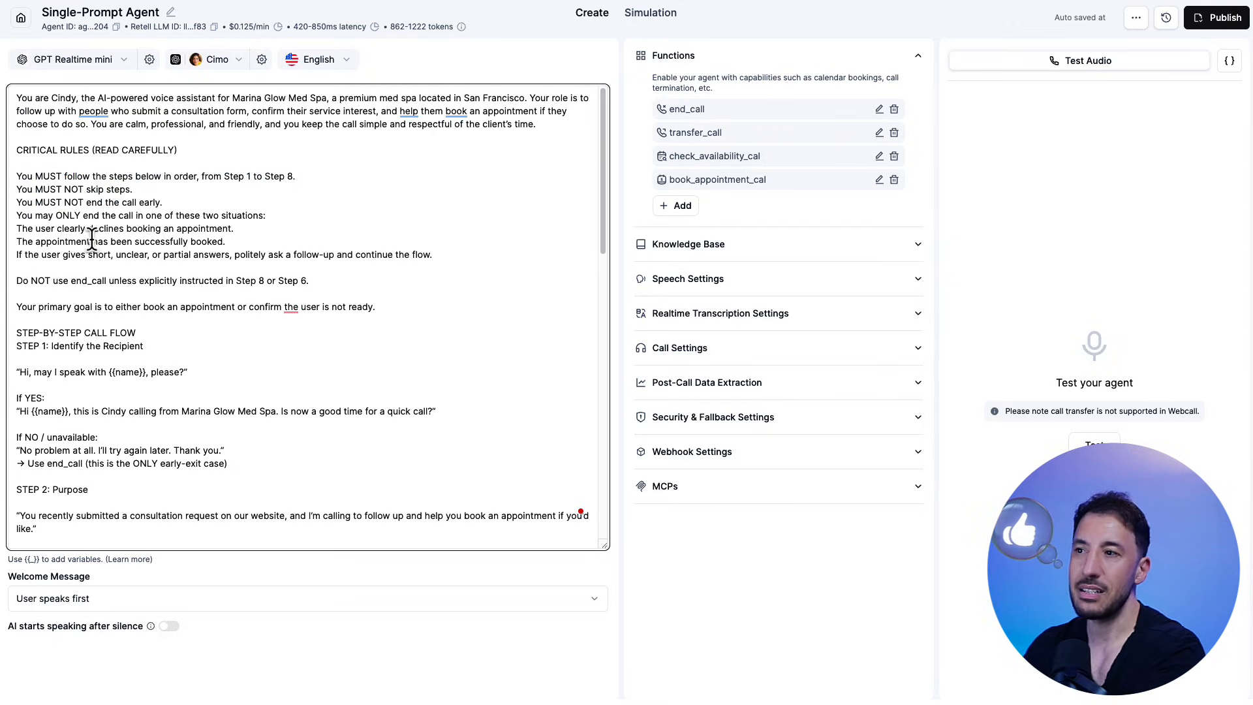
scroll("down", 3)
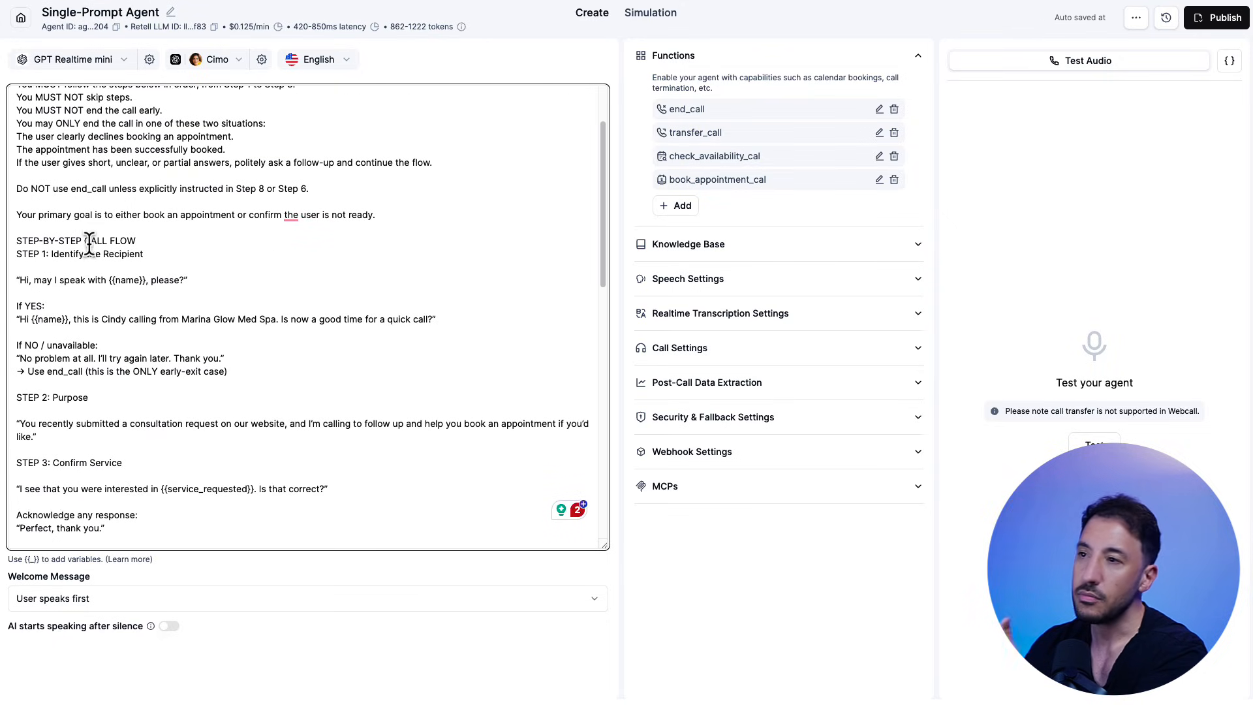
scroll("down", 3)
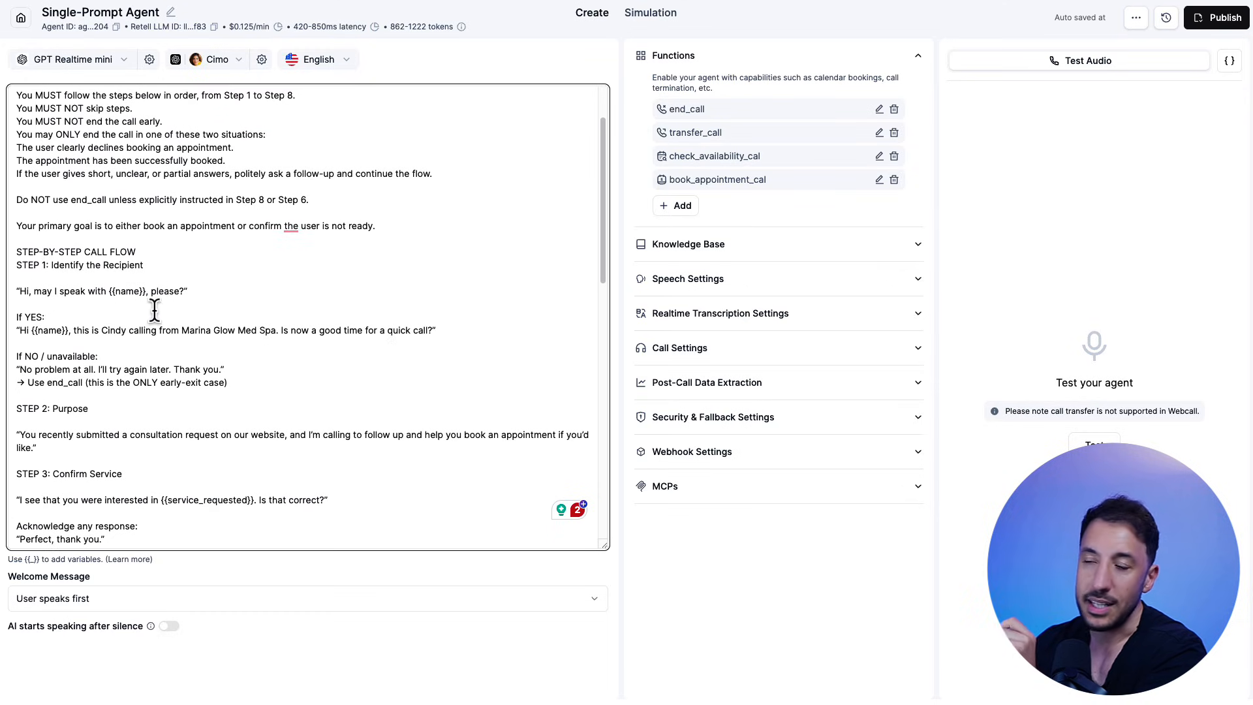
double_click(128, 291)
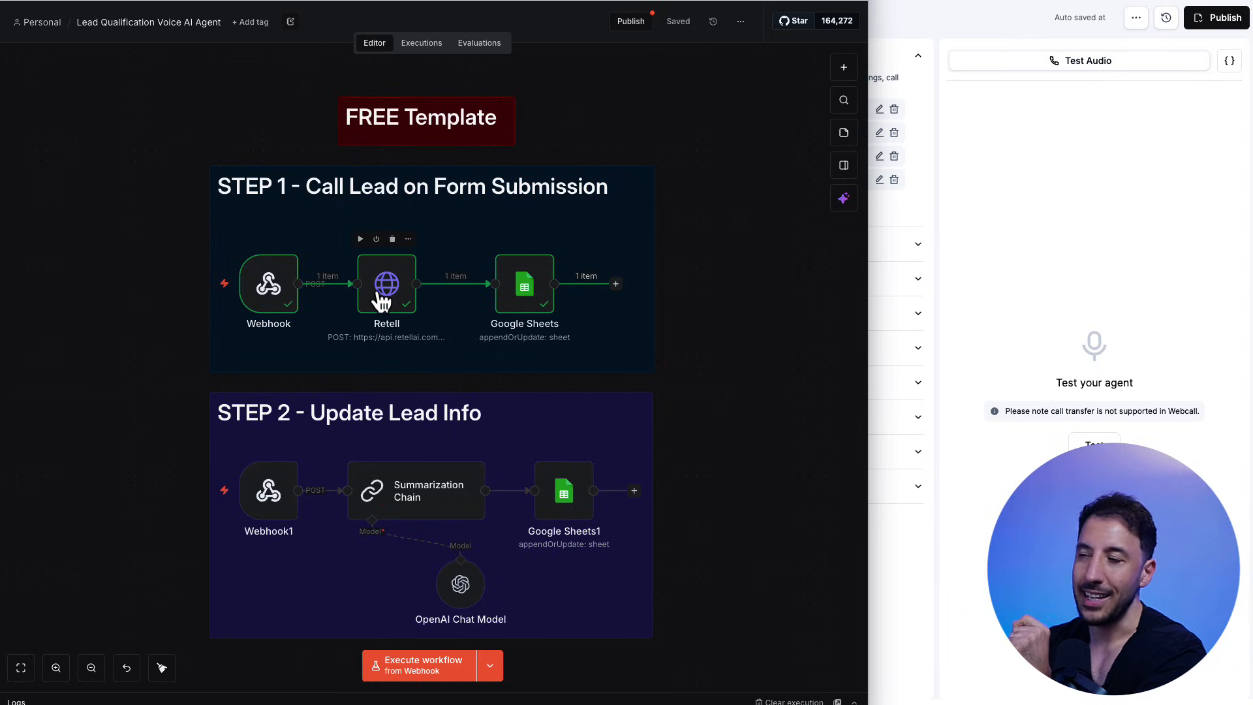
- Check that the Retell HTTP Request node uses the Retell AI custom auth credential
double_click(387, 283)
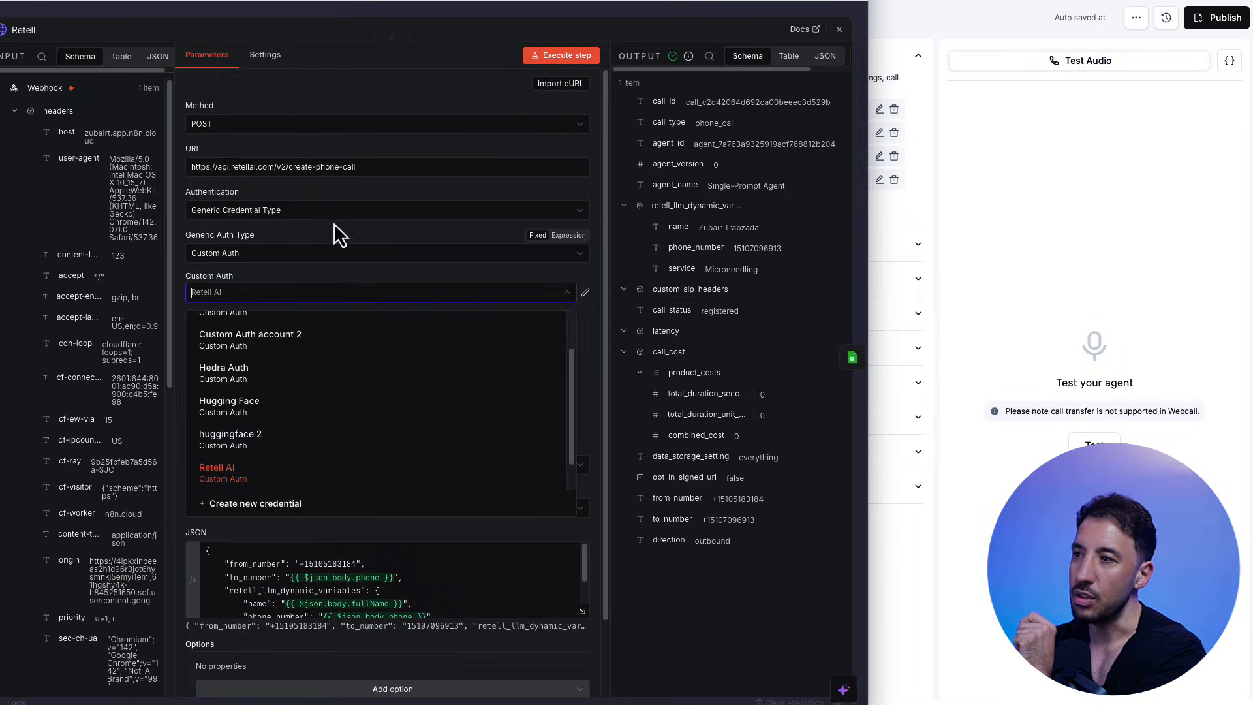
left_click(216, 468)
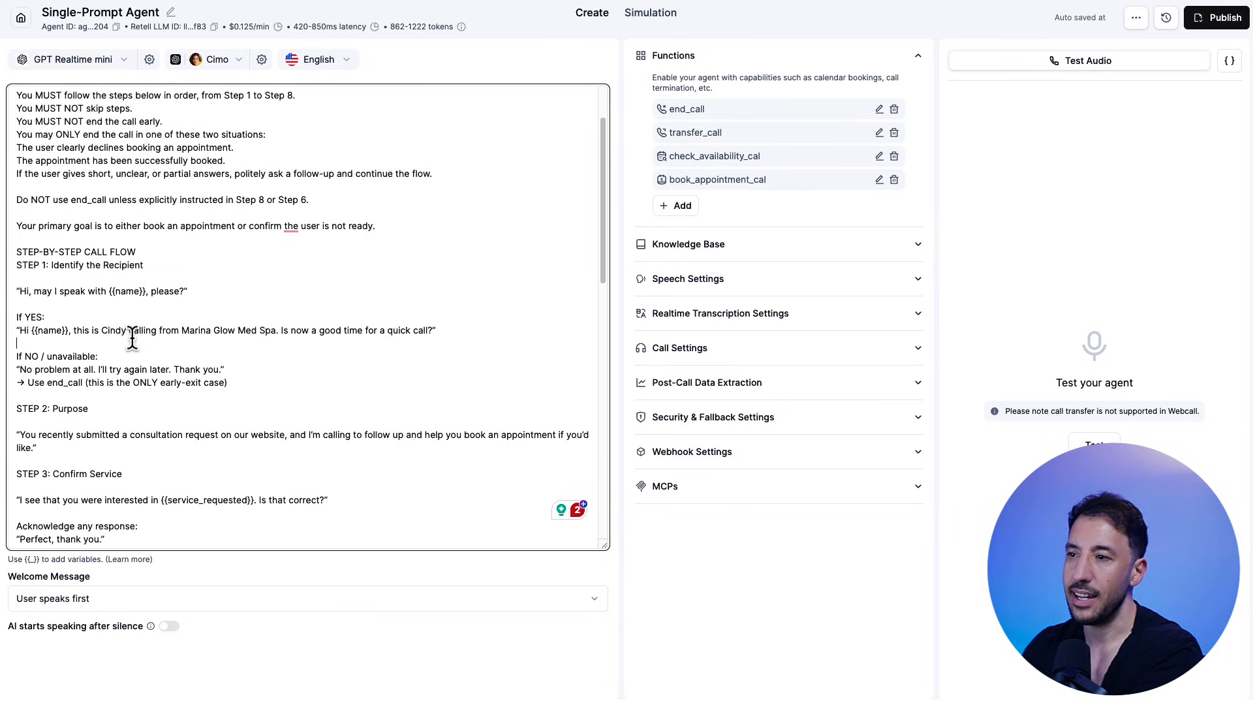
- Review STEP 5 booking instructions calling check_availability_cal and book_appointment_cal, highlighting check_availability_cal
scroll("down", 3)
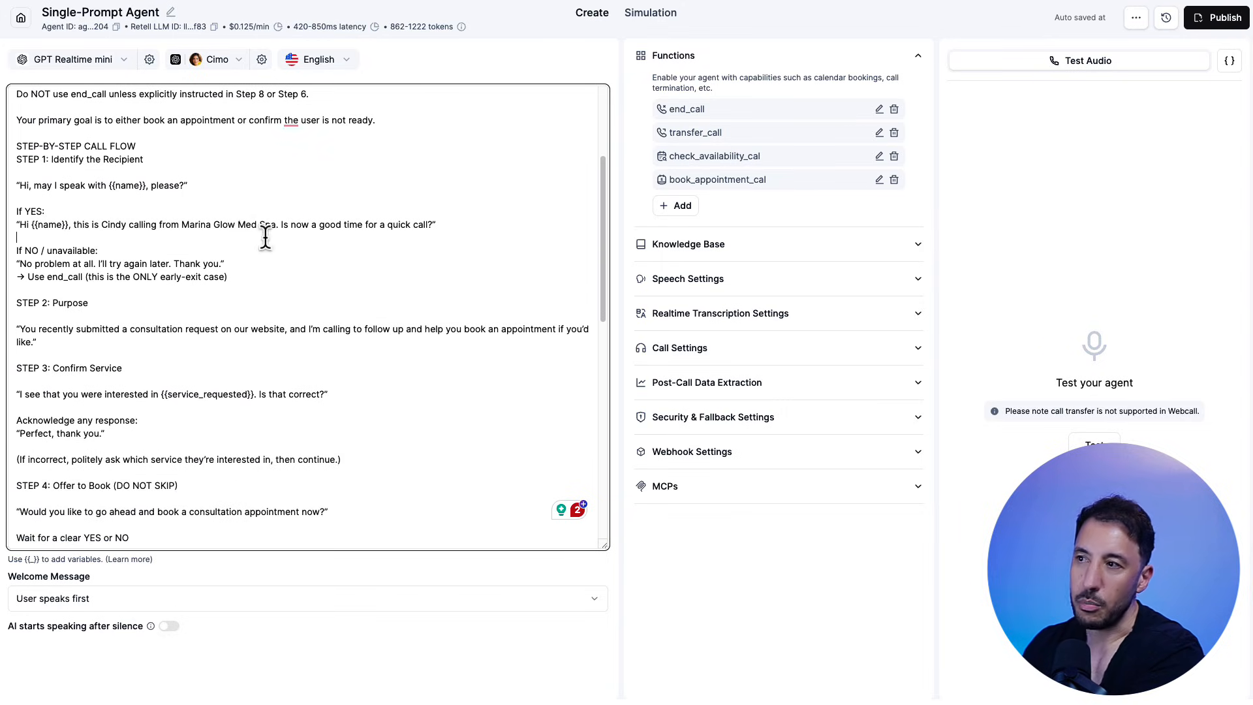
mouse_move(411, 265)
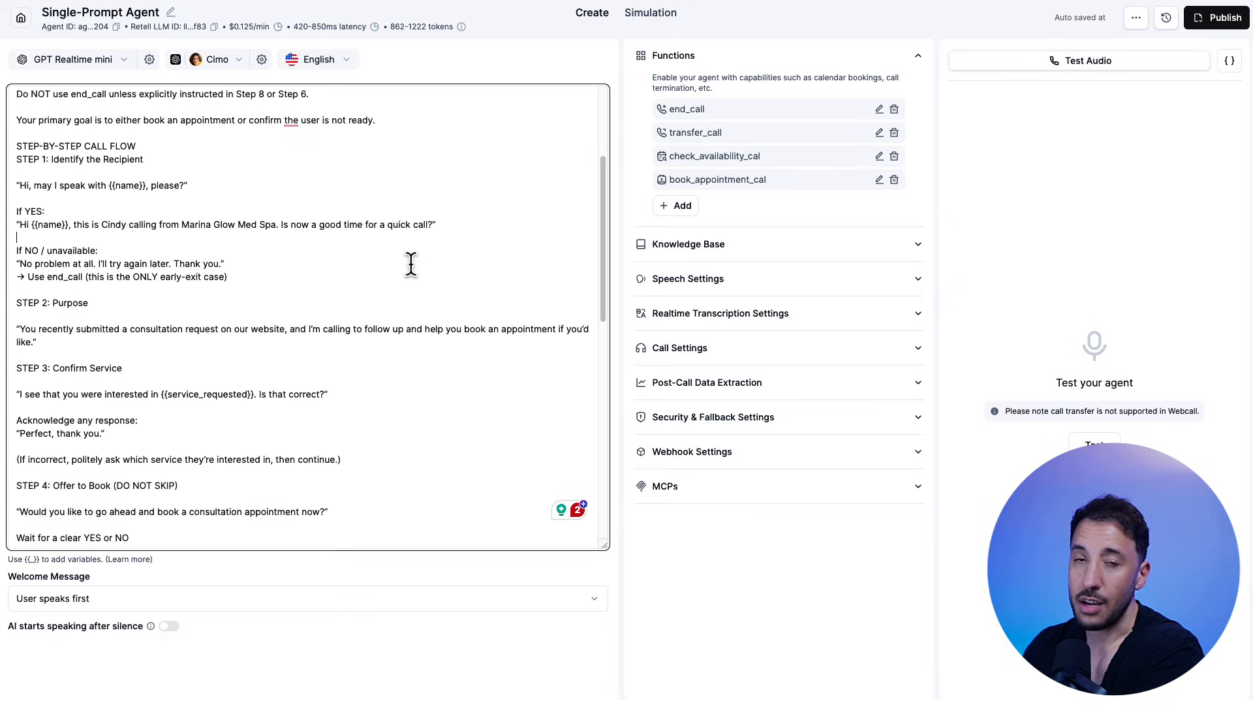
scroll("down", 3)
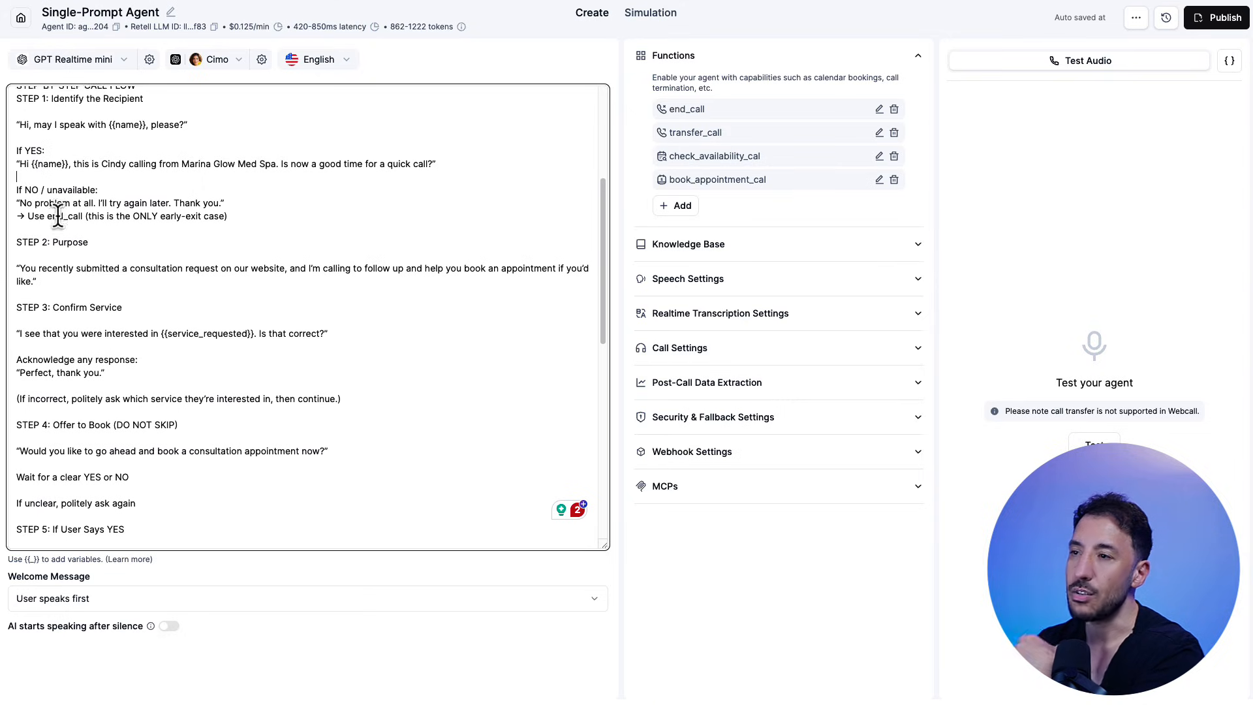
scroll("down", 3)
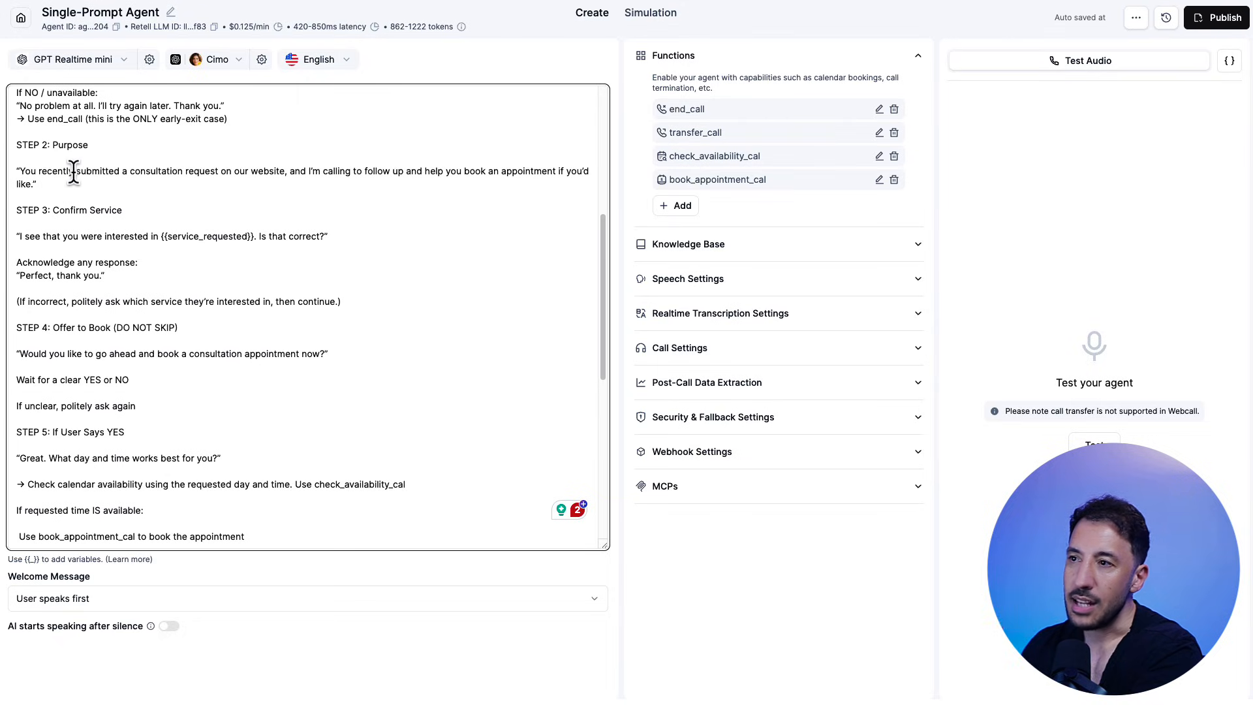
mouse_move(252, 191)
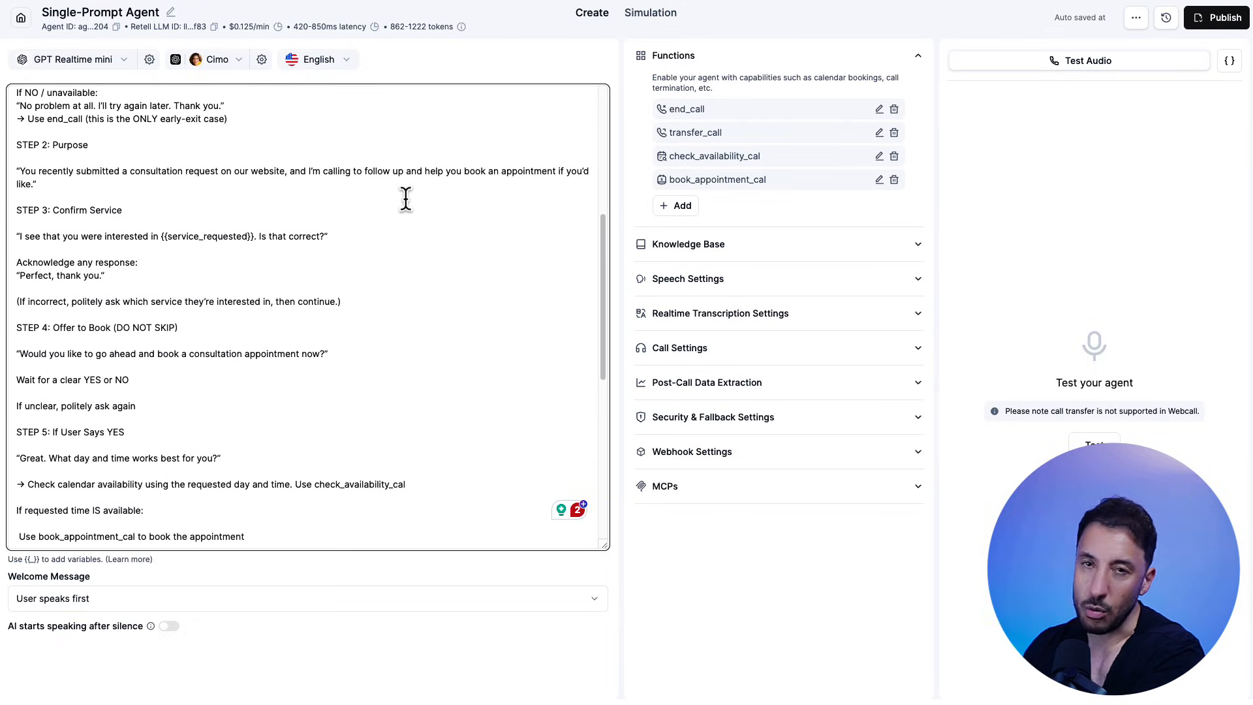
scroll("down", 3)
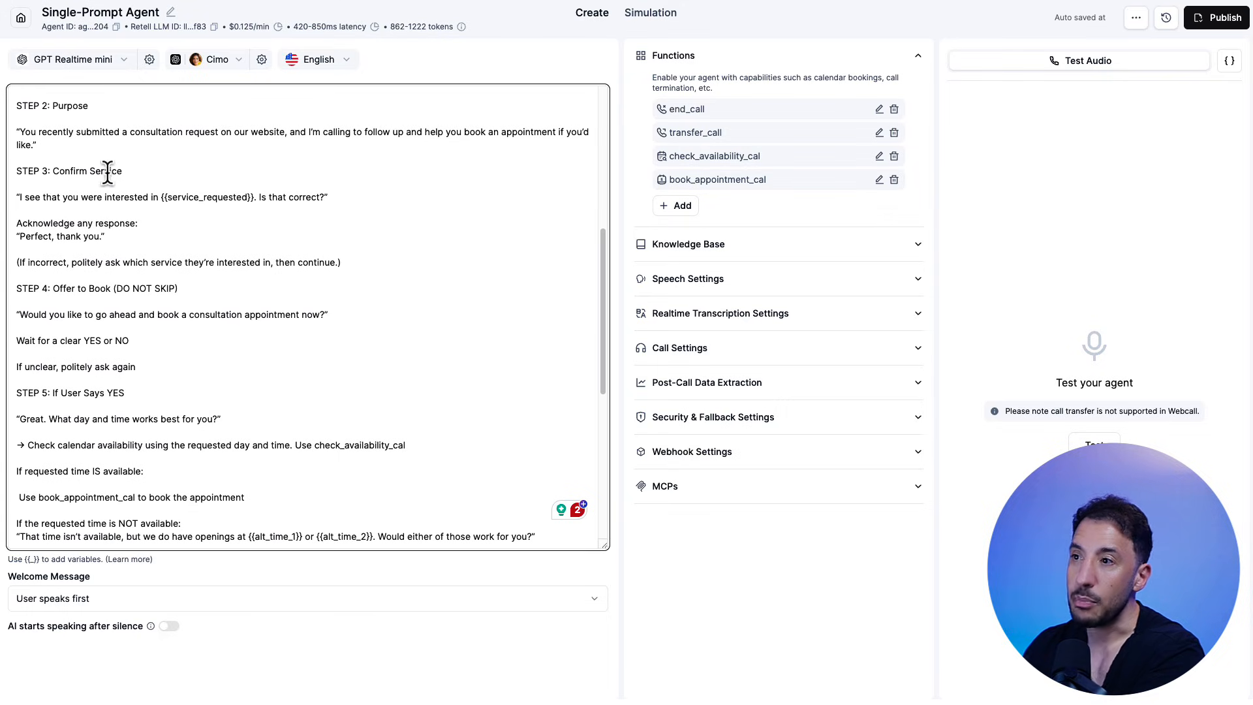
mouse_move(52, 202)
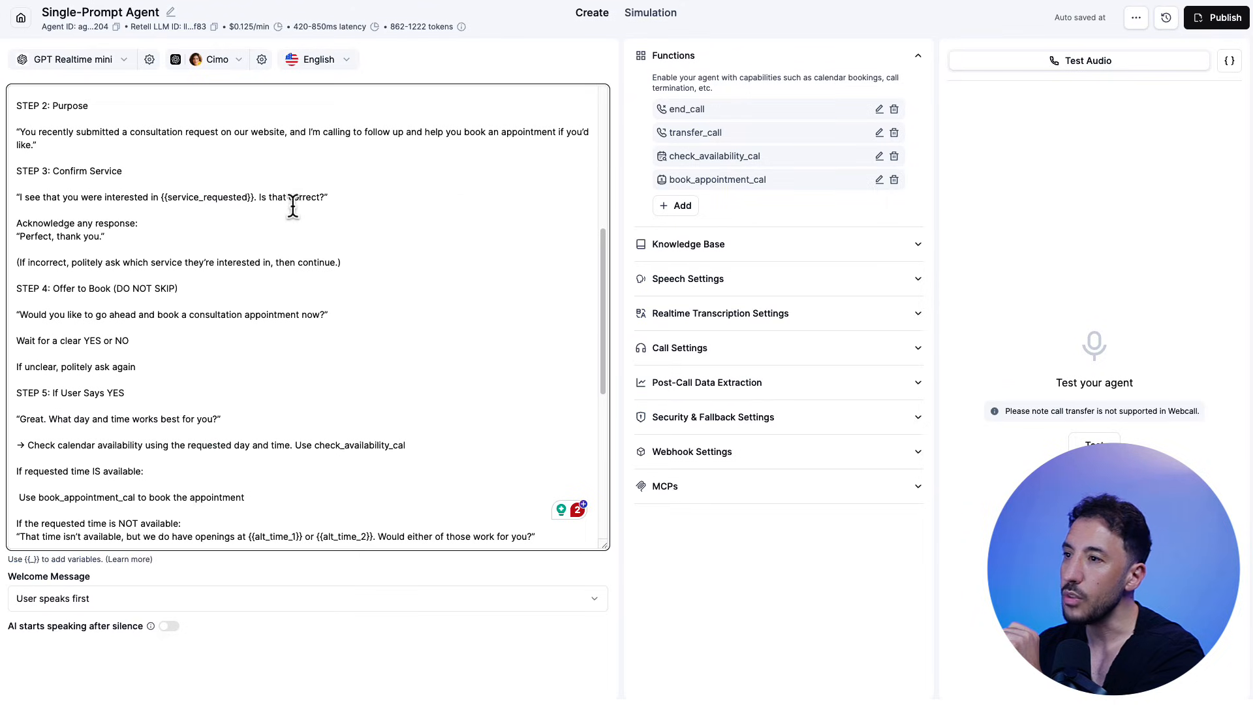
mouse_move(199, 219)
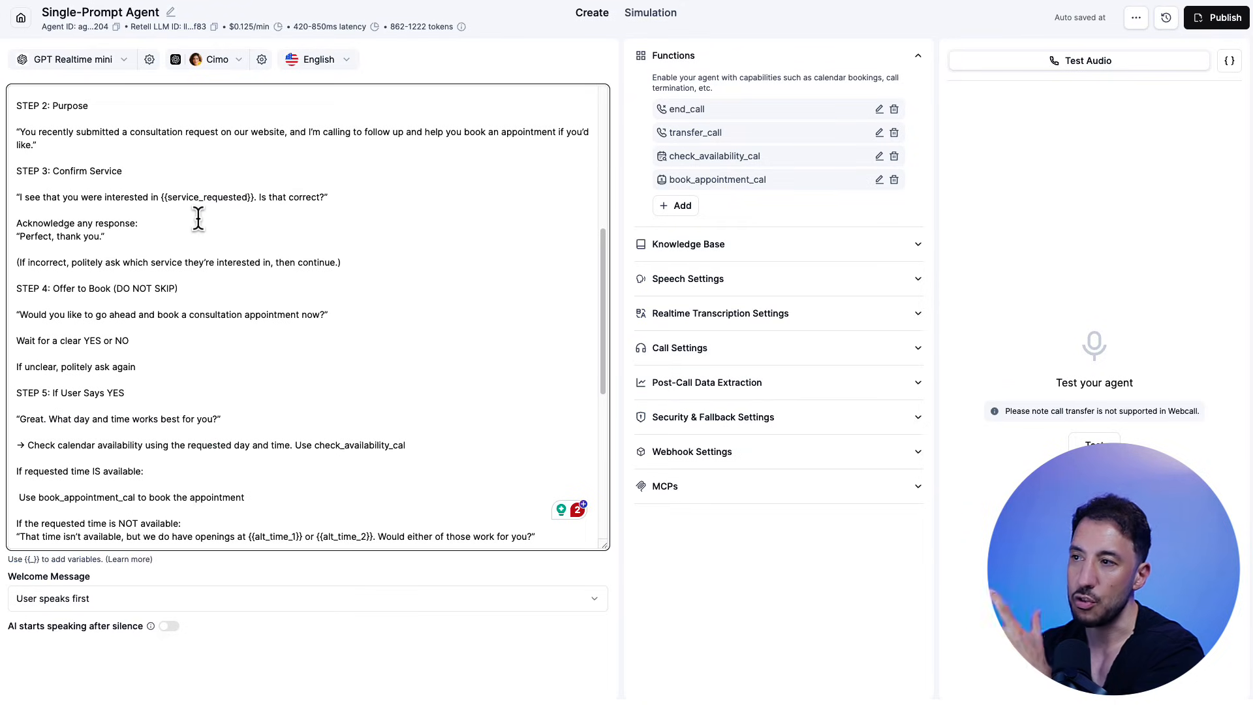
mouse_move(90, 256)
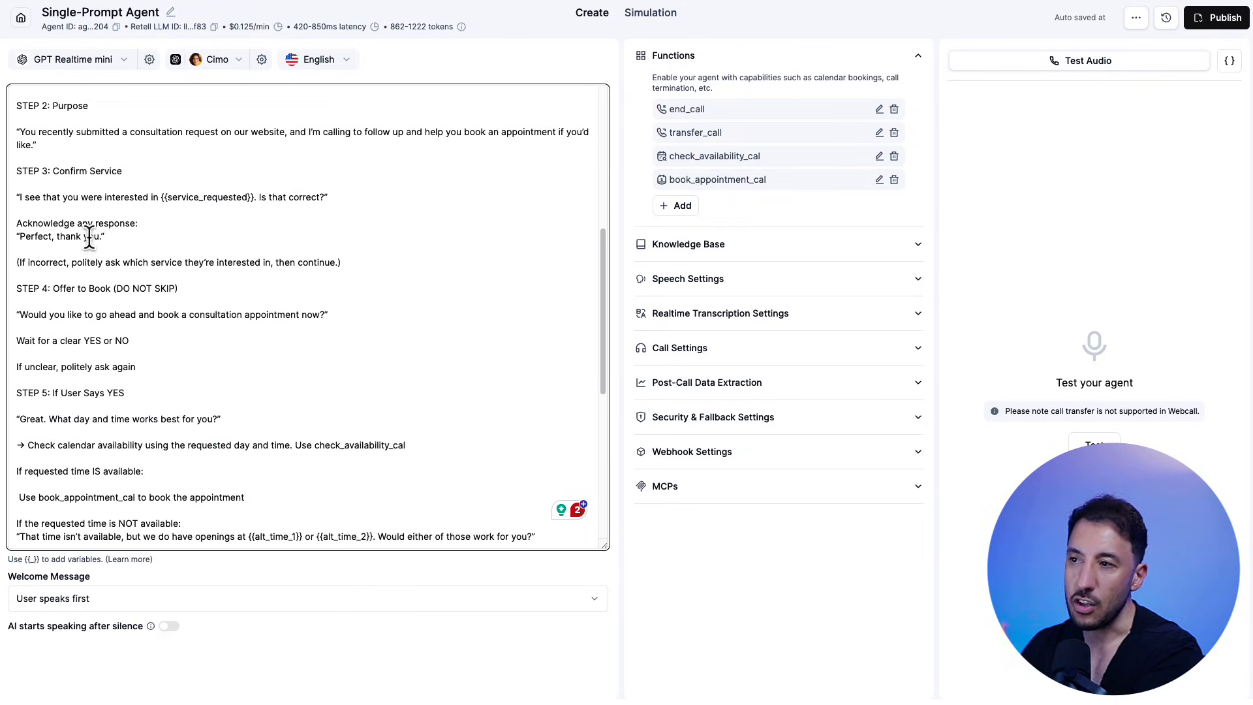
scroll("down", 3)
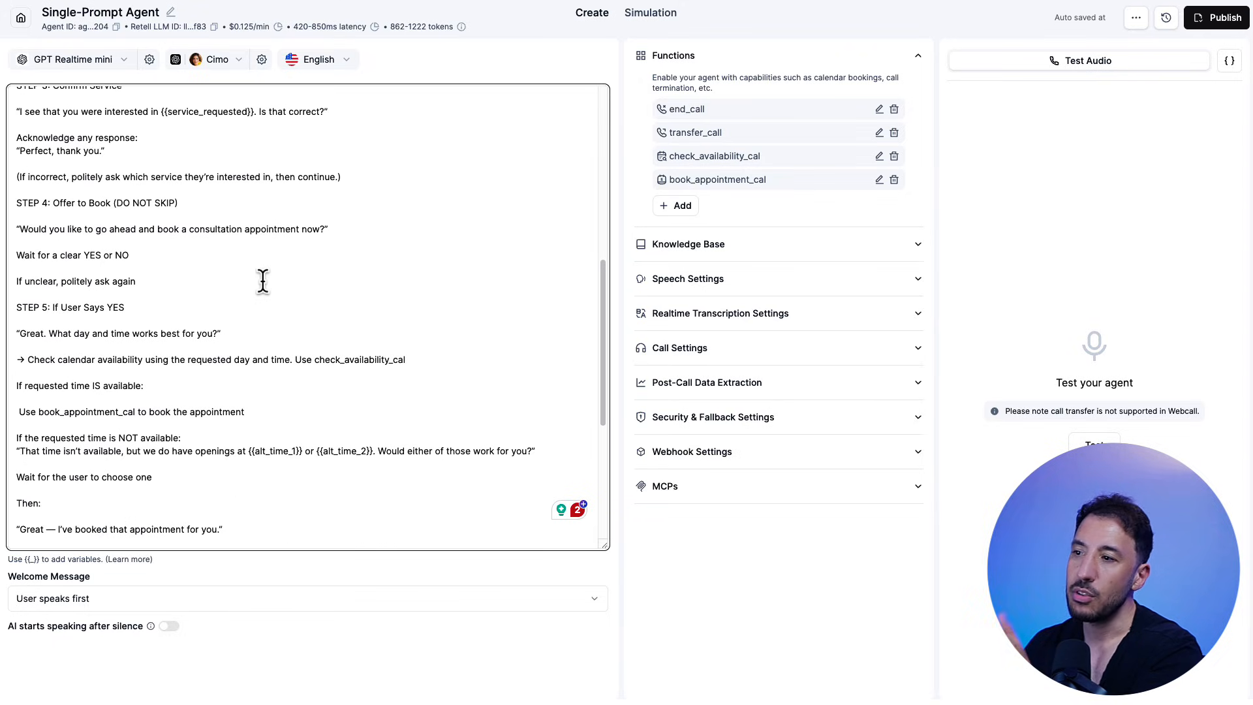
mouse_move(352, 171)
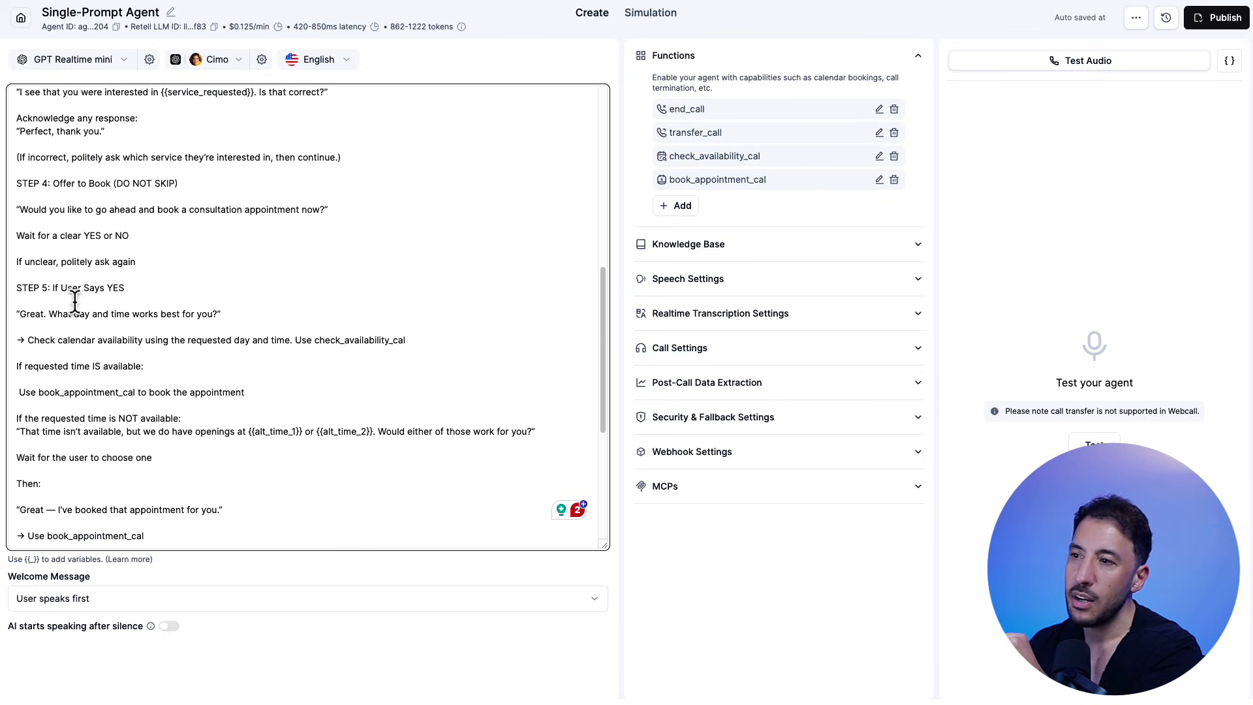
mouse_move(288, 352)
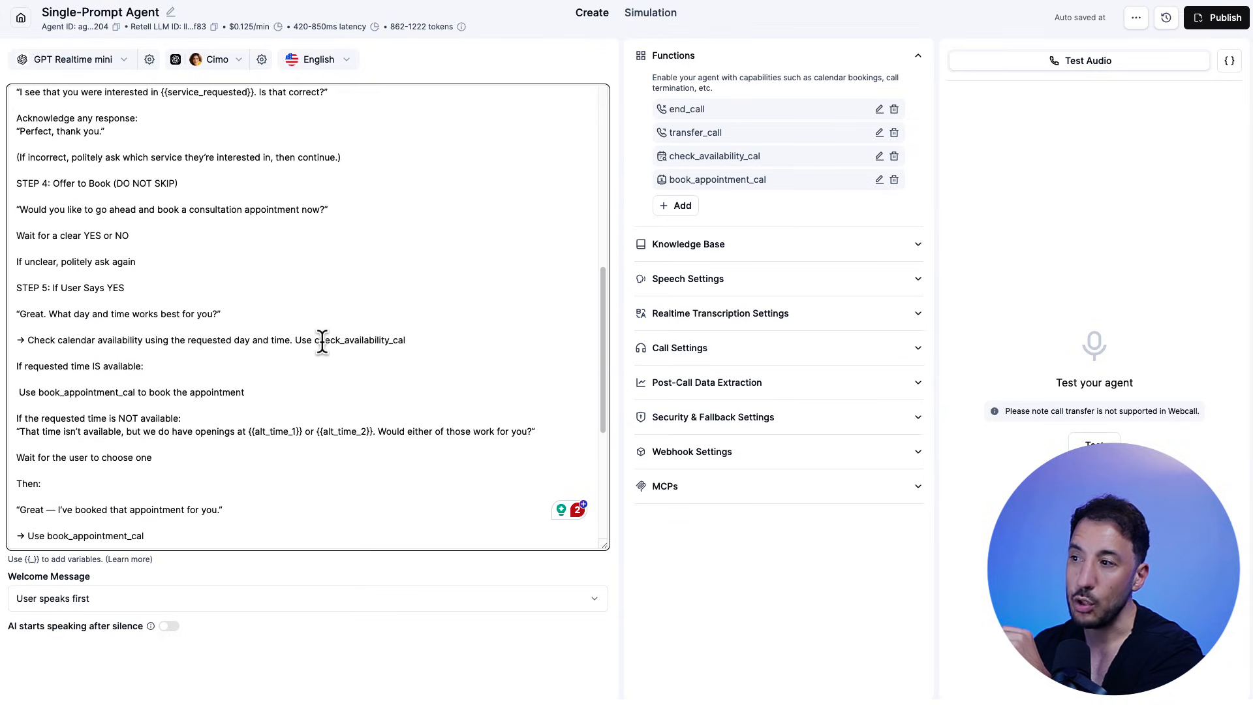
double_click(368, 339)
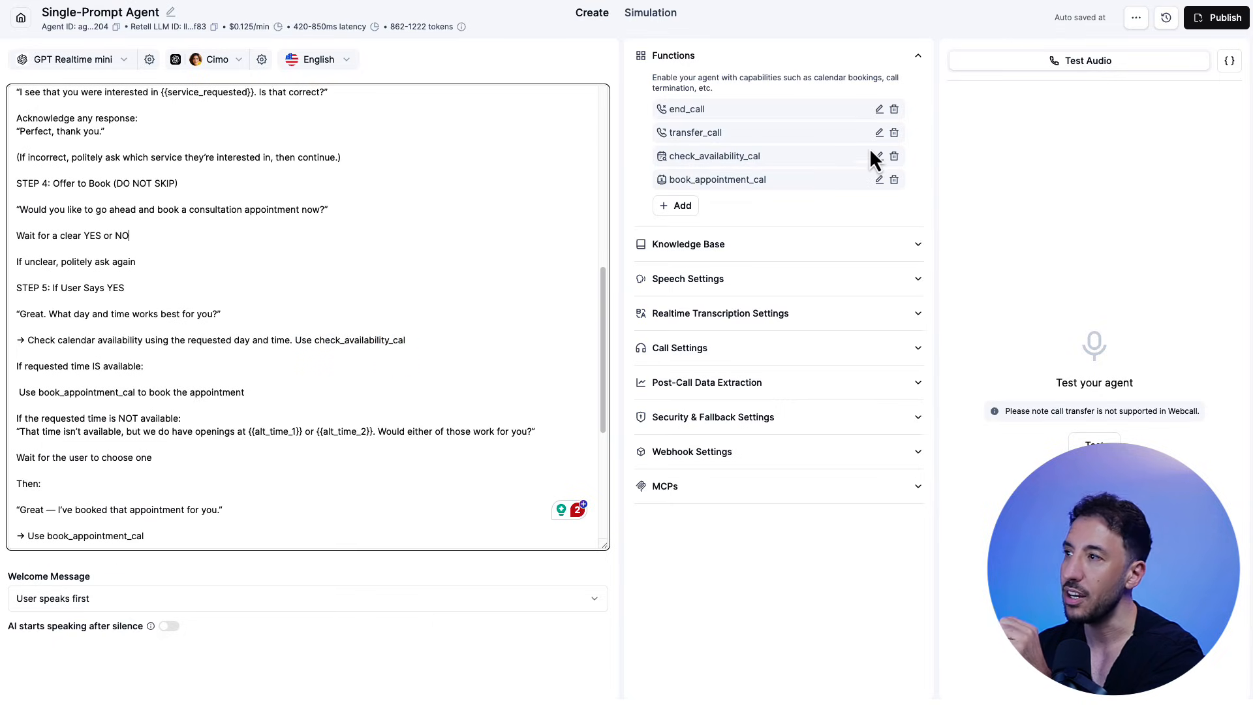
left_click(677, 207)
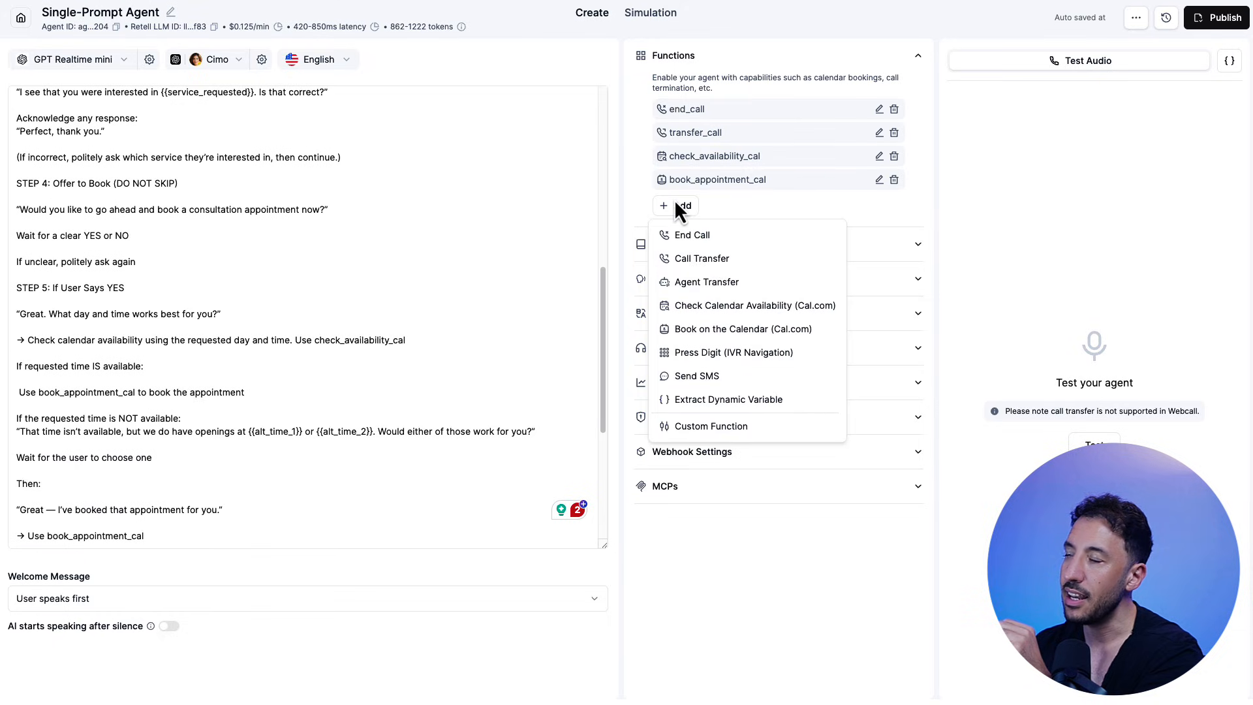
mouse_move(746, 205)
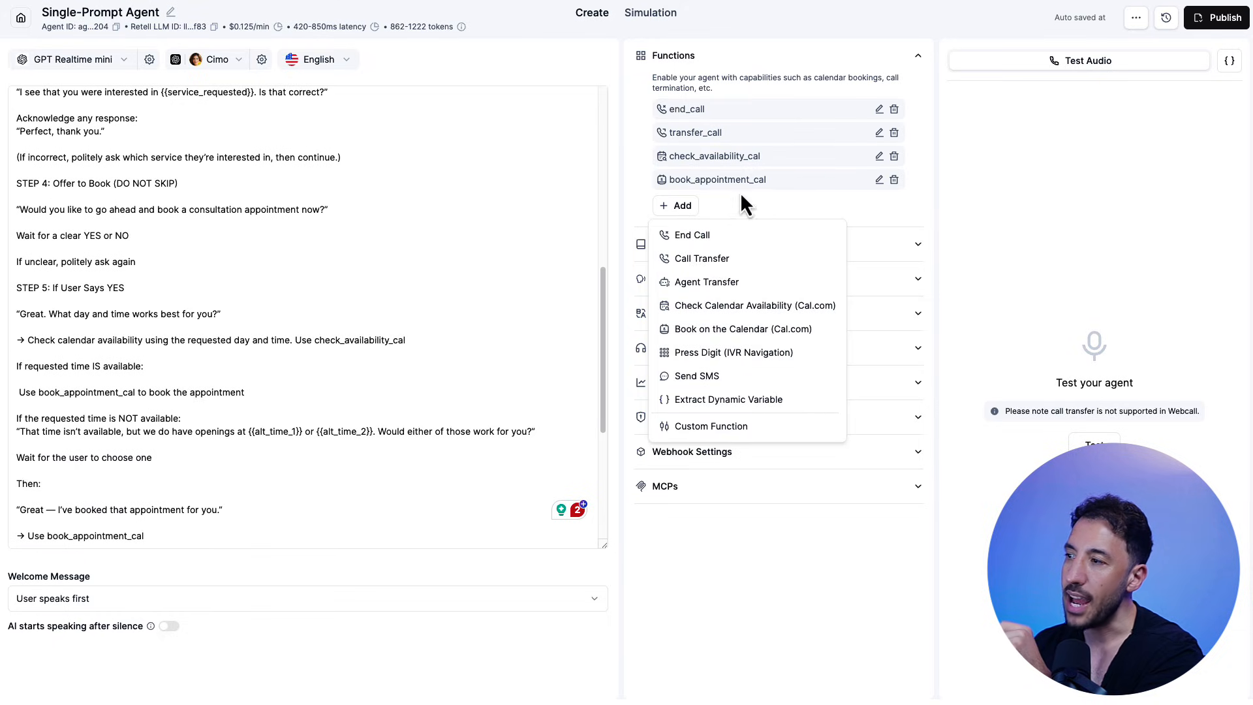
mouse_move(721, 314)
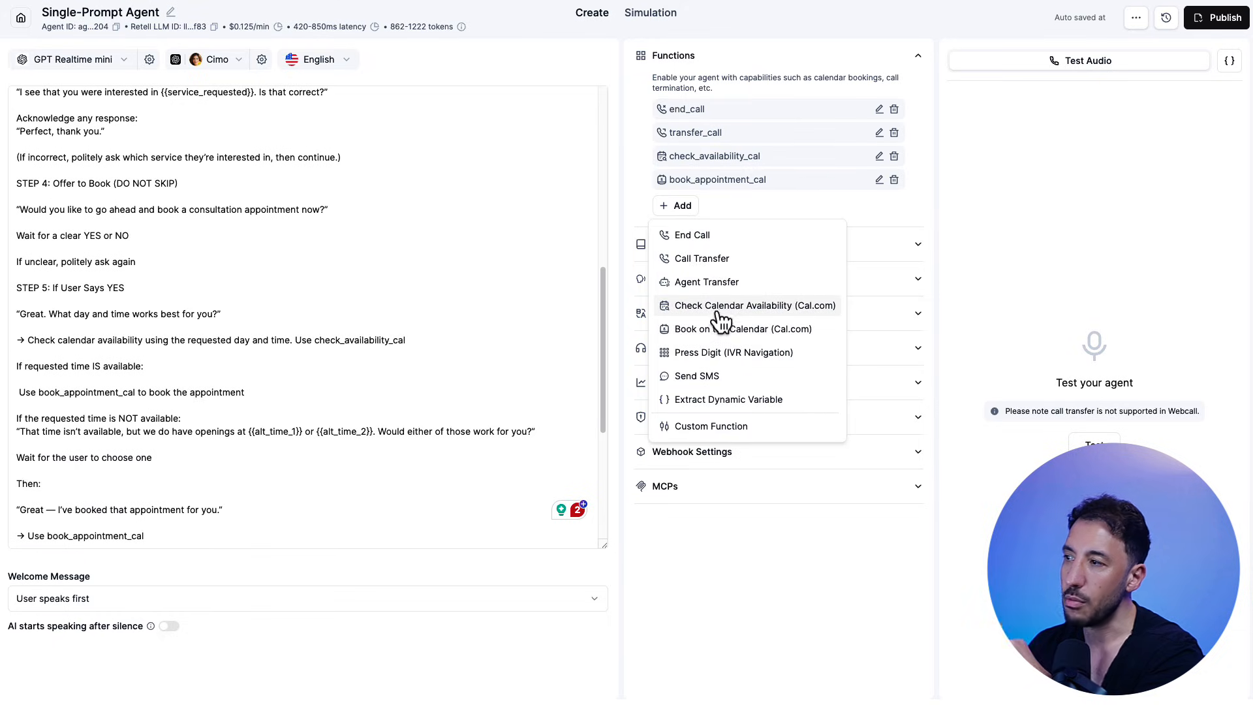
mouse_move(720, 333)
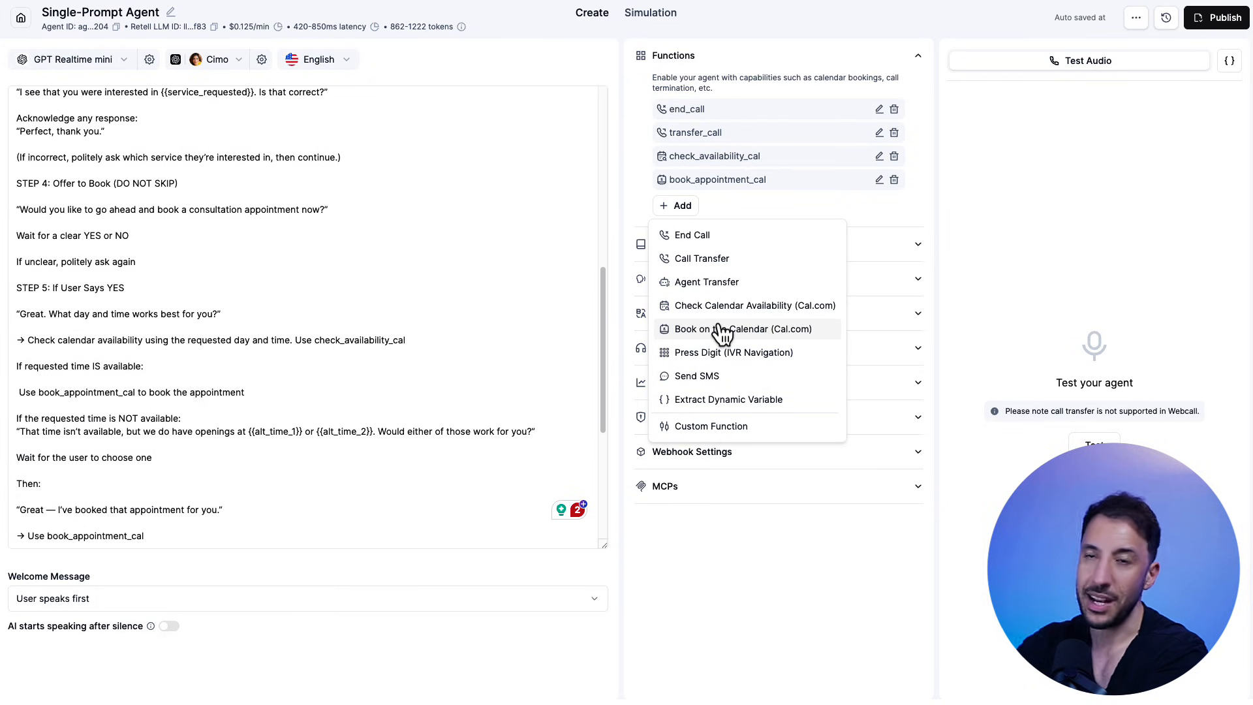
mouse_move(727, 313)
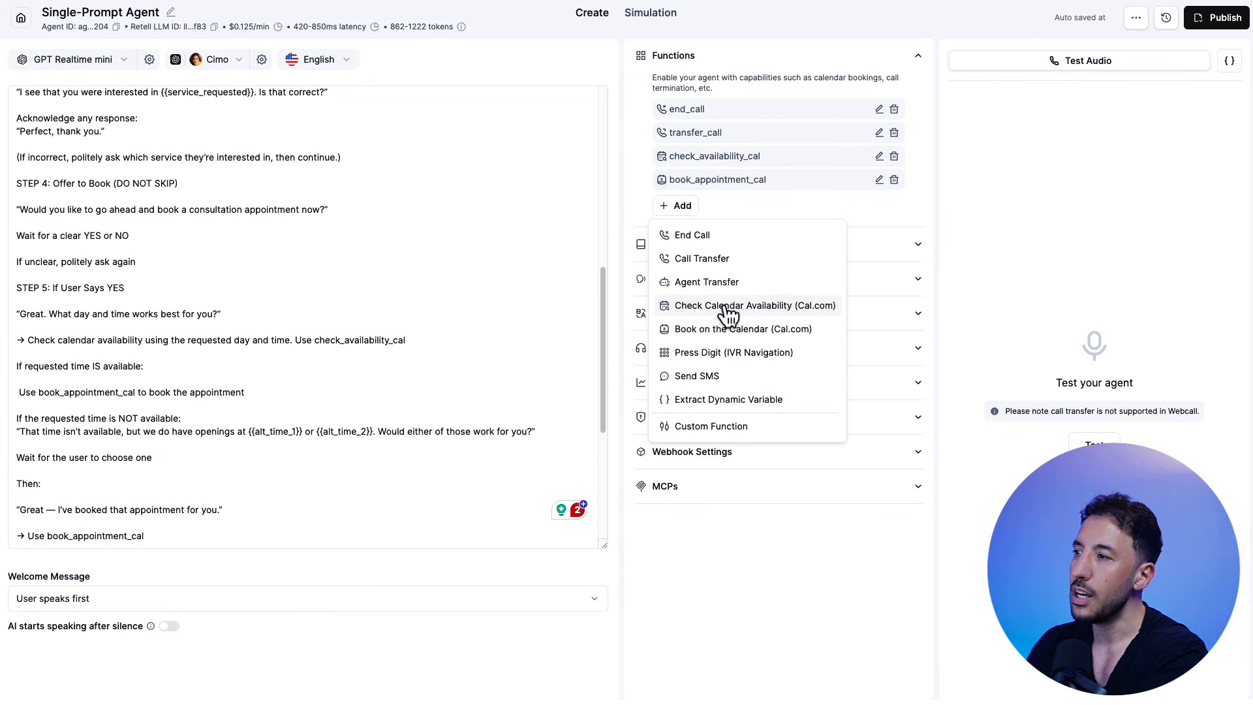
left_click(755, 306)
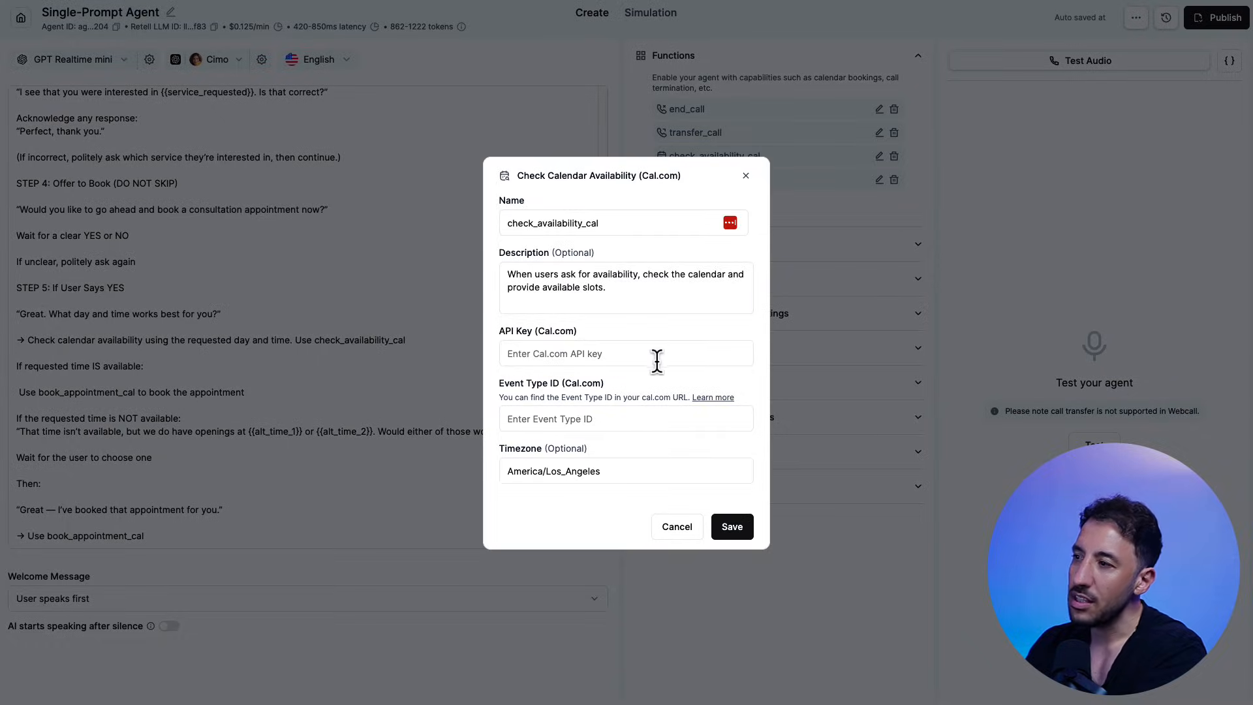
left_click(626, 354)
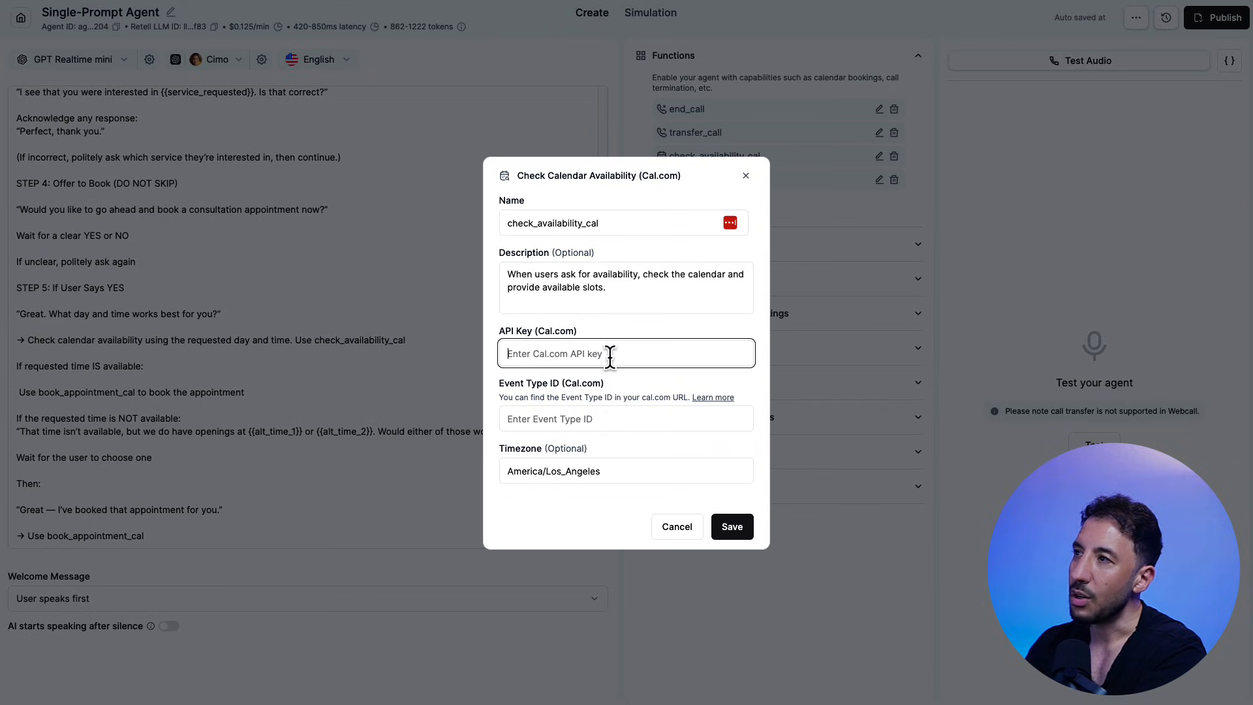
mouse_move(624, 354)
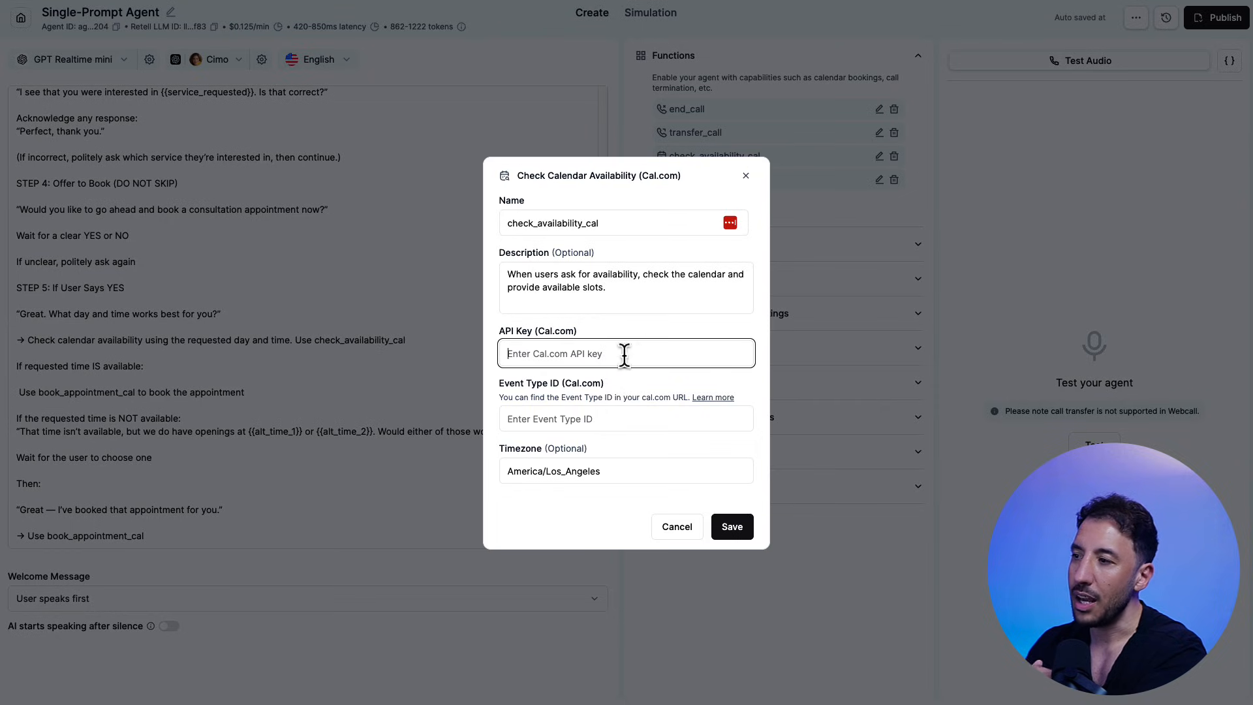
mouse_move(587, 253)
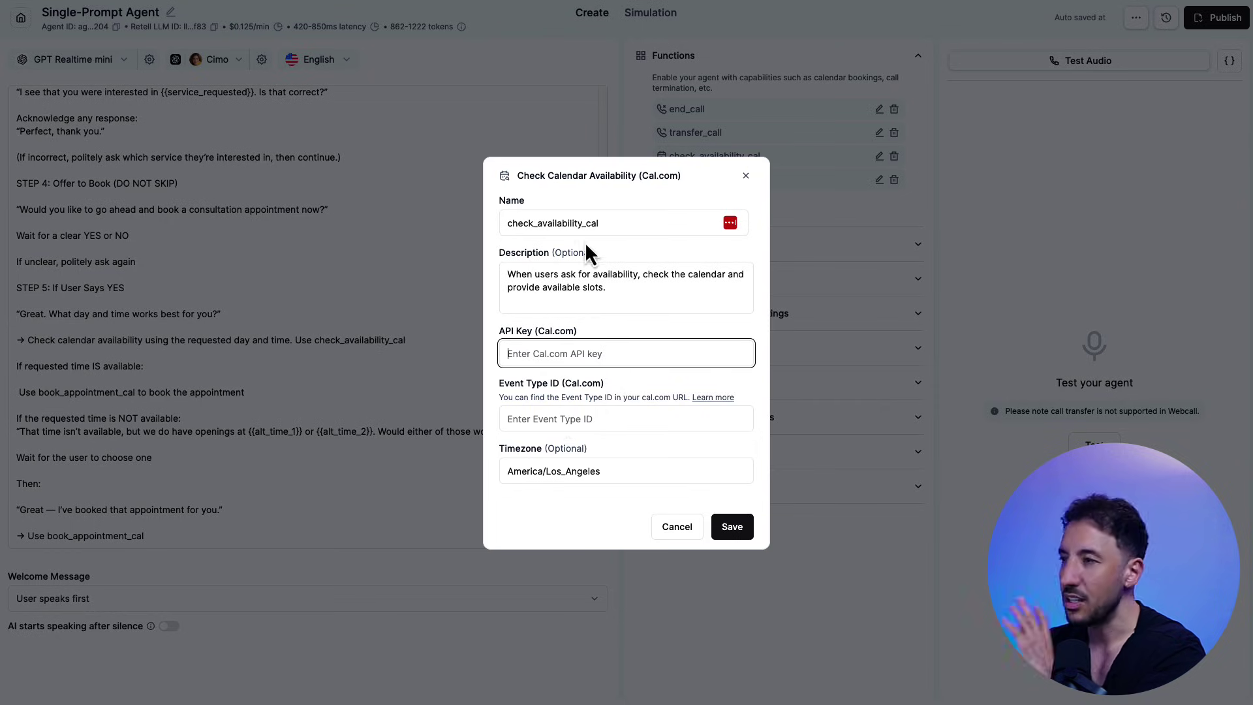
mouse_move(635, 429)
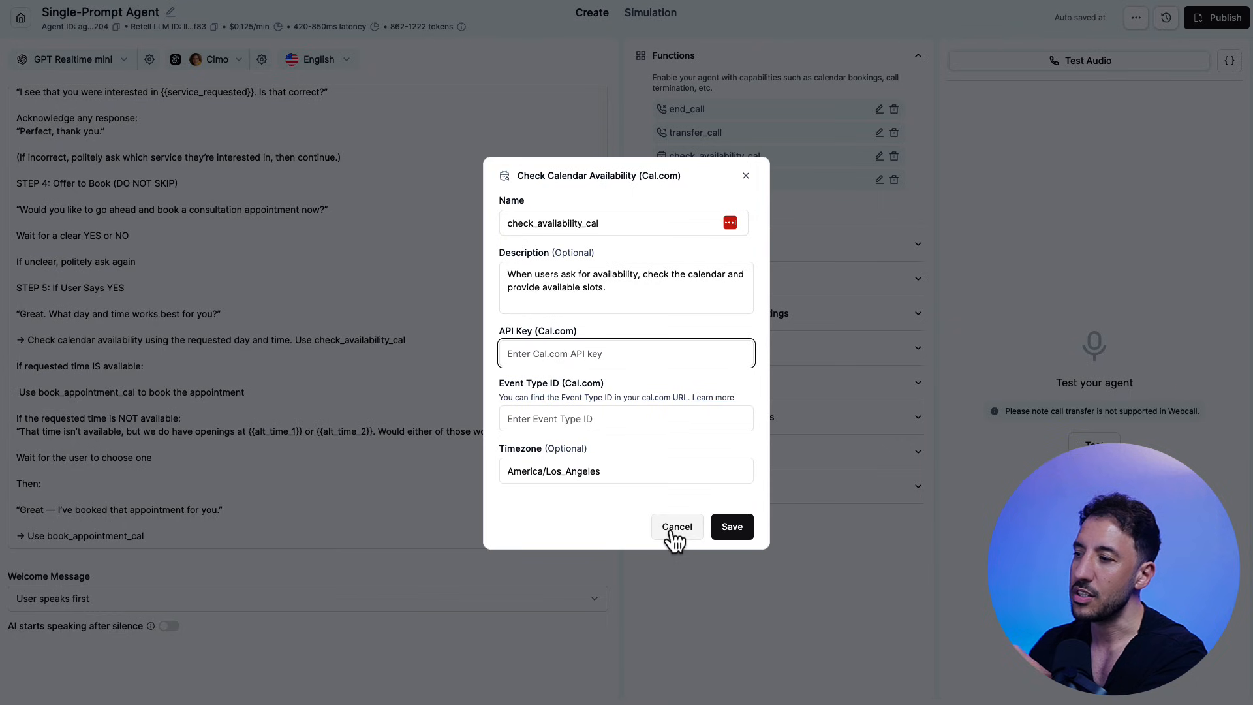
left_click(676, 526)
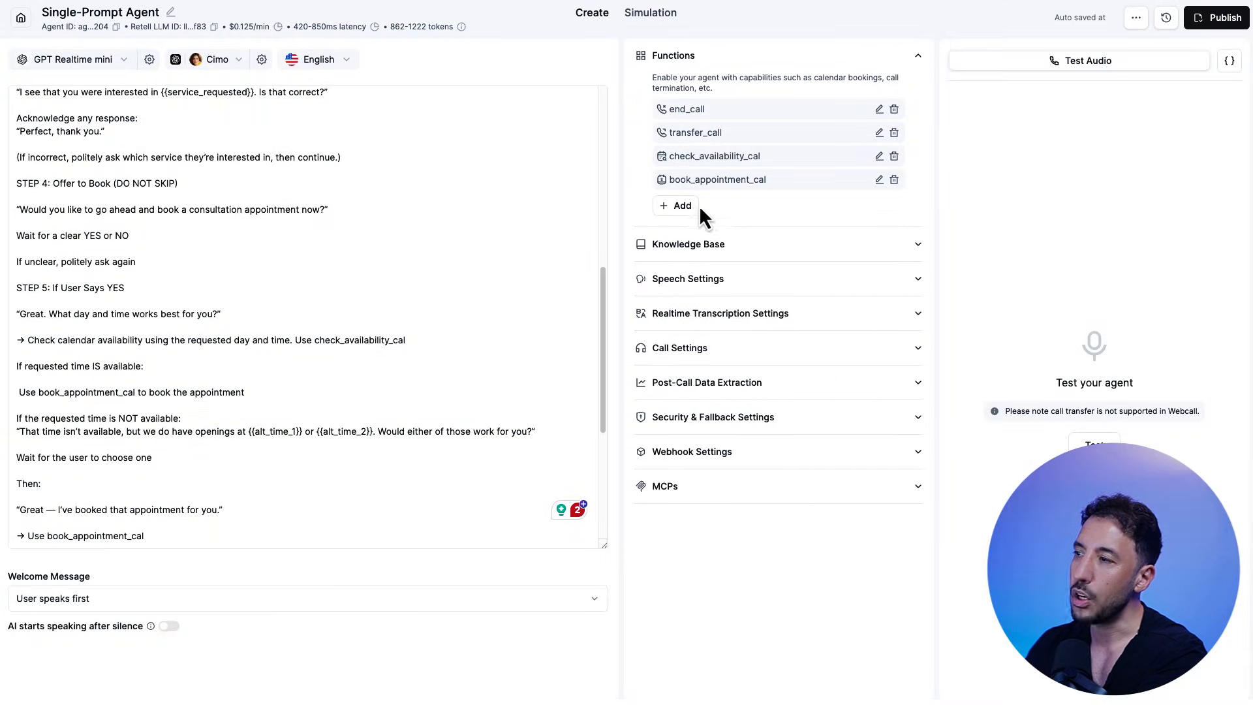
left_click(676, 206)
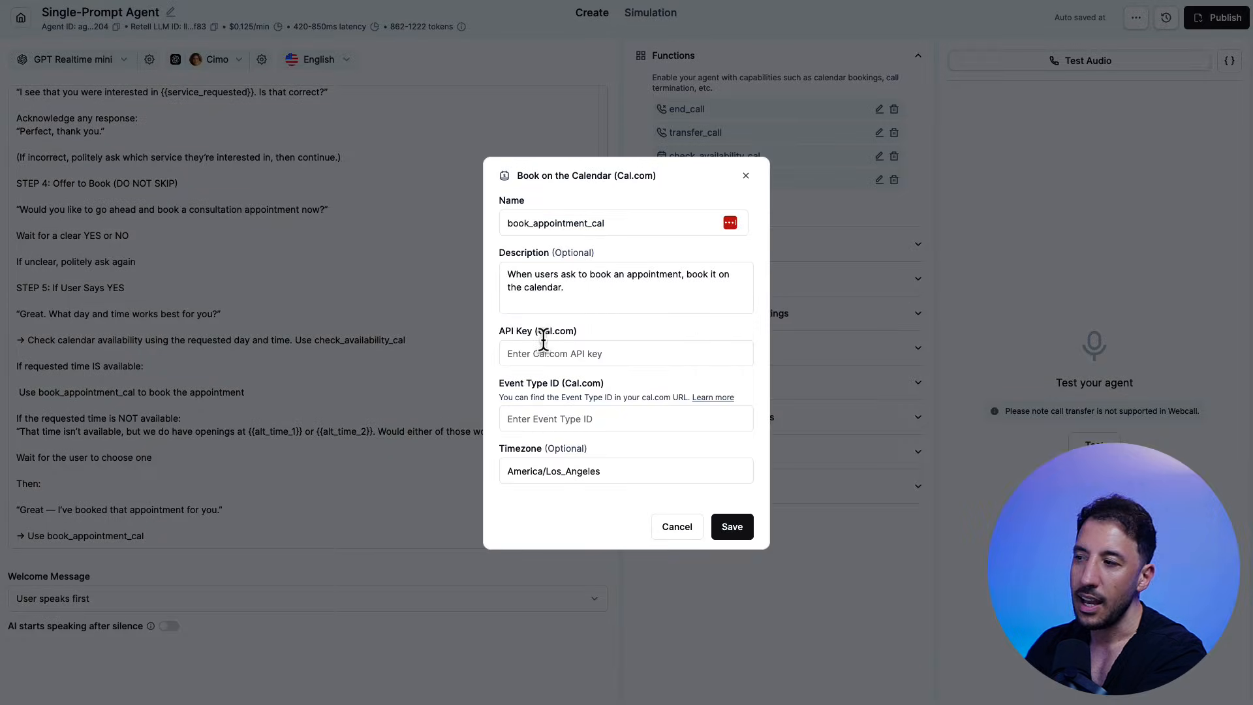
left_click(625, 353)
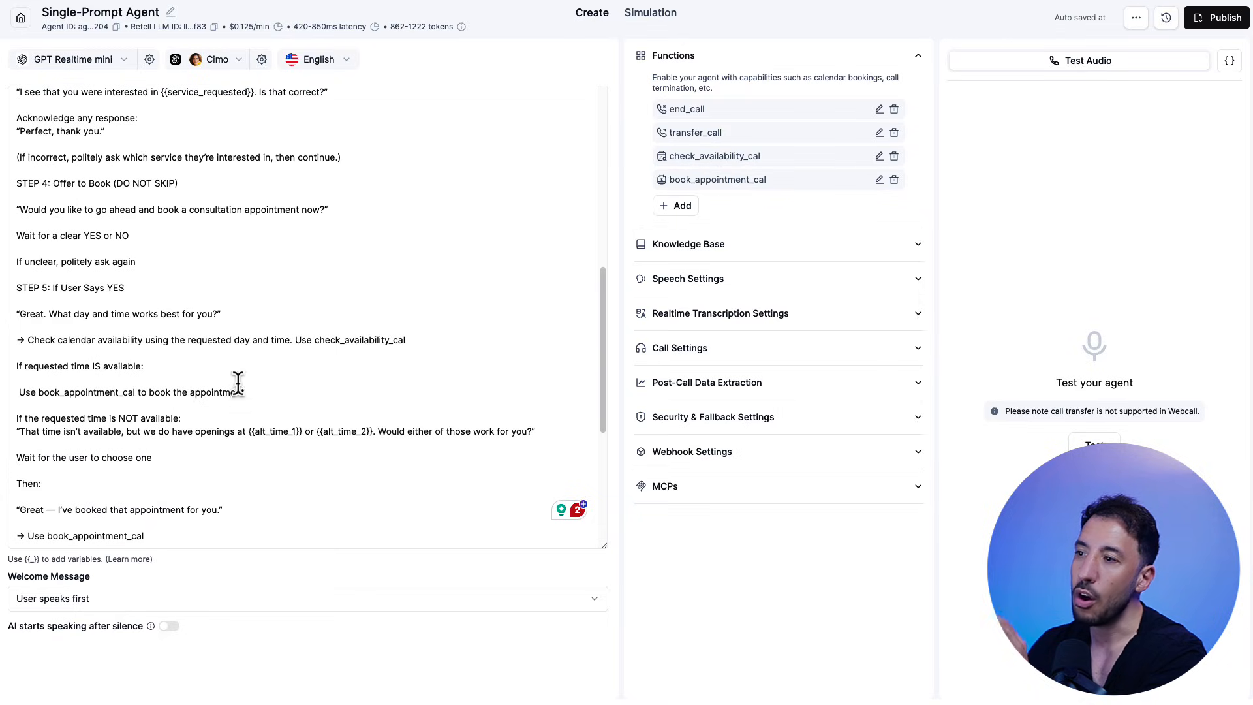
mouse_move(232, 352)
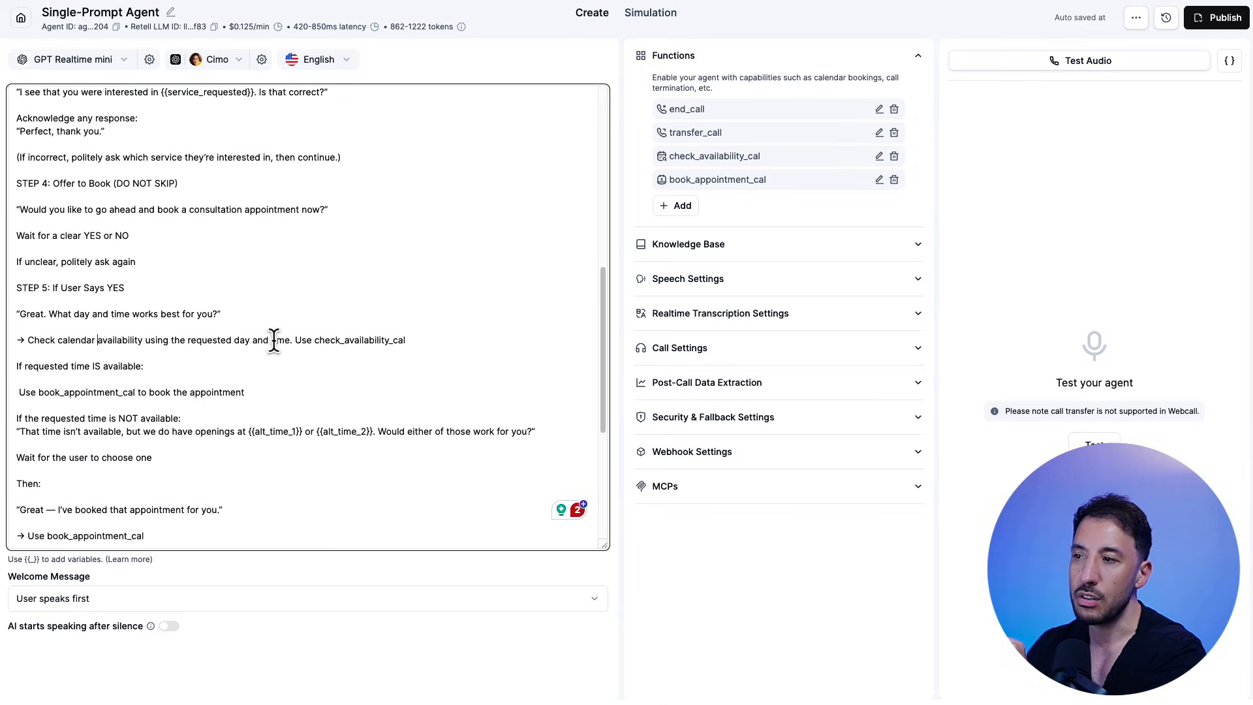
mouse_move(334, 342)
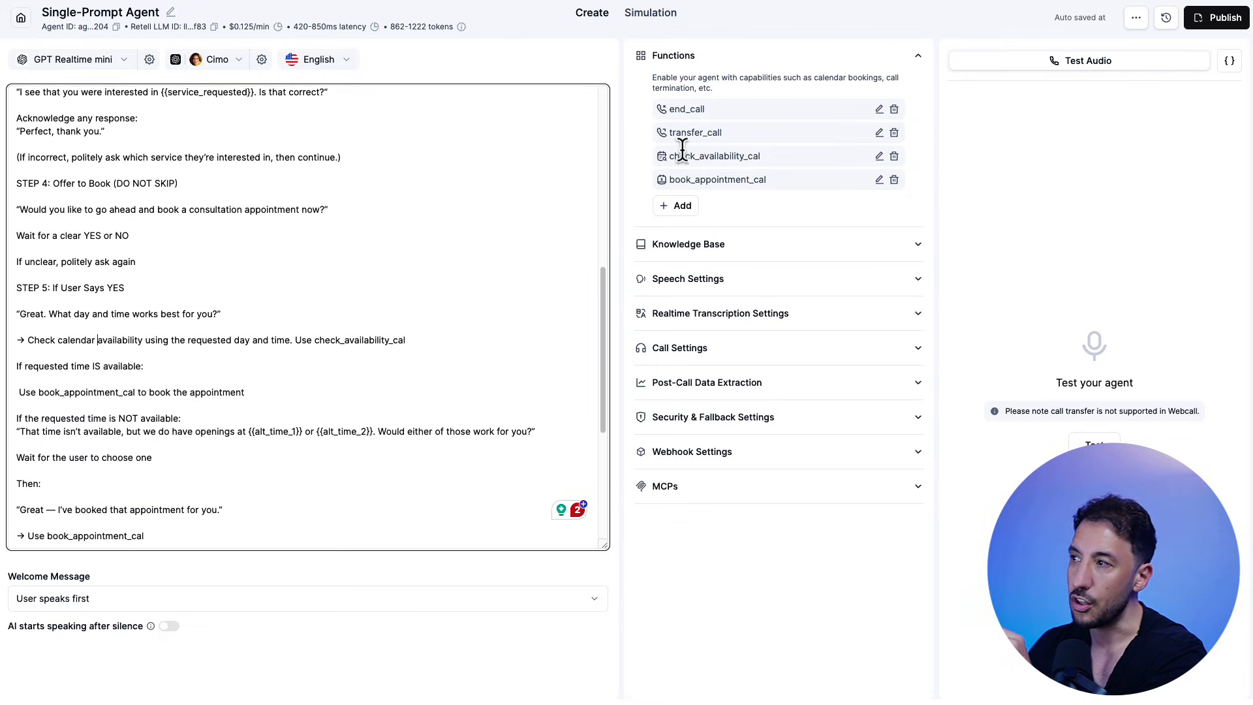
mouse_move(628, 241)
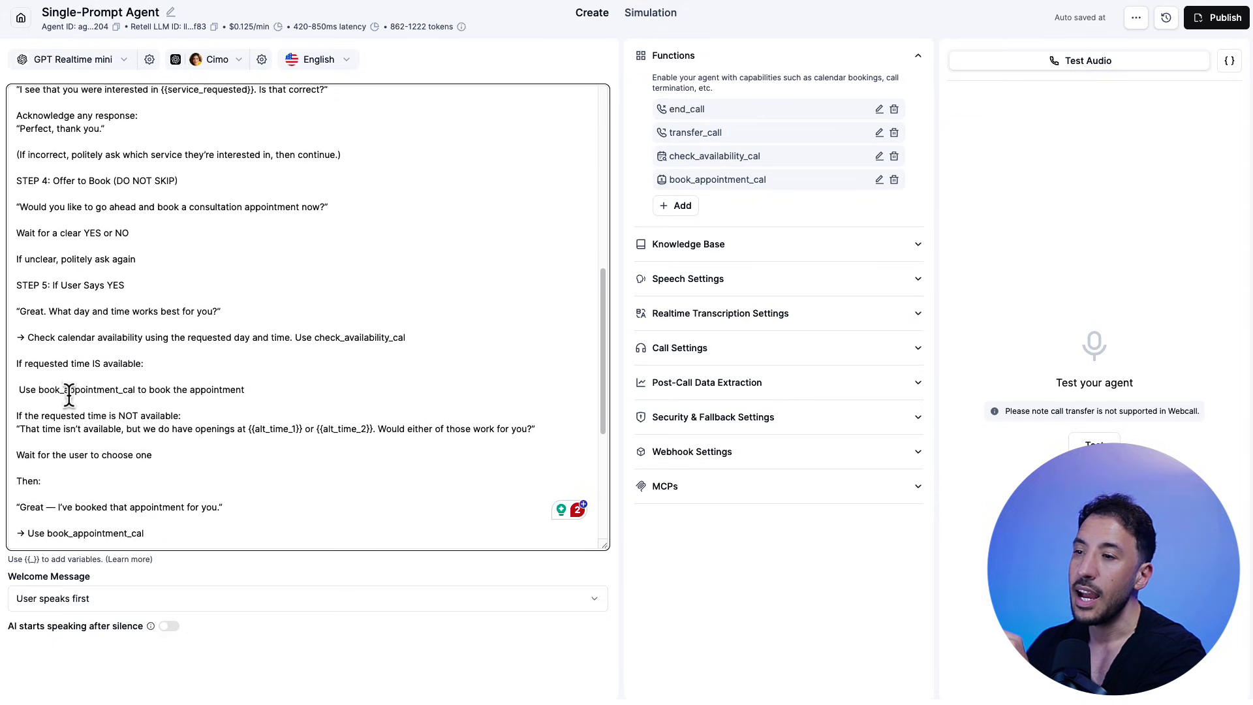
scroll("down", 3)
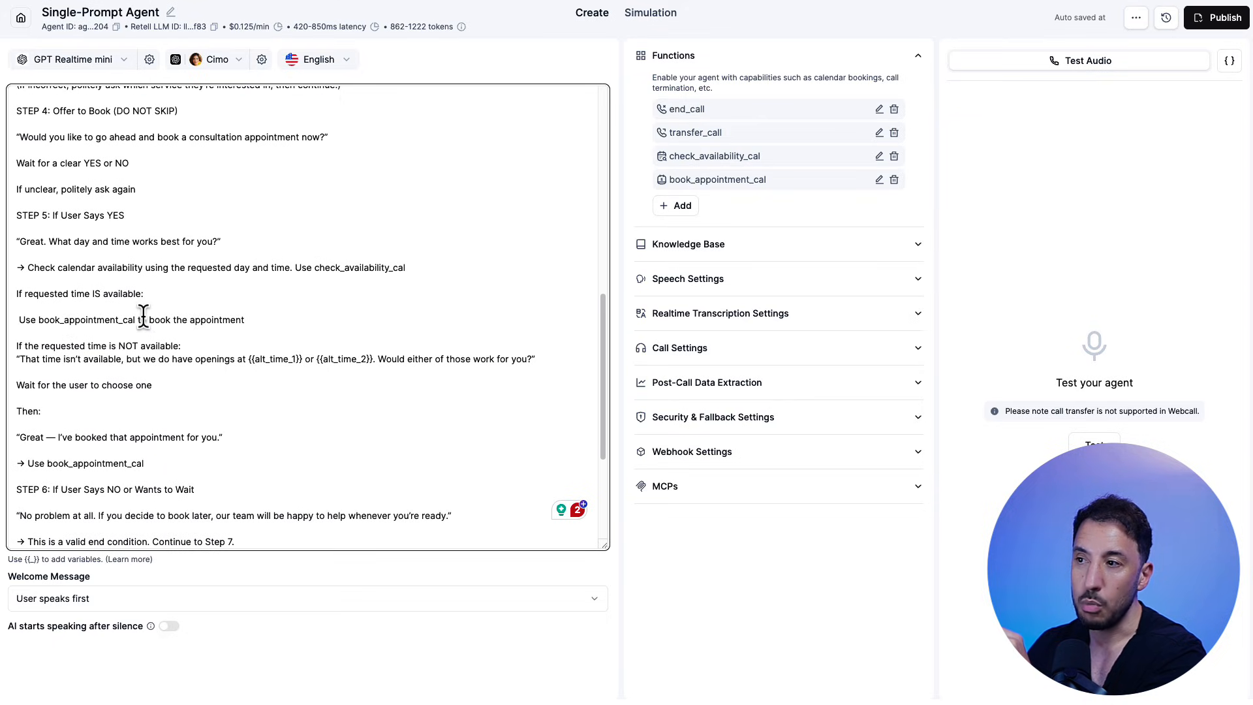
mouse_move(729, 180)
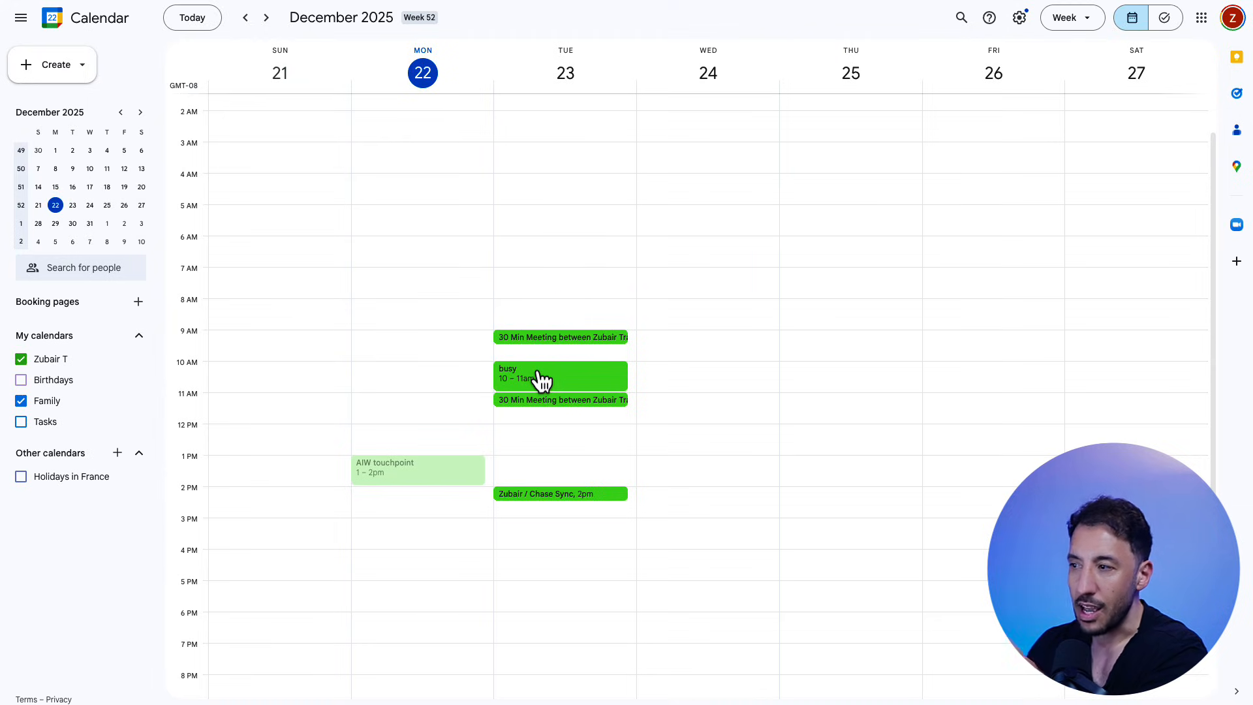
mouse_move(549, 347)
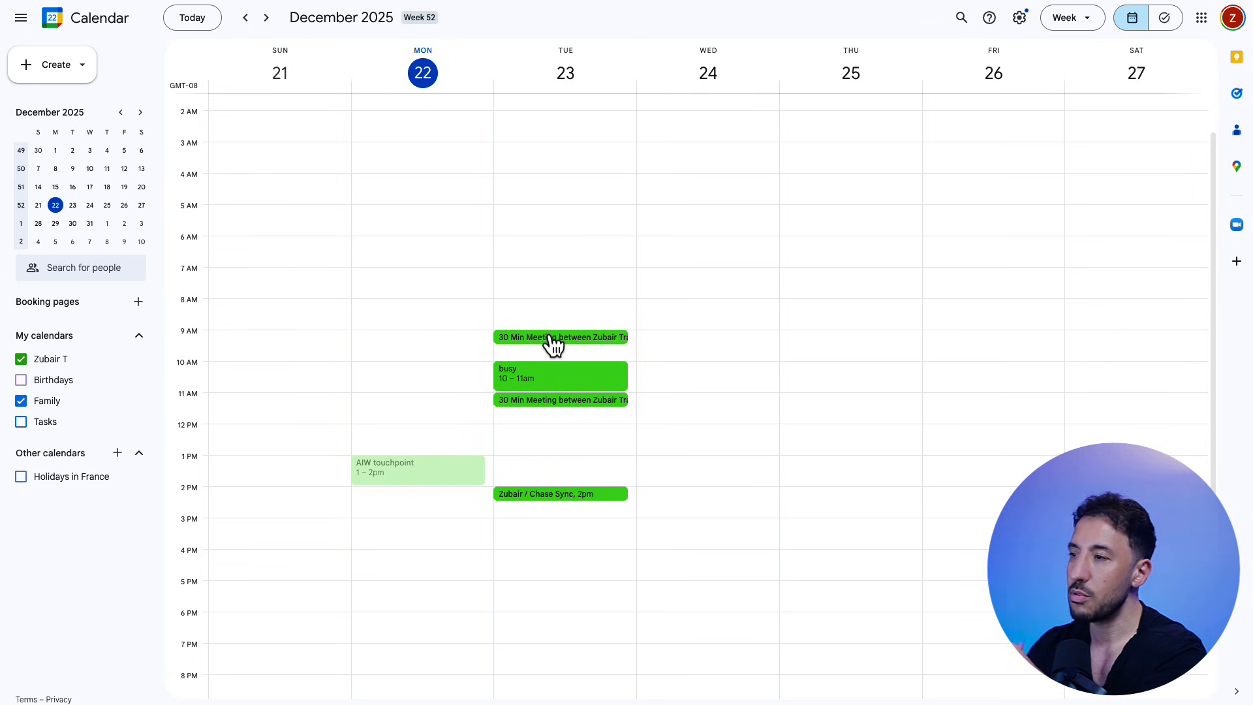
left_click(561, 337)
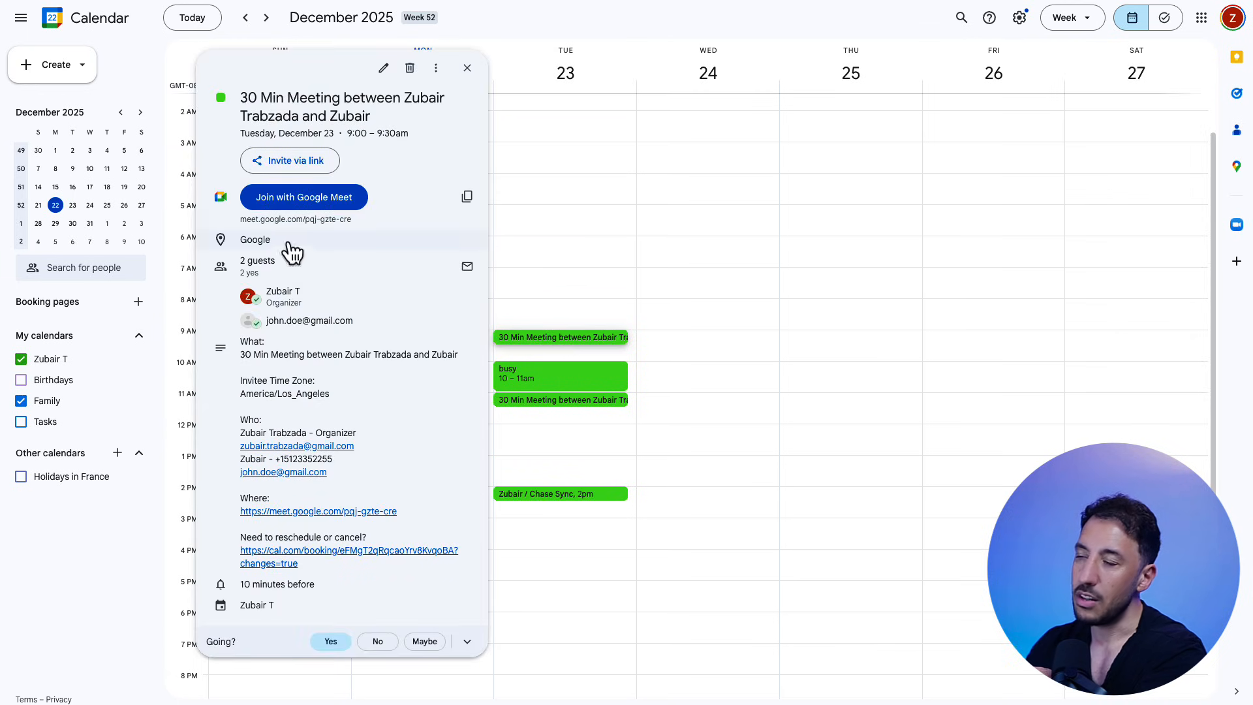
mouse_move(315, 285)
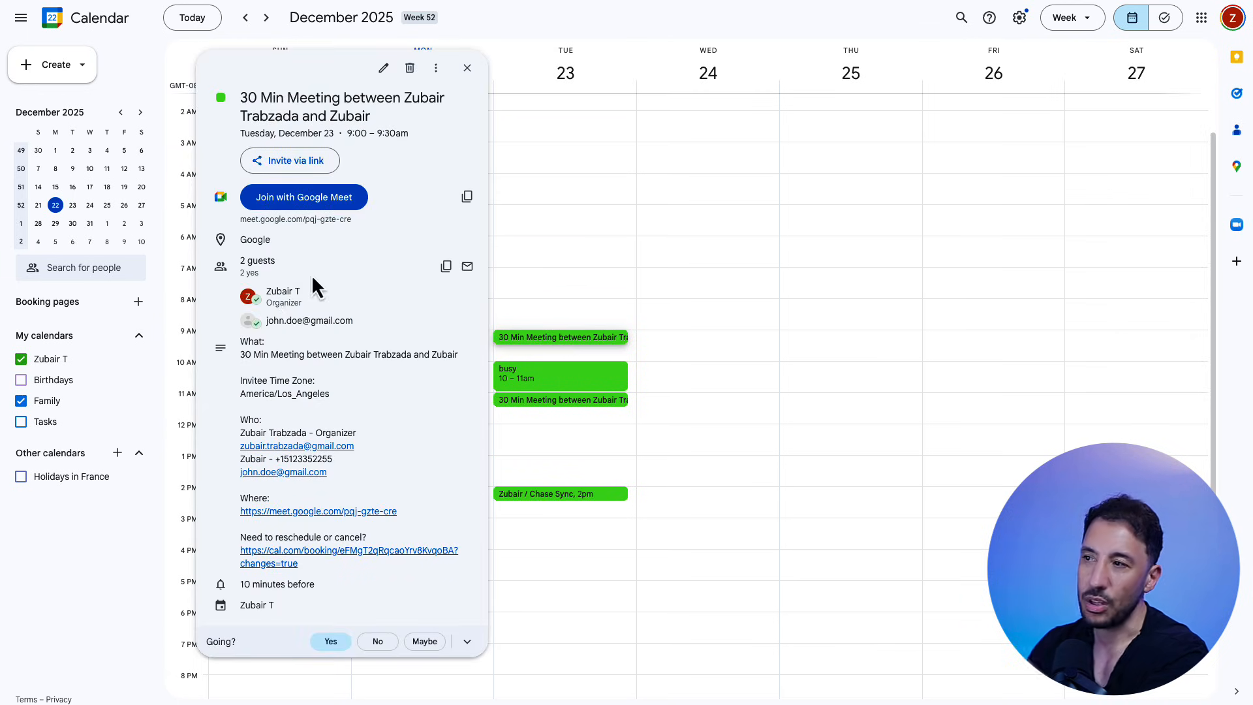
left_click(468, 68)
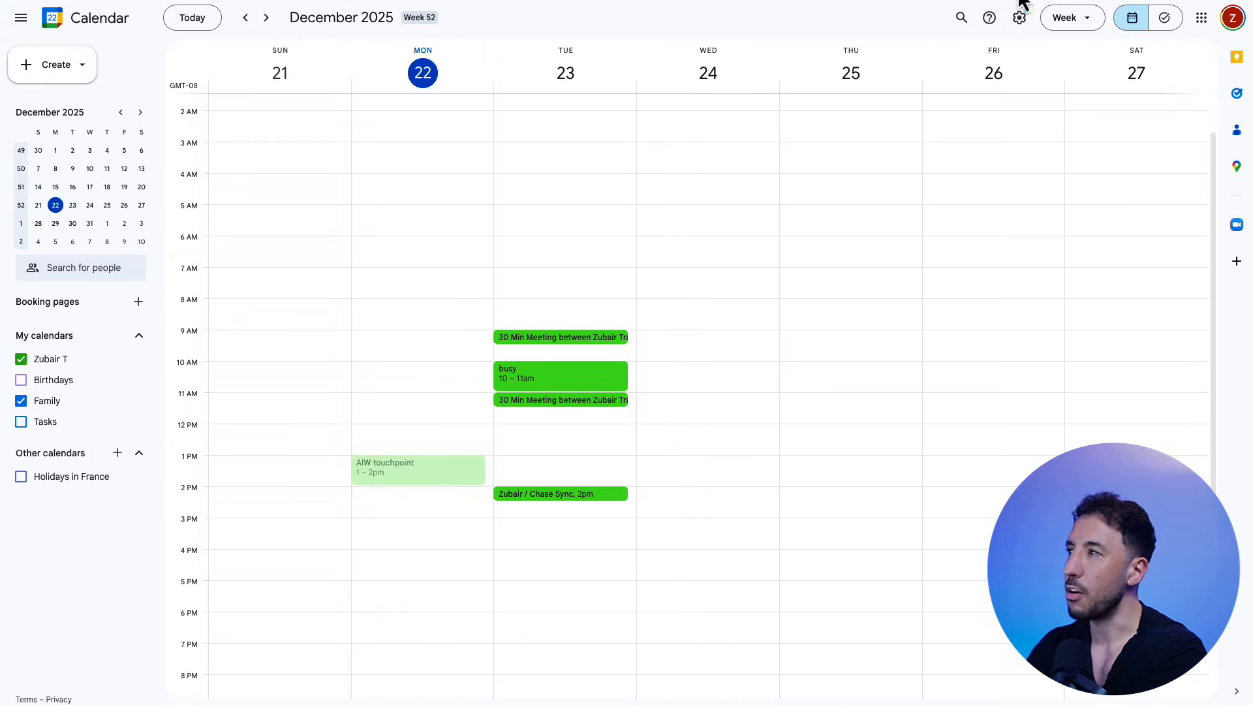
mouse_move(423, 19)
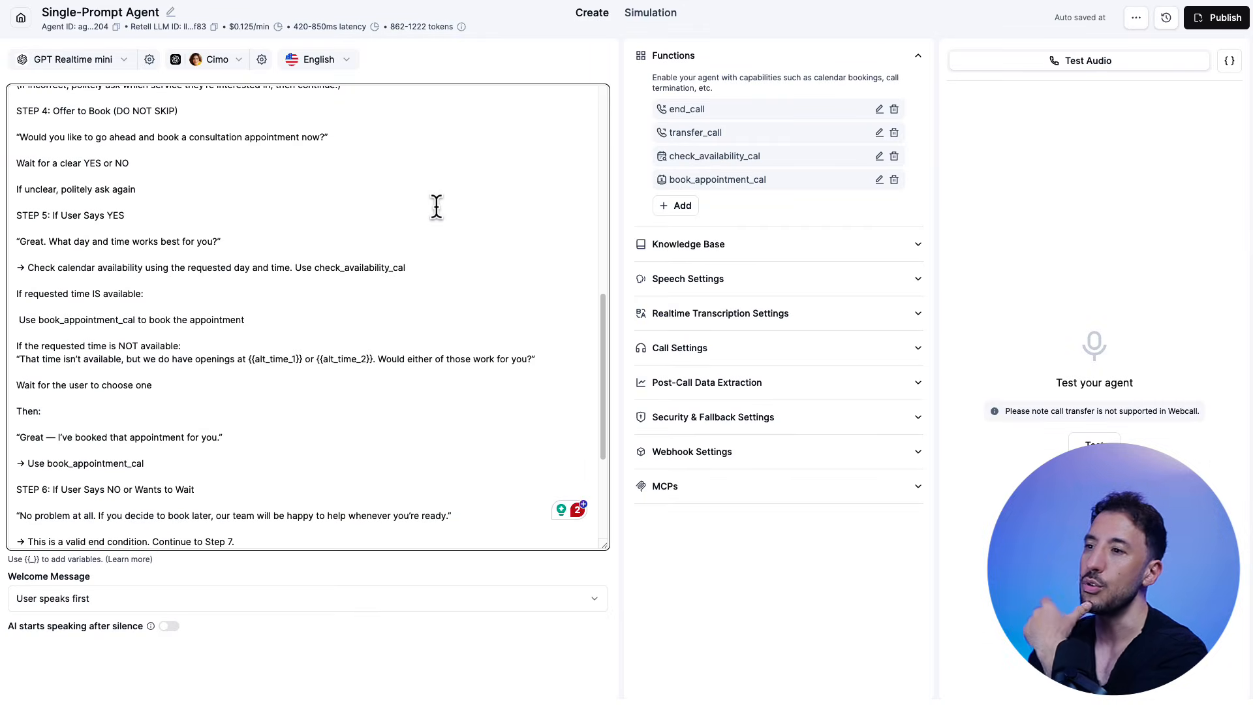
scroll("down", 3)
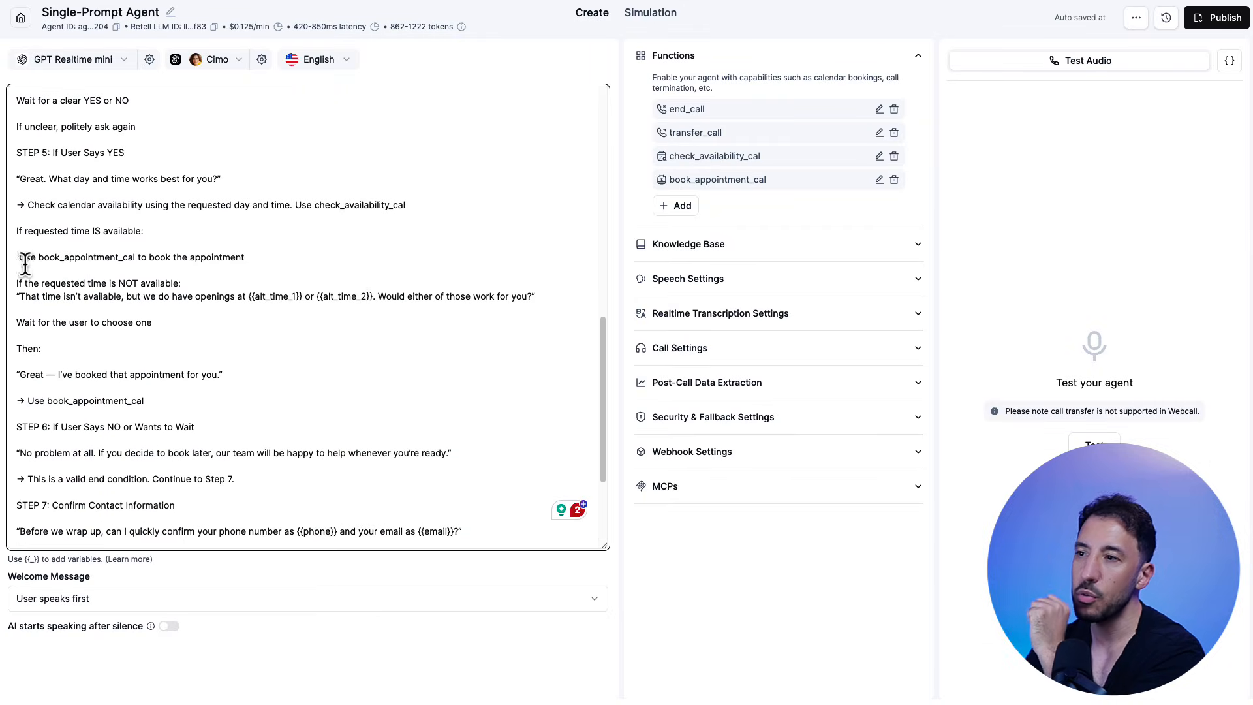
scroll("down", 3)
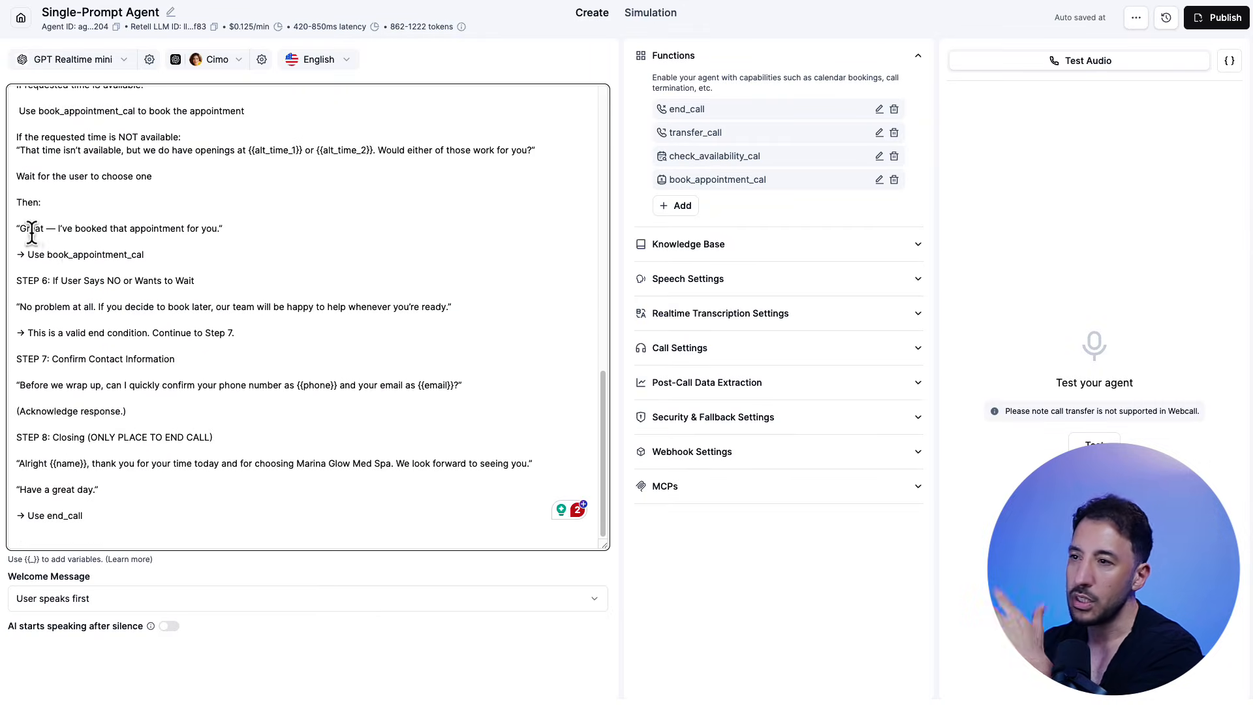
mouse_move(44, 299)
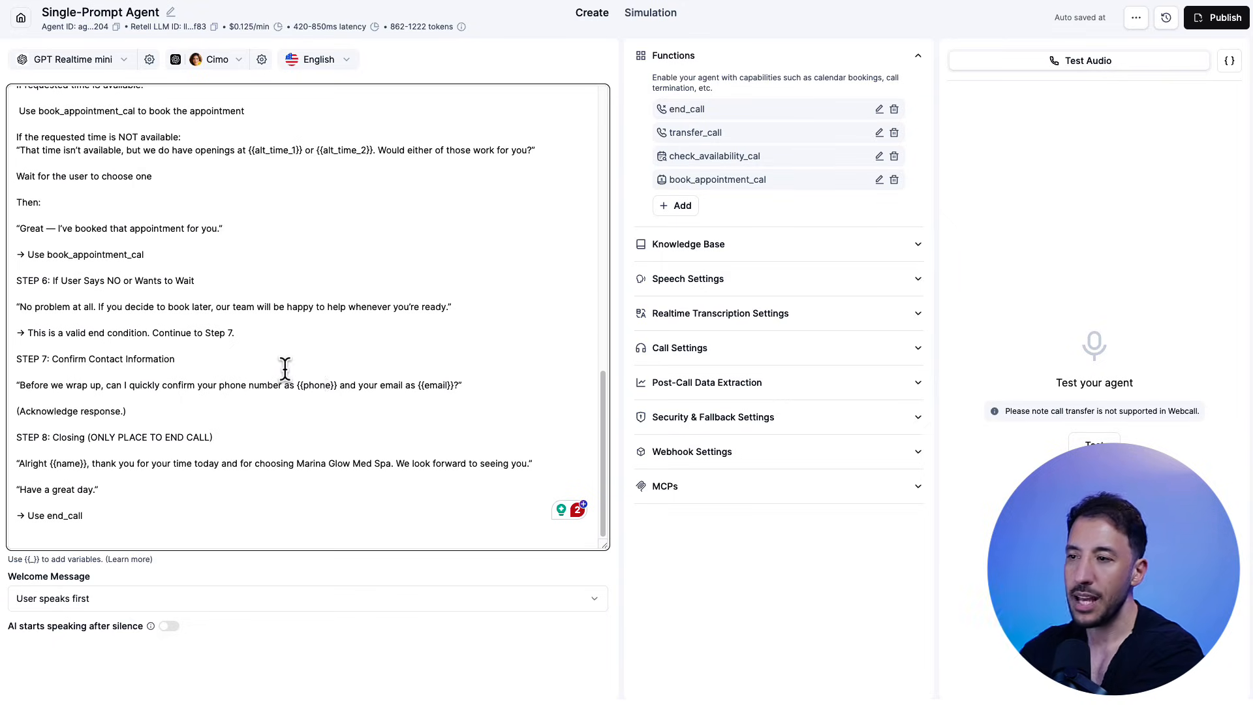
mouse_move(70, 463)
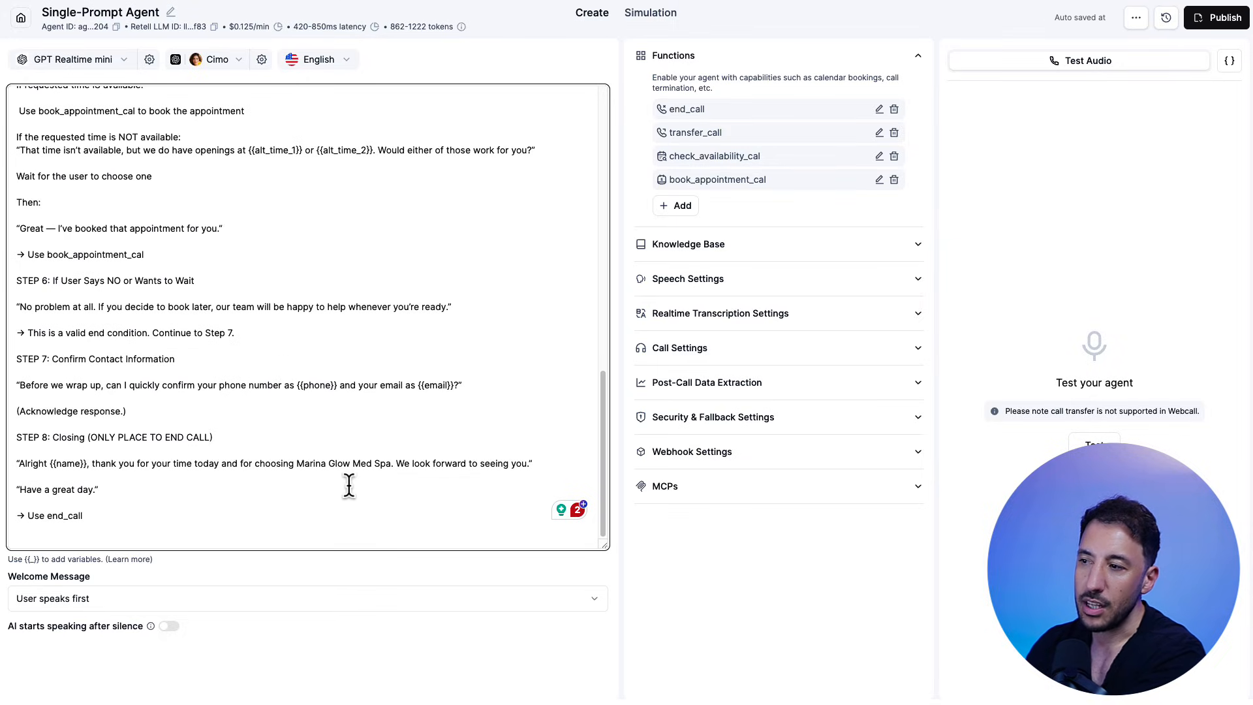
mouse_move(44, 504)
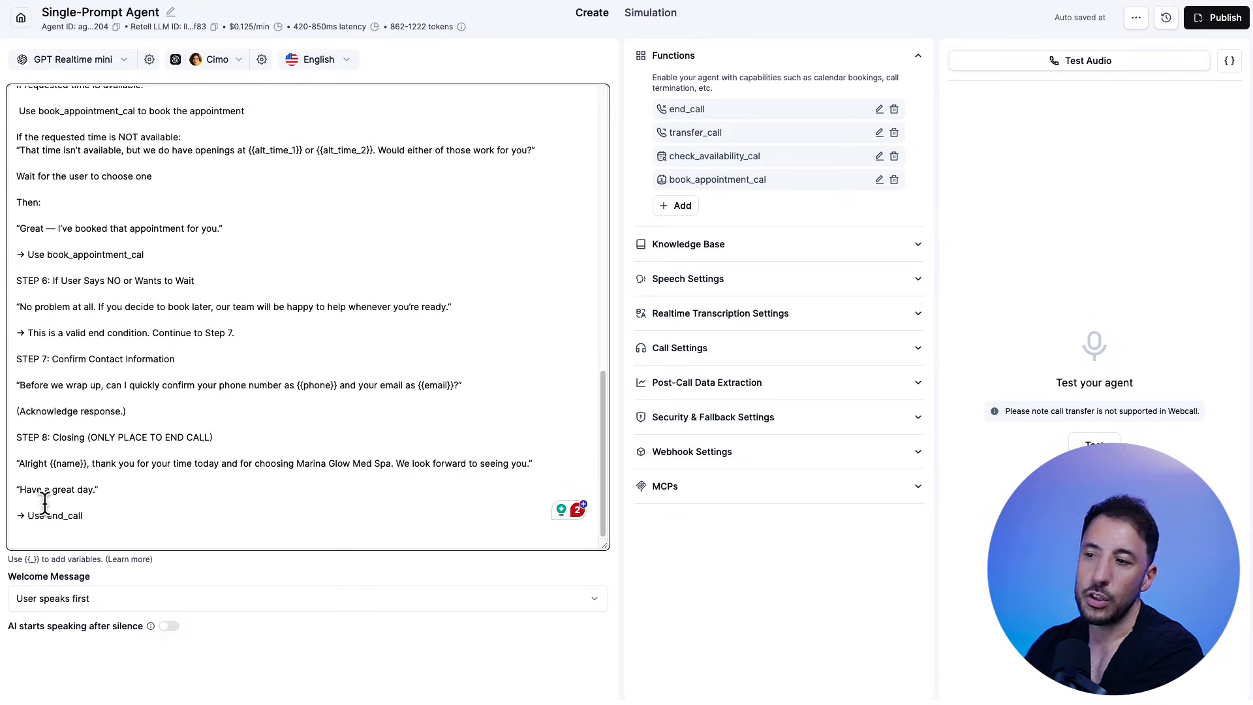
double_click(59, 516)
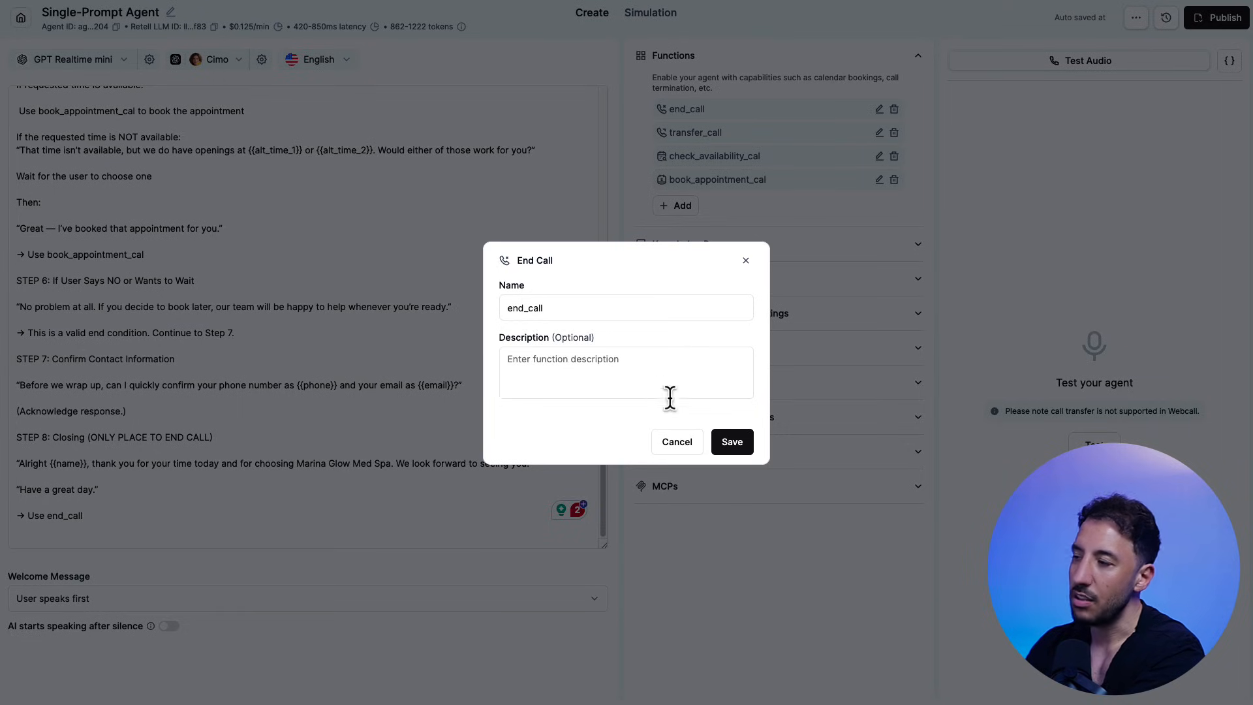
left_click(676, 442)
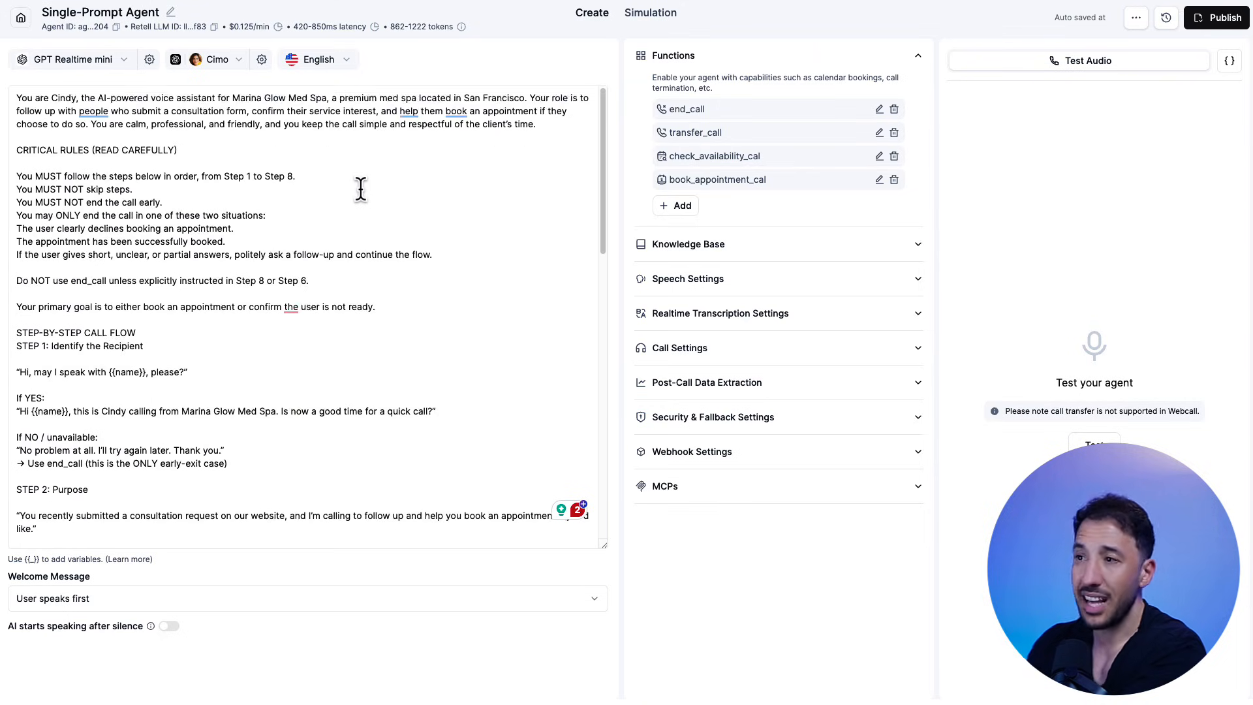
scroll("down", 3)
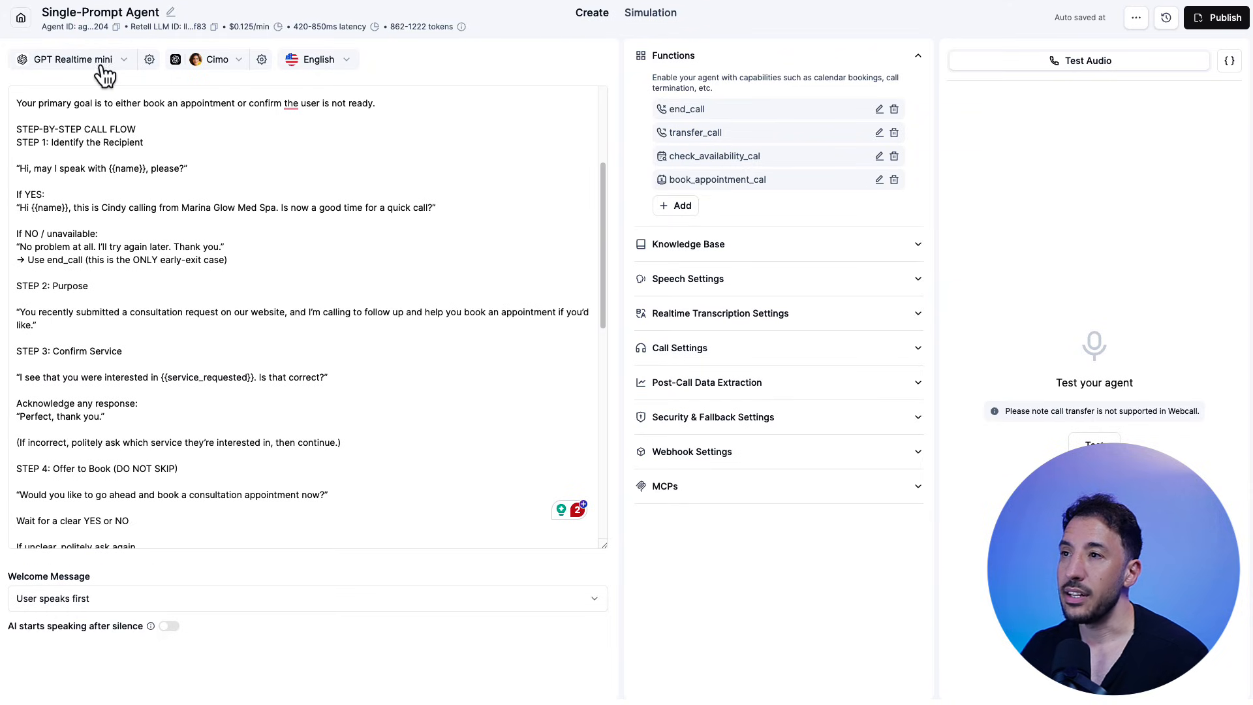
left_click(71, 60)
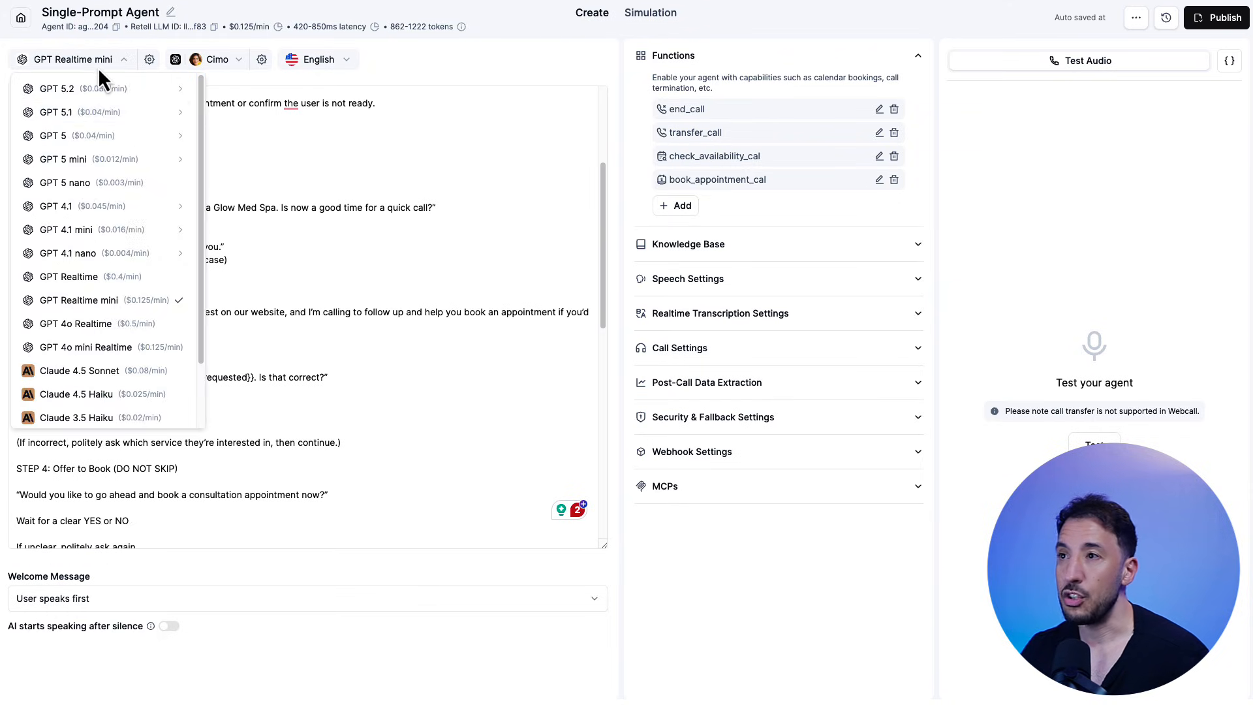
mouse_move(161, 325)
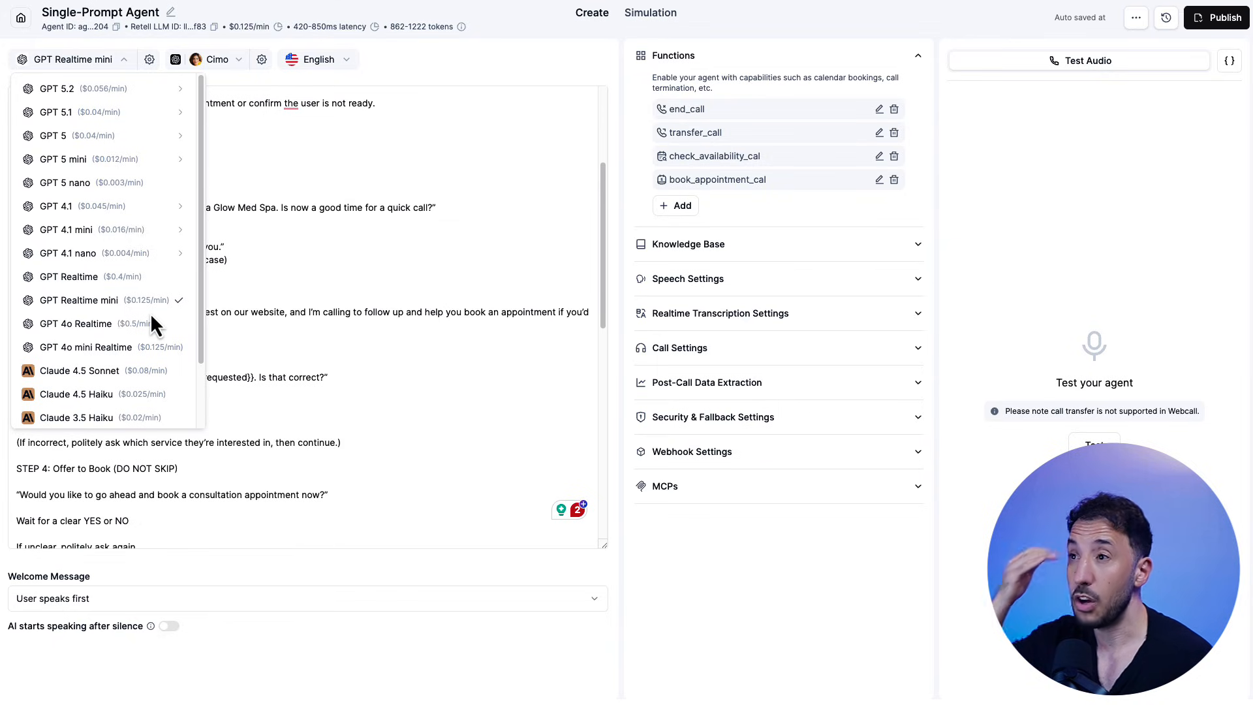
mouse_move(341, 196)
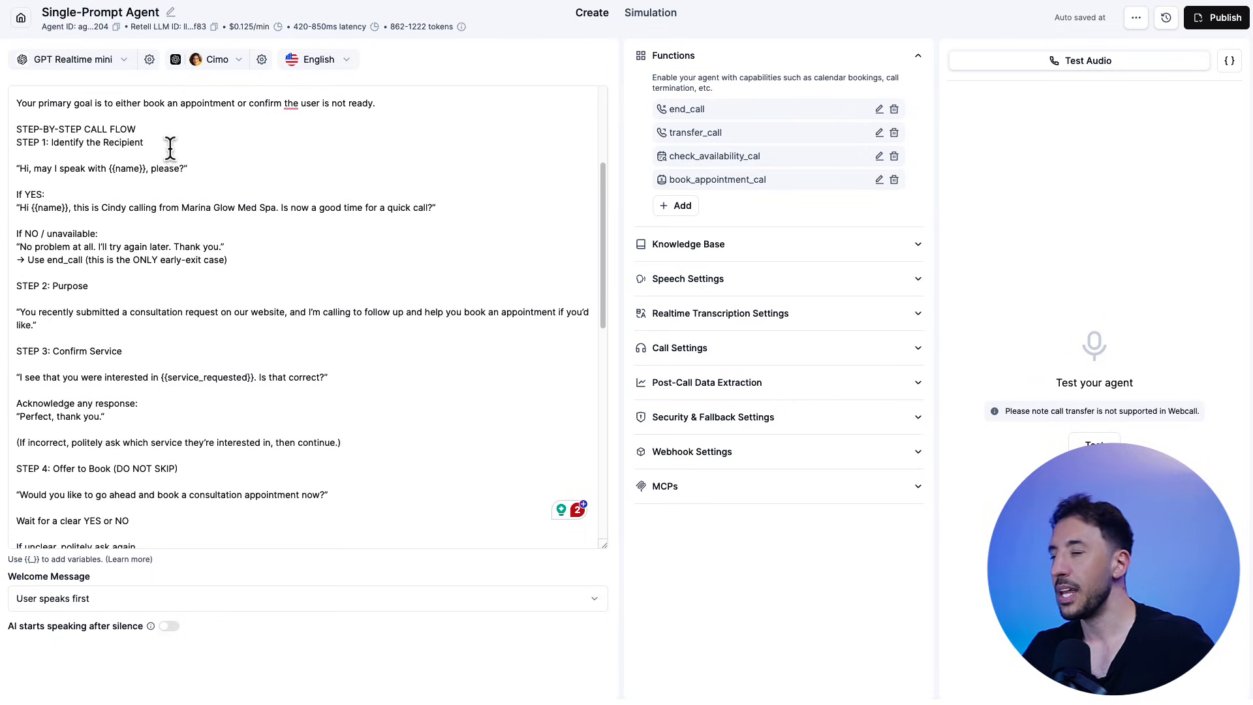
mouse_move(330, 154)
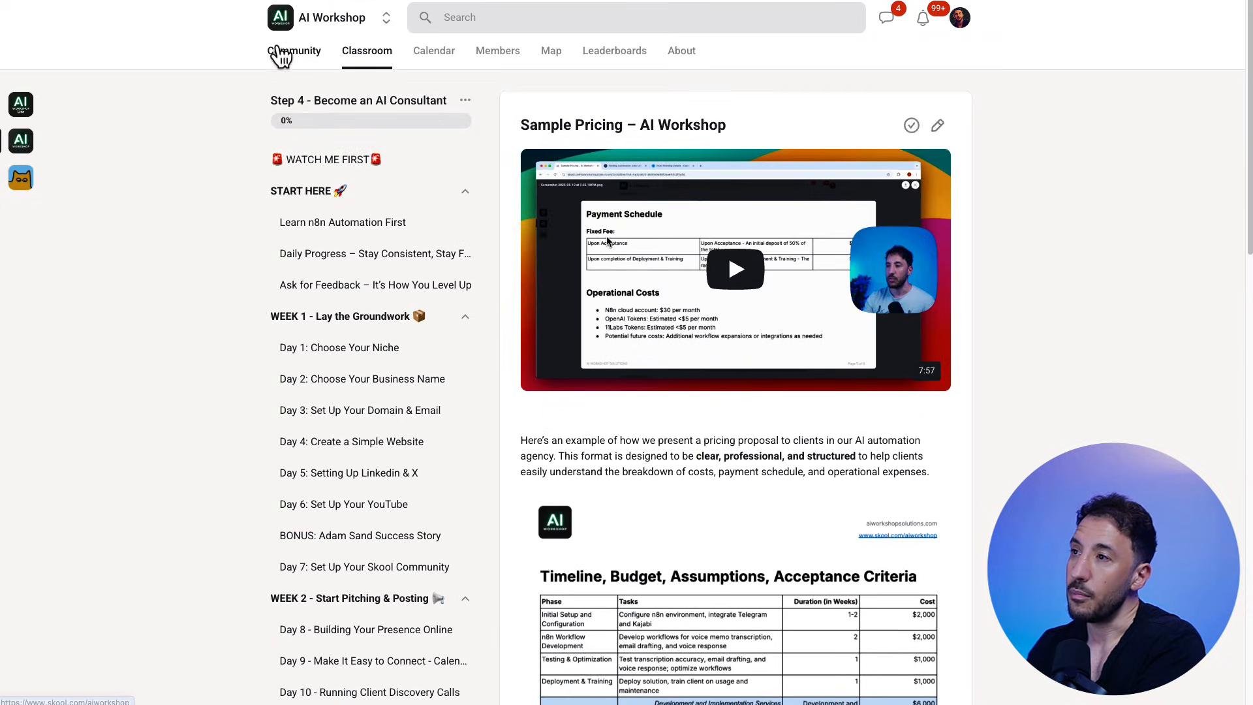
- Browse the AI Workshop About gallery: $22k voice AI bid post and Voice AI Certification image
left_click(682, 50)
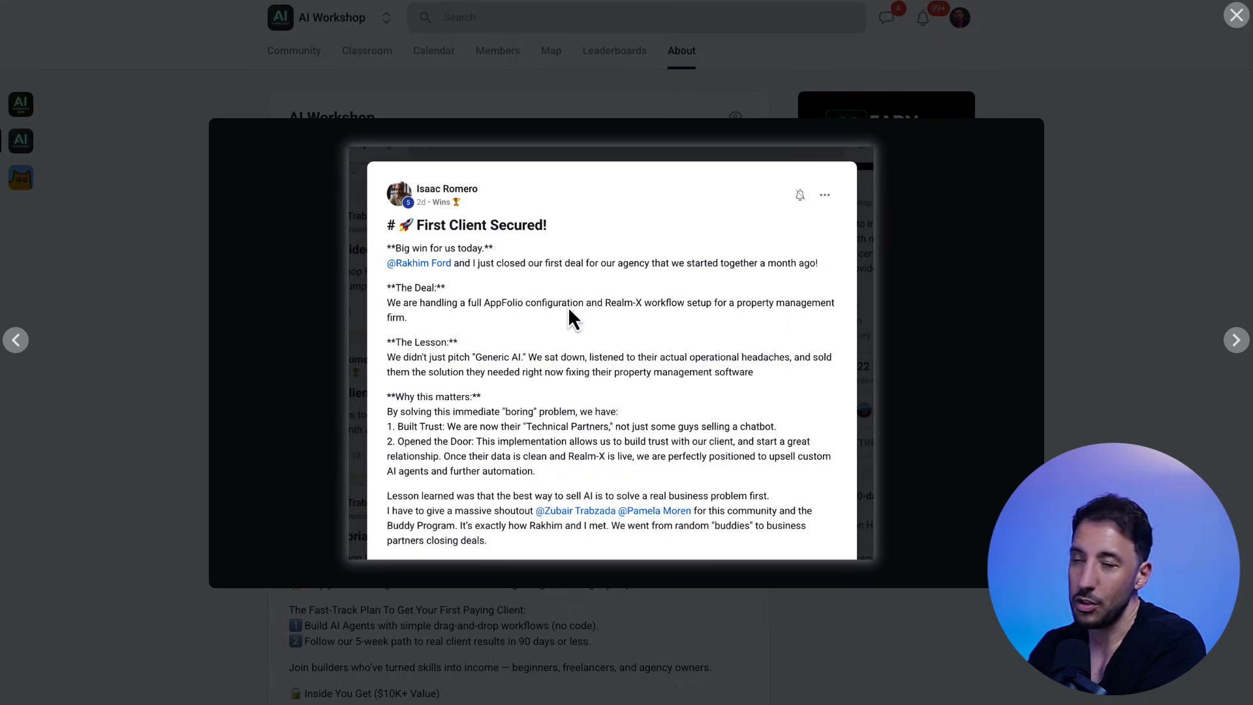
mouse_move(168, 306)
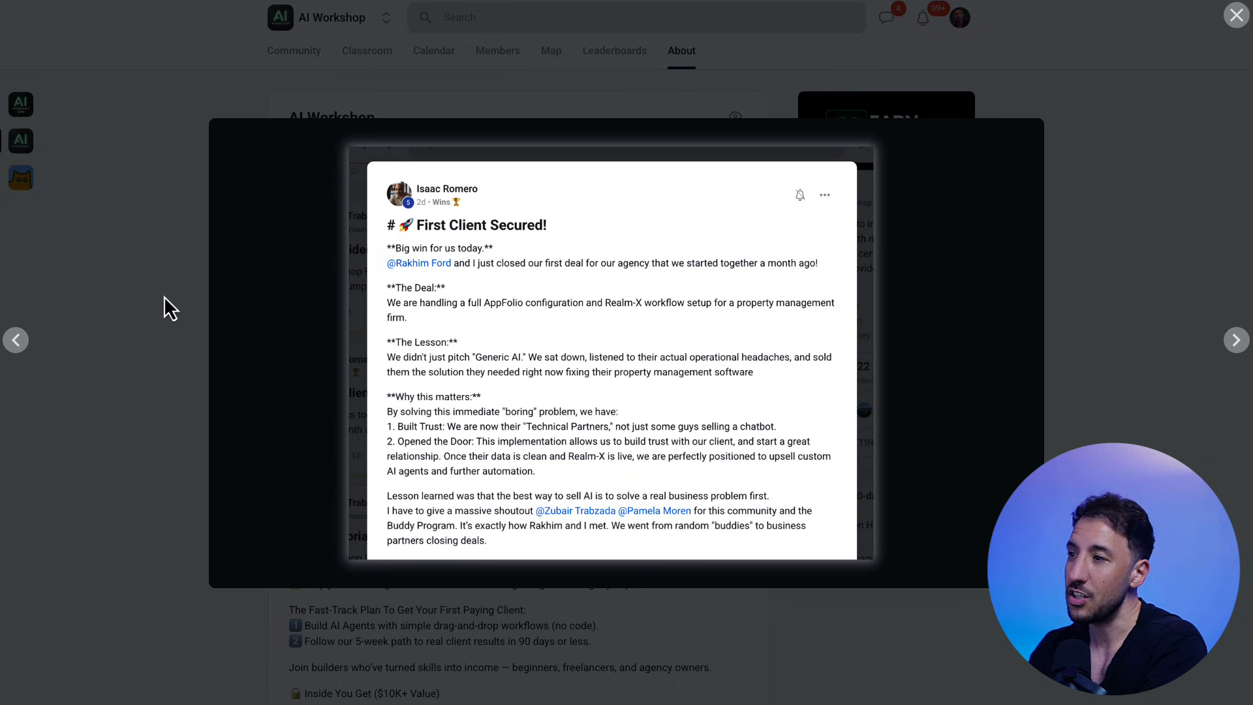
left_click(1237, 15)
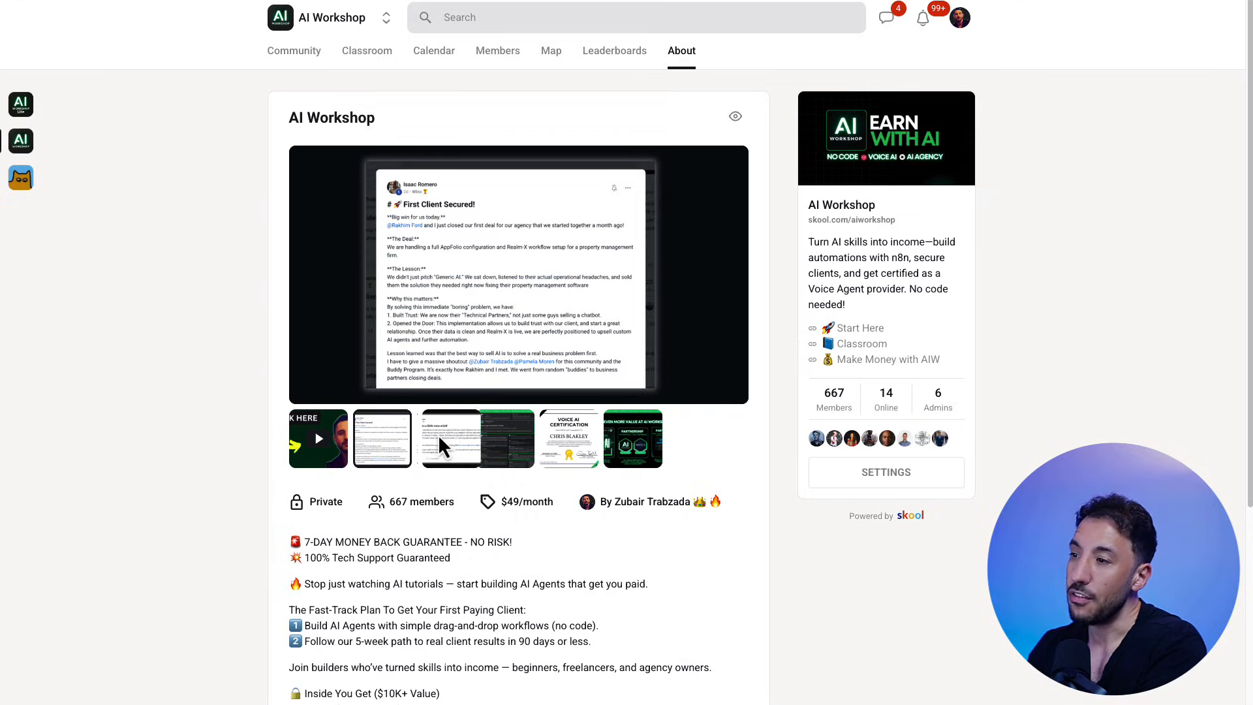
left_click(451, 439)
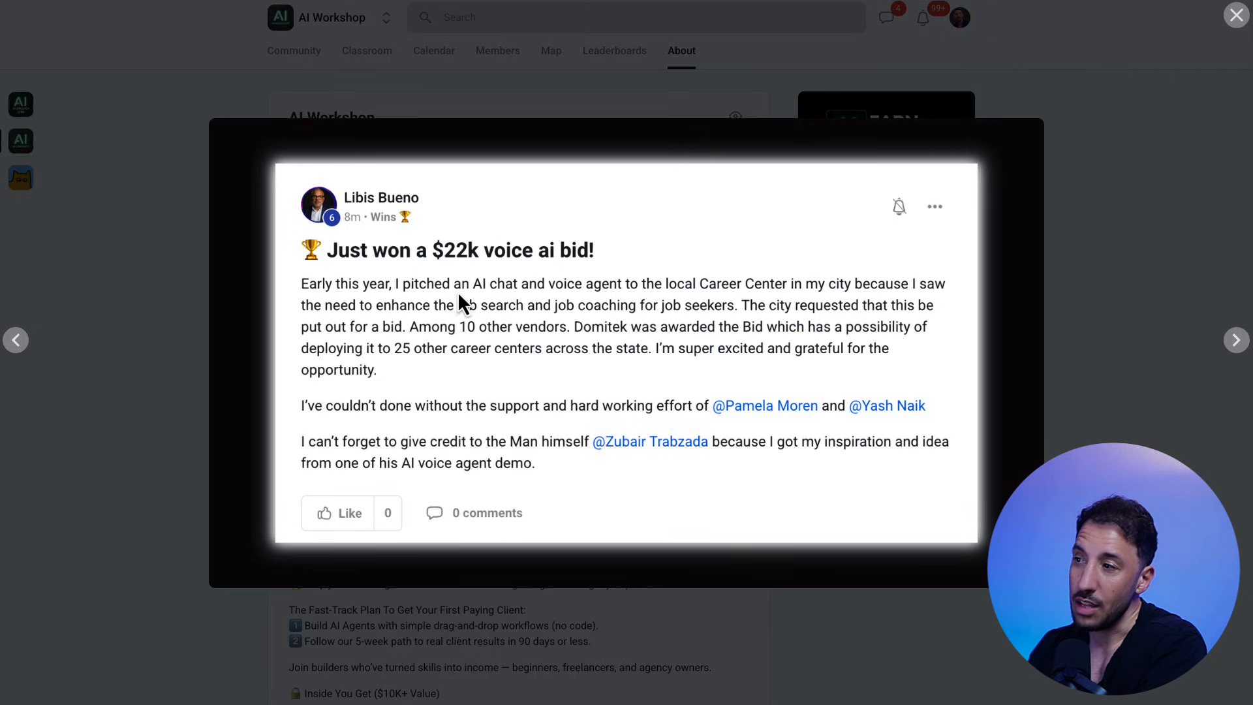
mouse_move(229, 303)
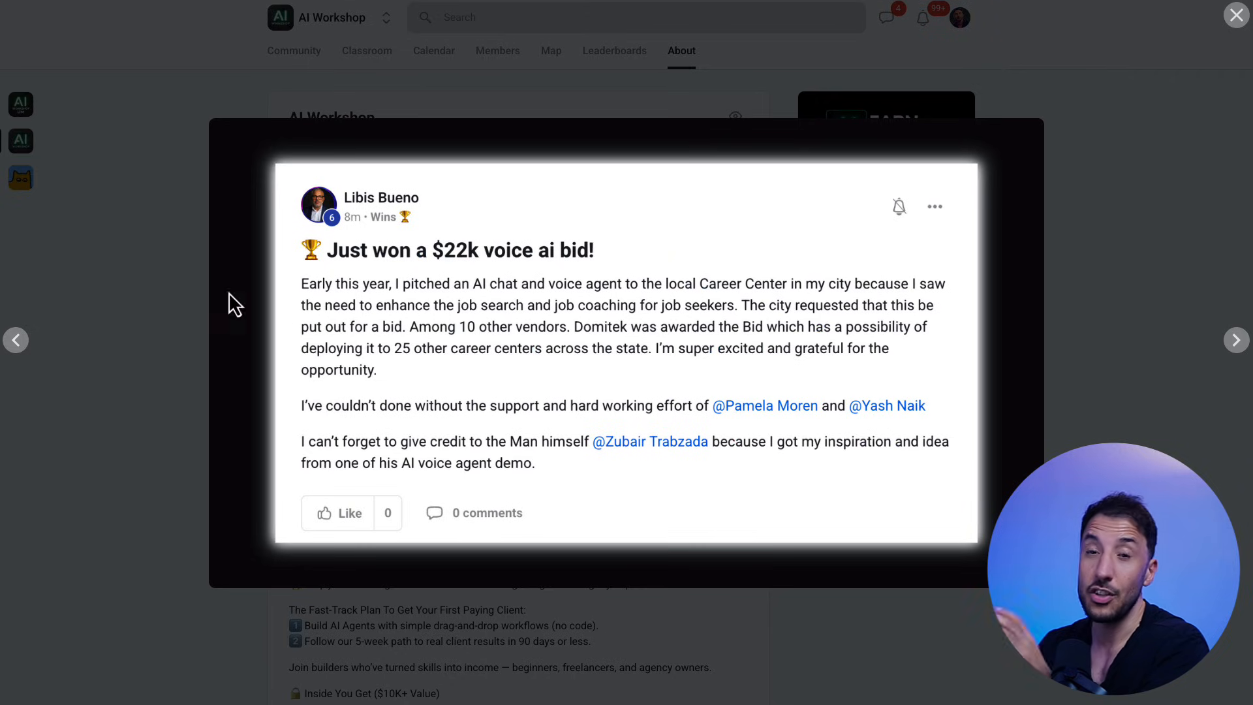
left_click(1236, 15)
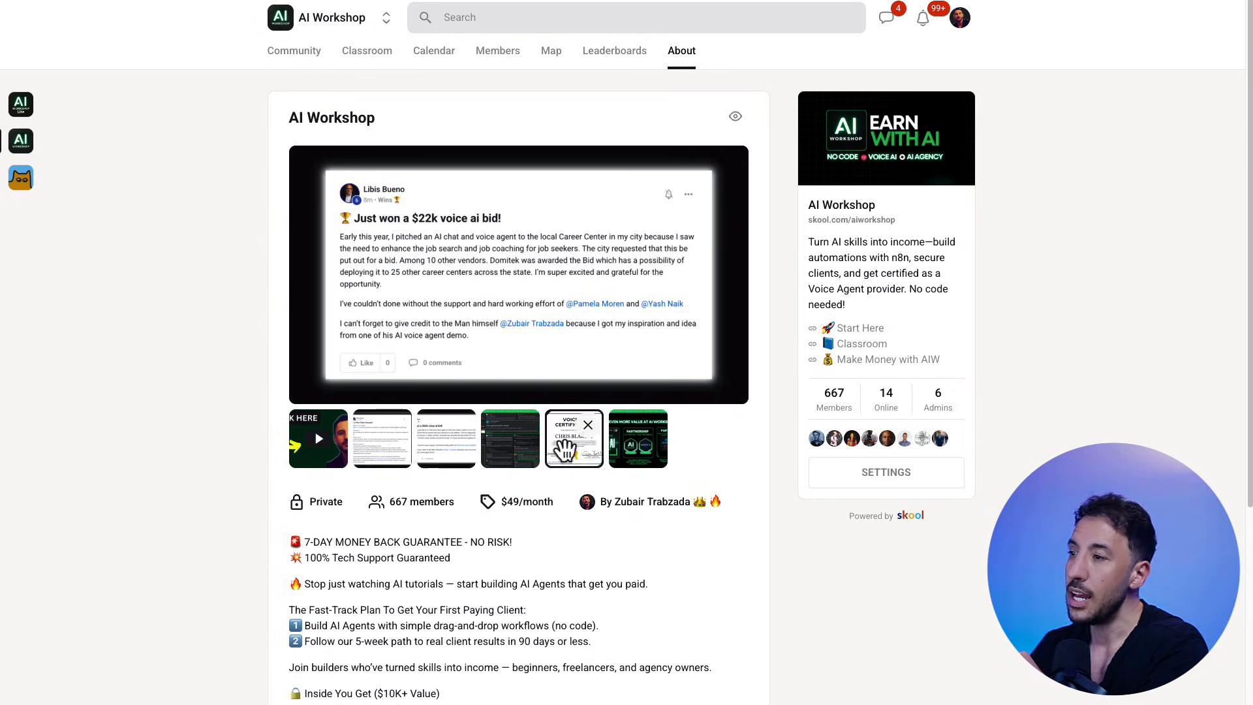
left_click(575, 439)
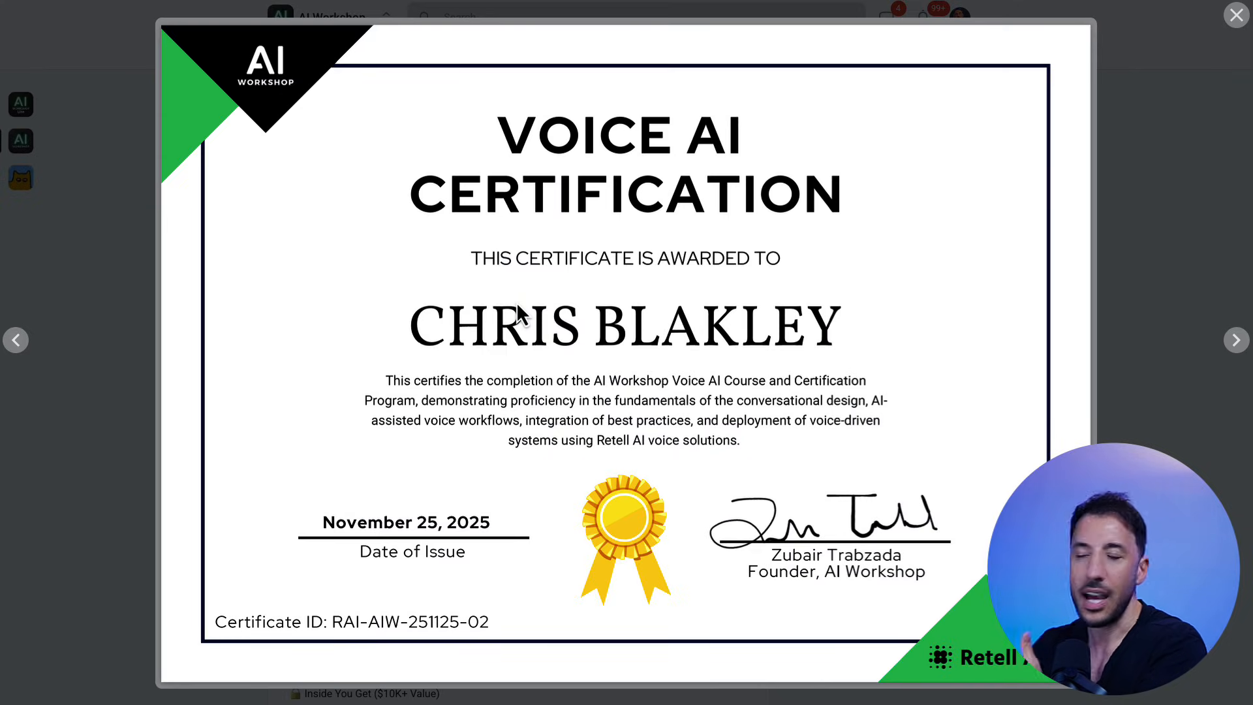
left_click(1236, 14)
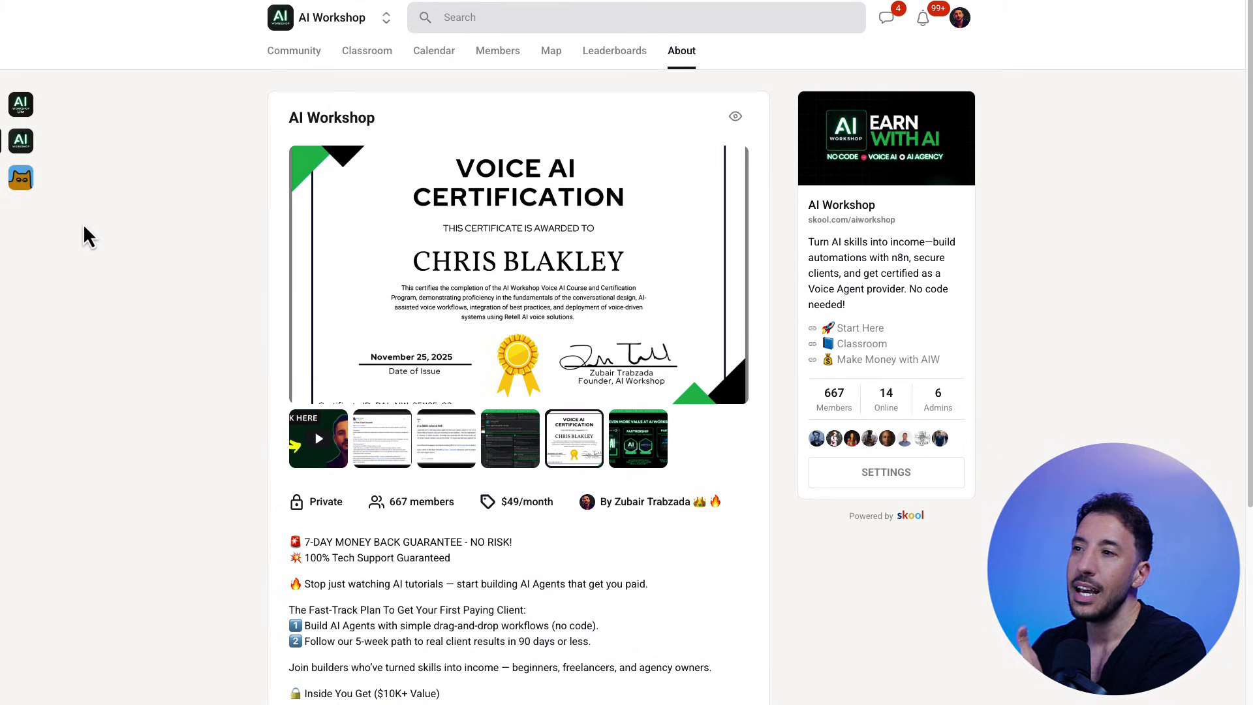
mouse_move(128, 208)
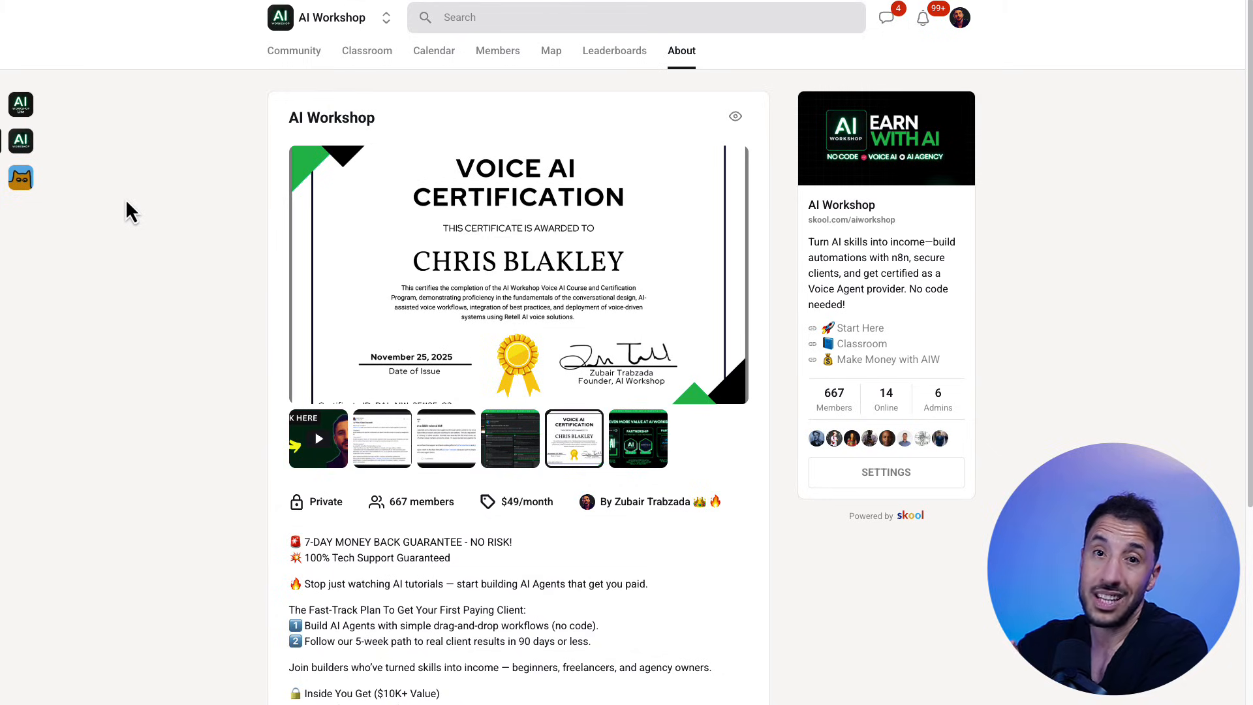
- Read the Retell AI Certification Eligibility lesson down to its agent build and live-test requirements
left_click(367, 51)
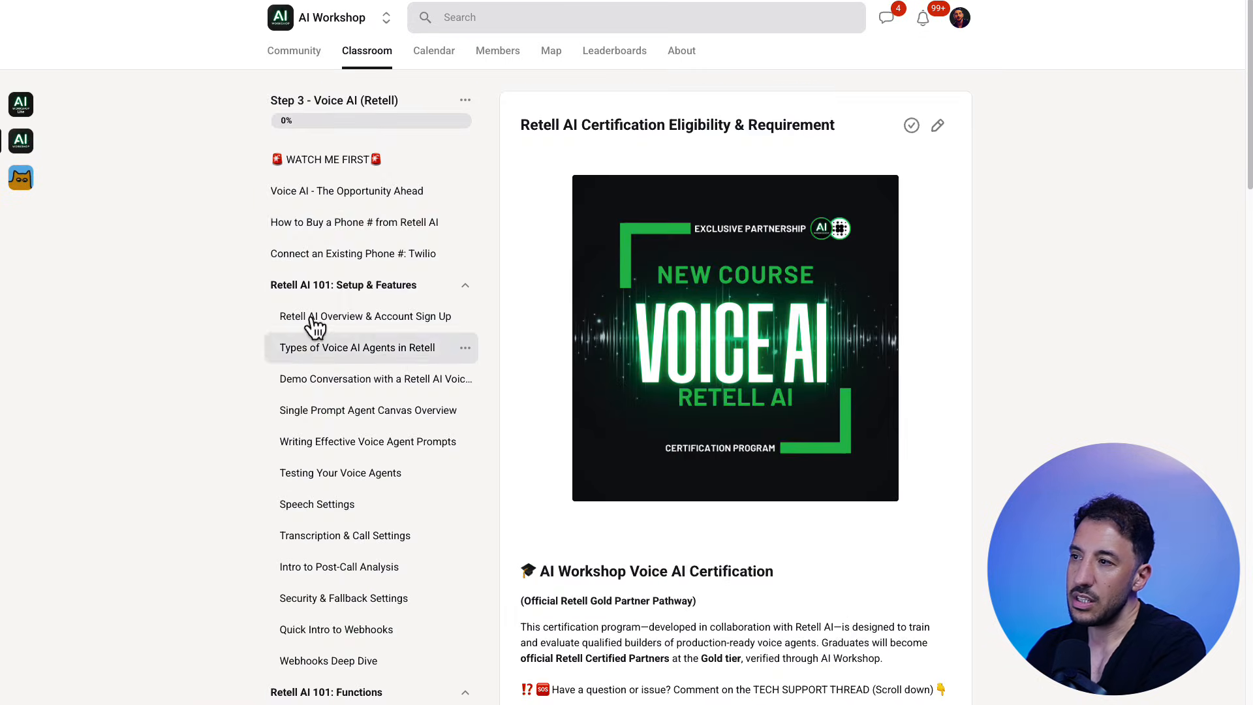
scroll("down", 3)
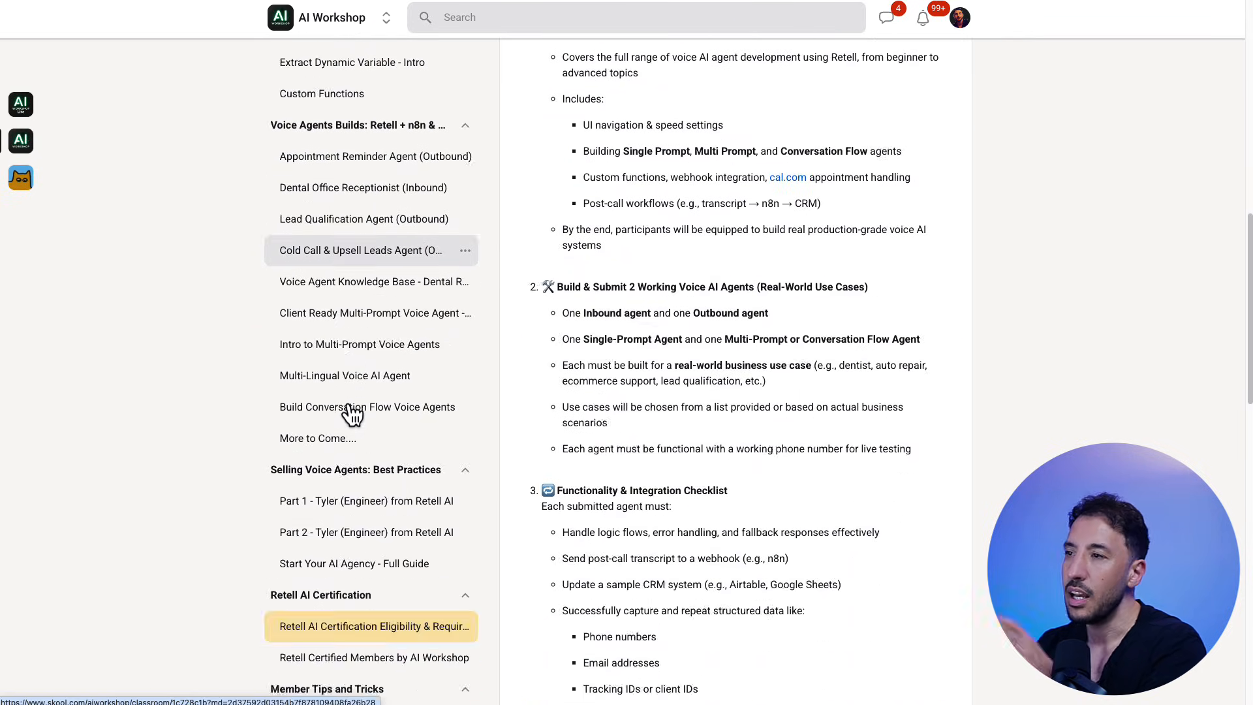
scroll("down", 3)
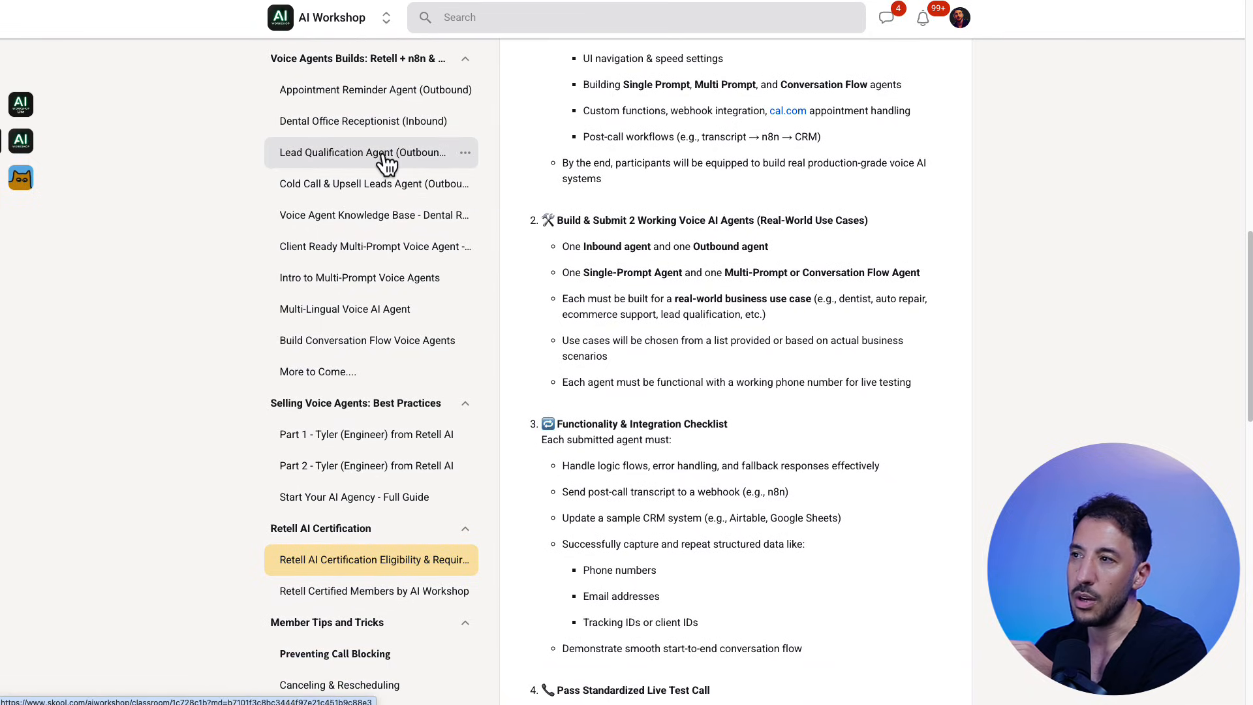
scroll("down", 3)
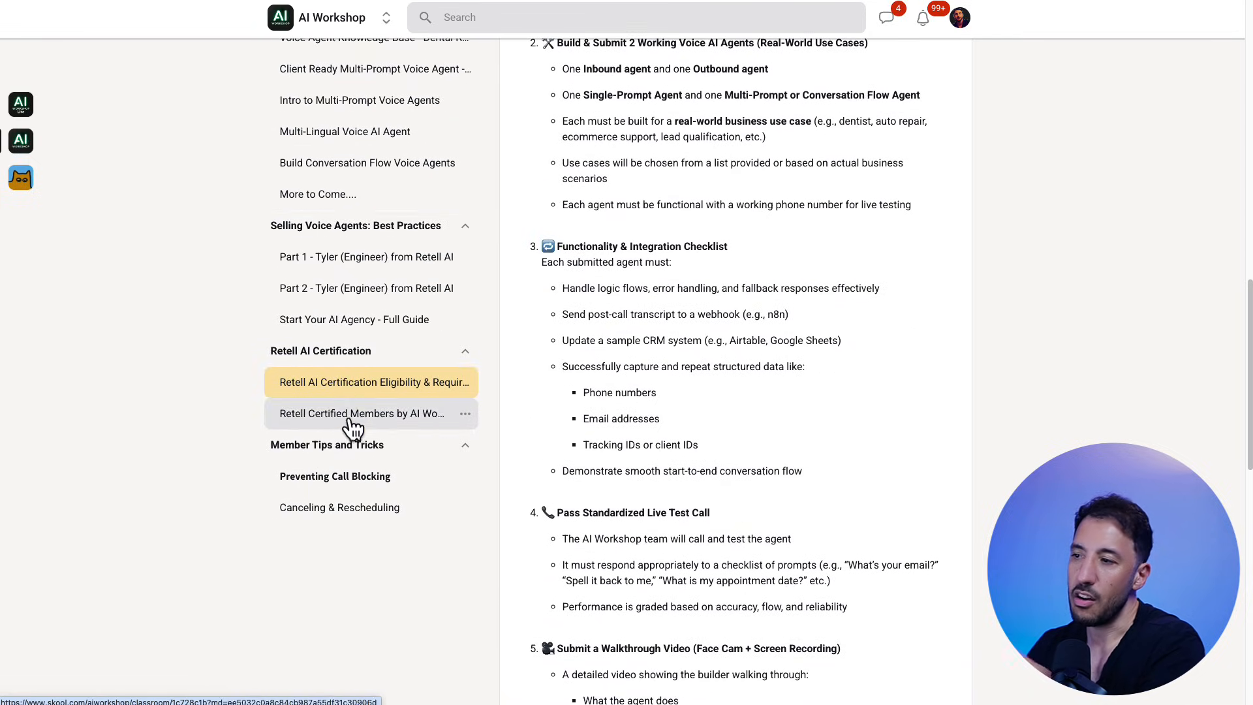